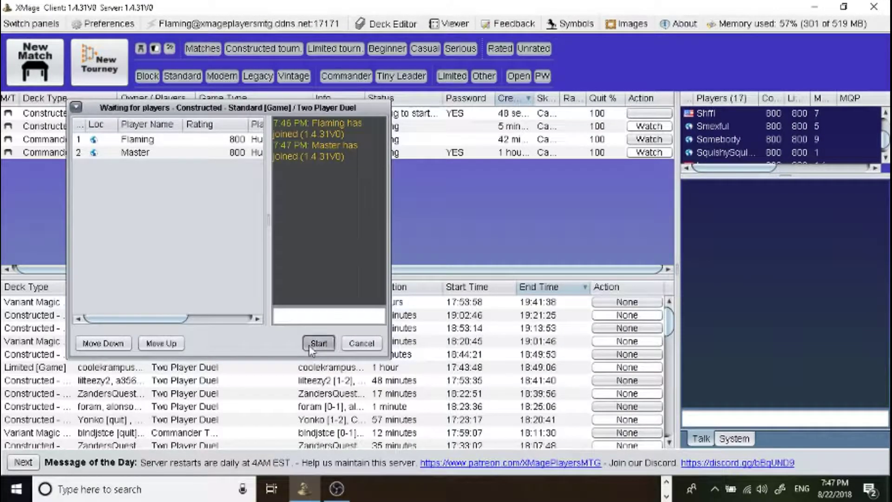
Start the two-player Standard duel between Flaming and Master.
click(319, 343)
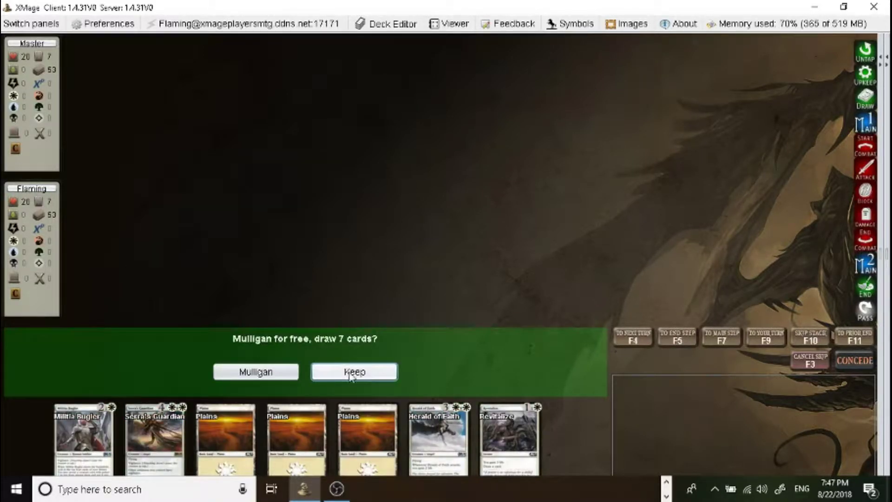
mouse_move(508, 435)
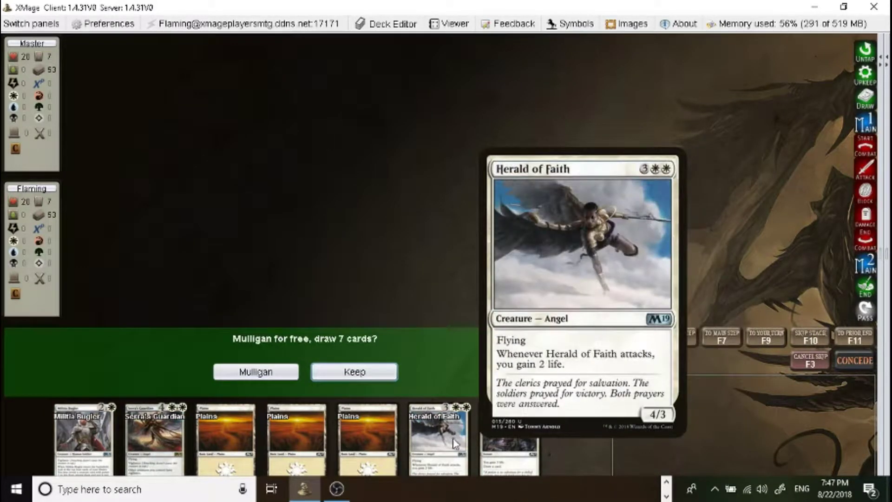
mouse_move(444, 426)
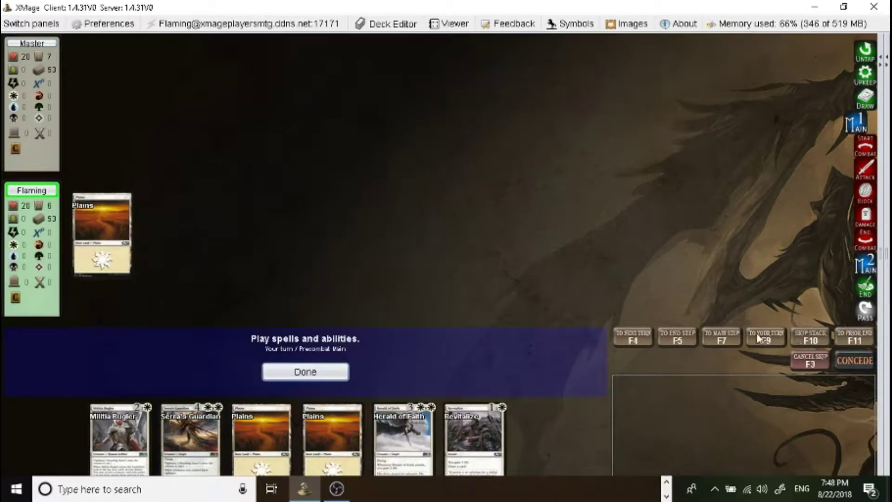
Skip ahead to your next turn and pass through upkeep and draw into main phase.
click(304, 370)
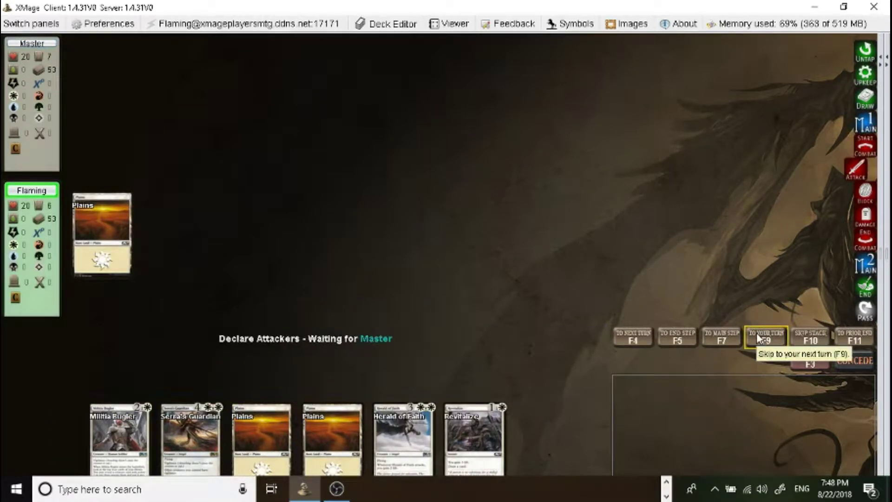
click(765, 335)
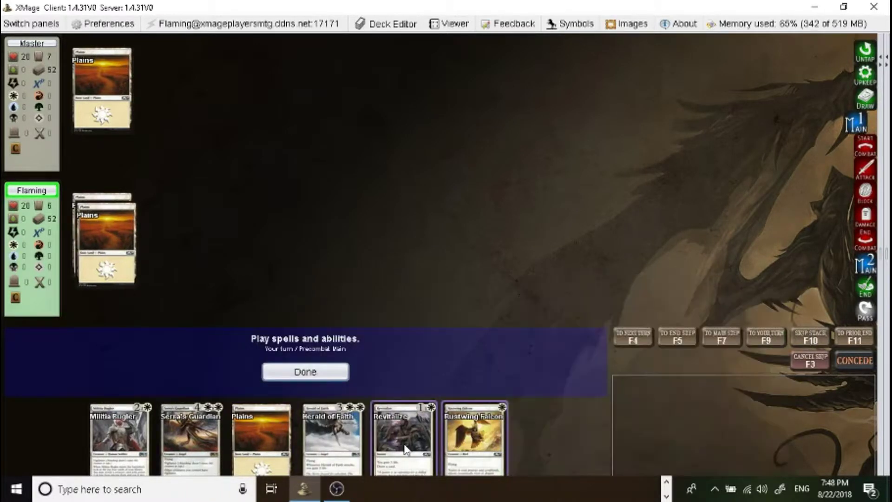
mouse_move(474, 435)
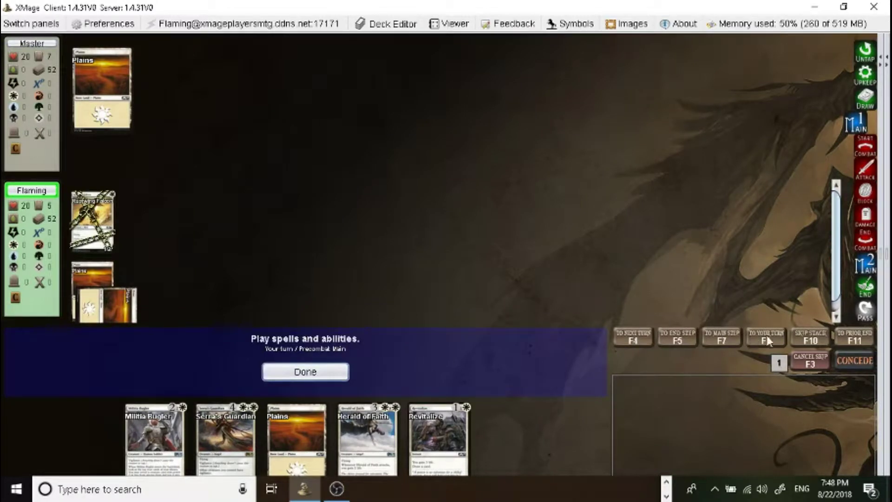
click(764, 336)
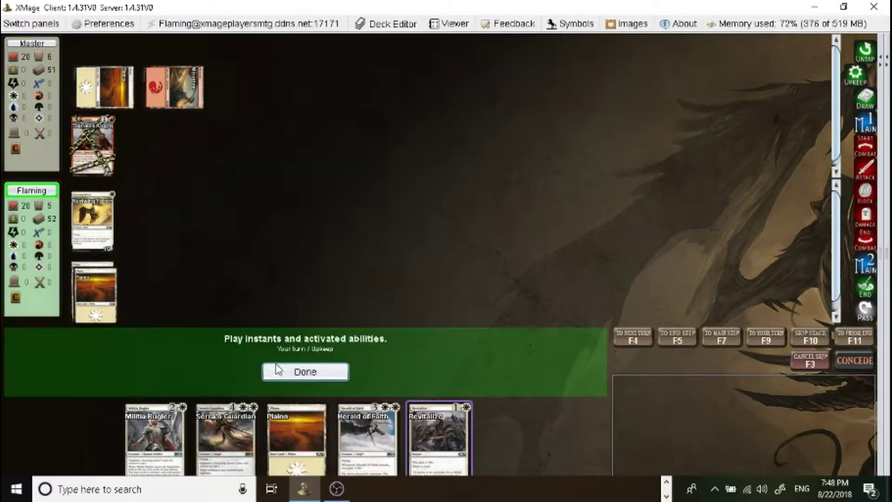
click(305, 372)
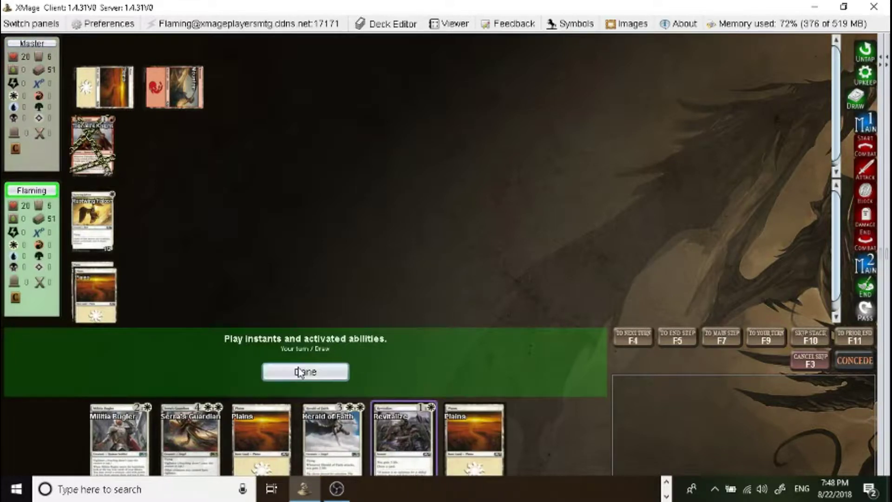
click(305, 371)
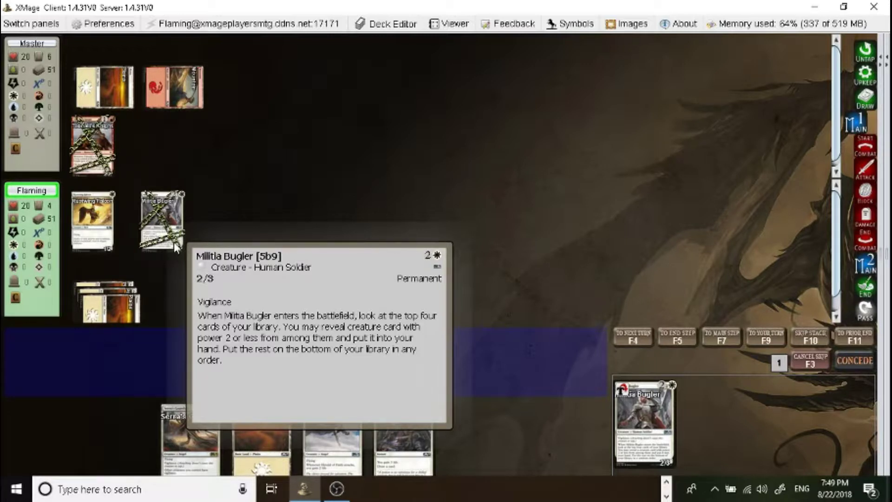
mouse_move(177, 220)
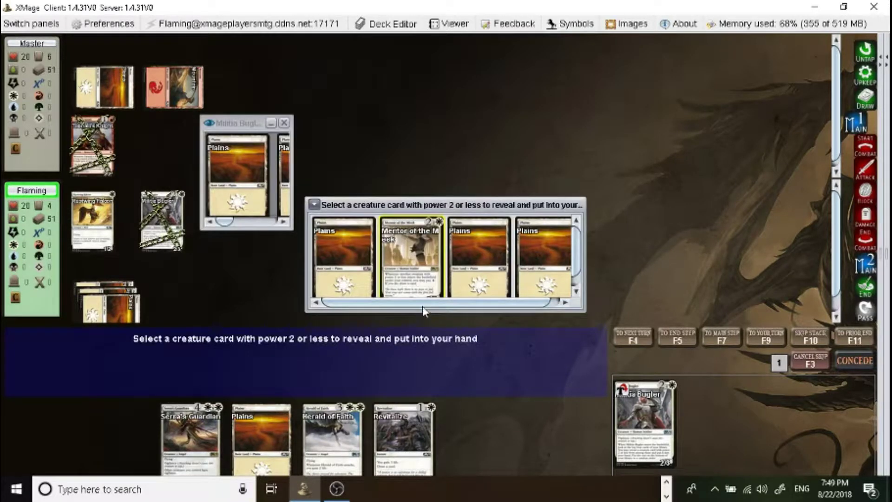
mouse_move(411, 256)
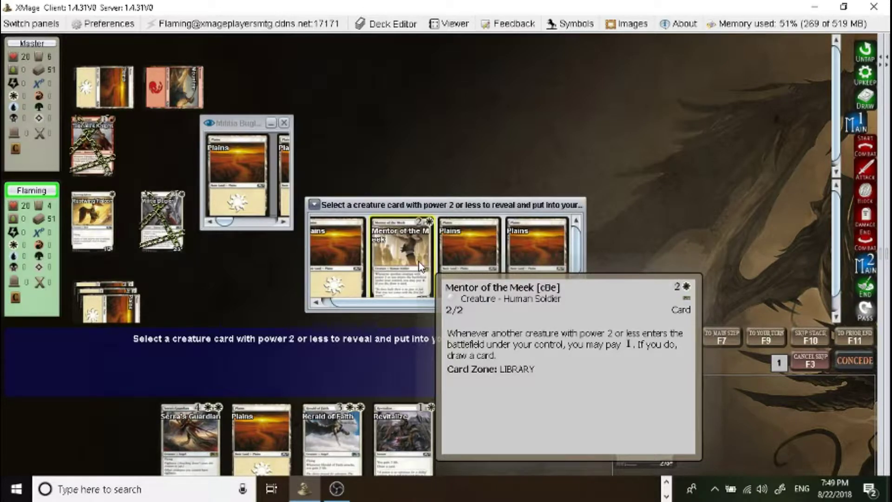
Take Mentor of the Meek into hand and put the Plains on the library bottom.
click(400, 244)
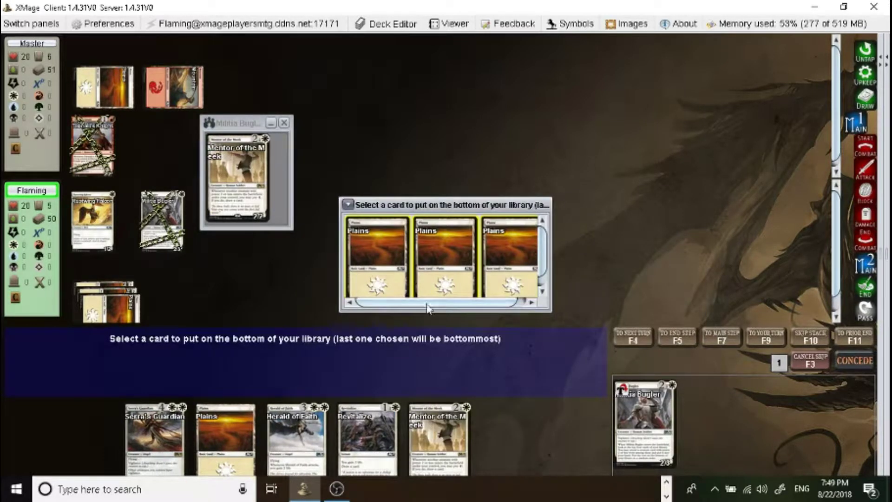
click(445, 256)
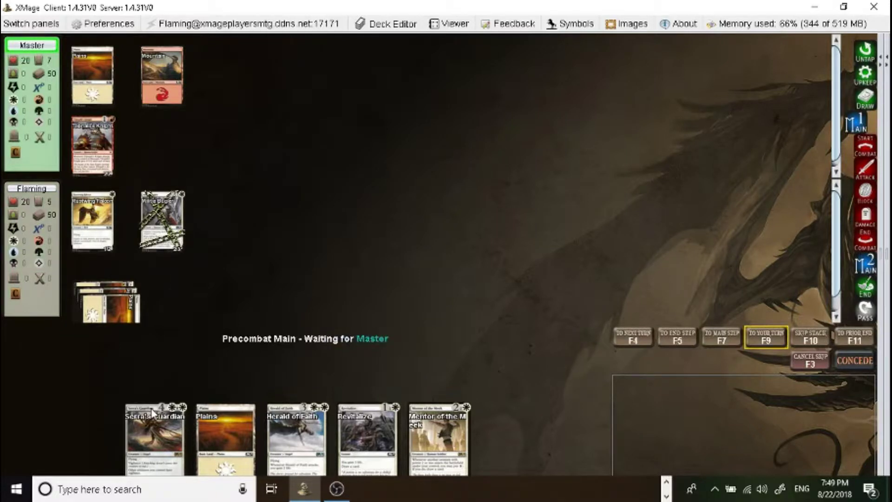
mouse_move(296, 435)
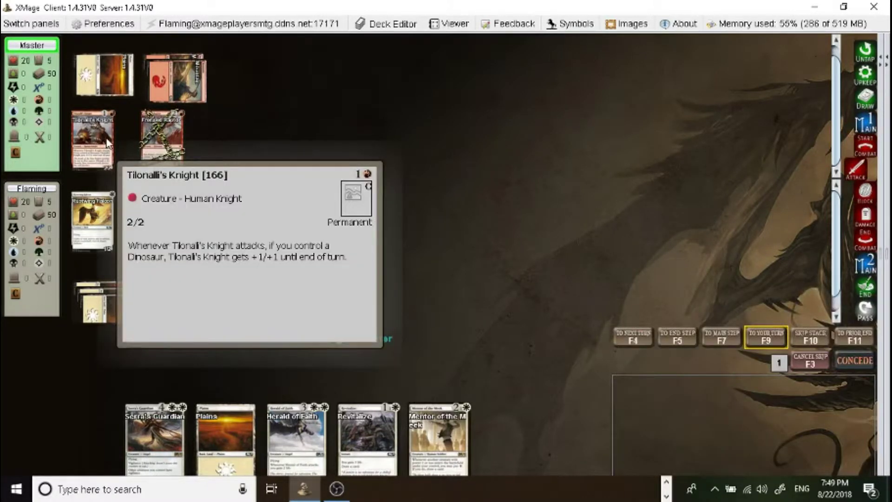
Take Tilonalli's Knight's attack unblocked, dropping to 17 life, and advance to main phase.
click(93, 139)
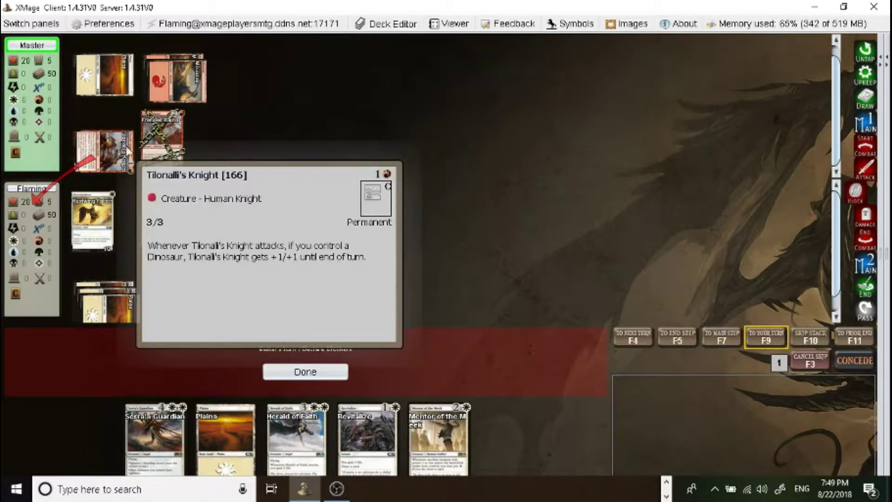
click(305, 372)
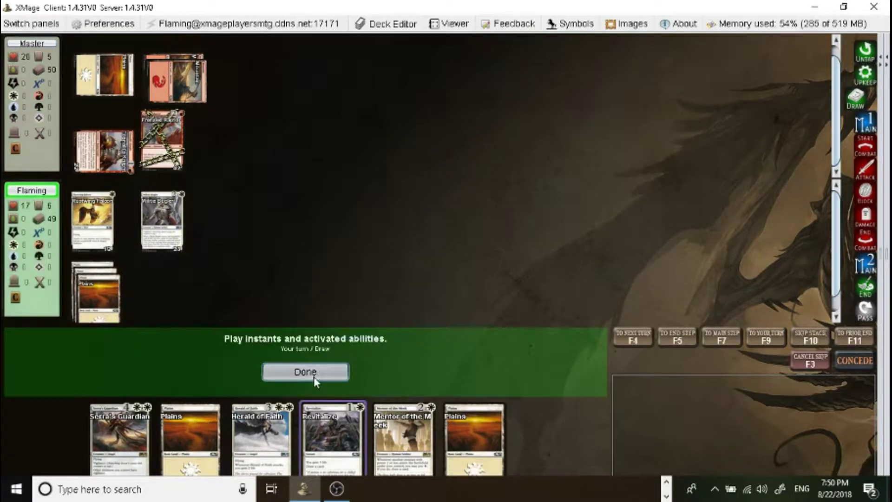
click(306, 371)
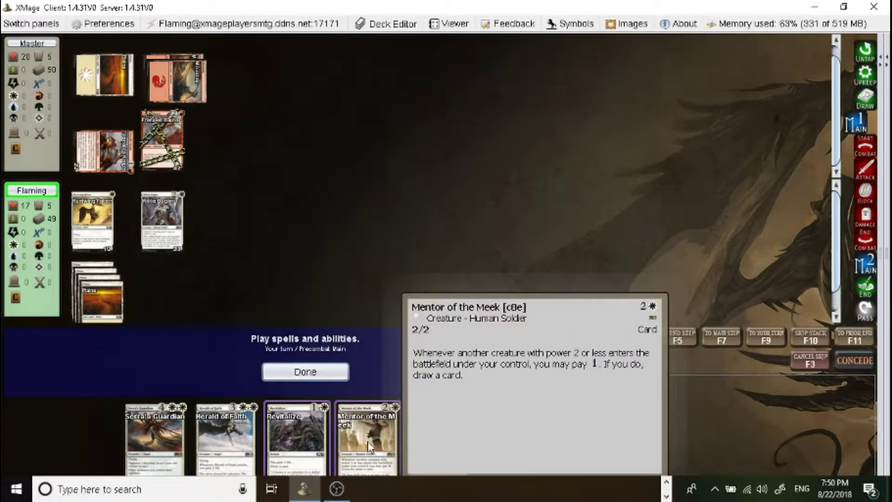
mouse_move(294, 438)
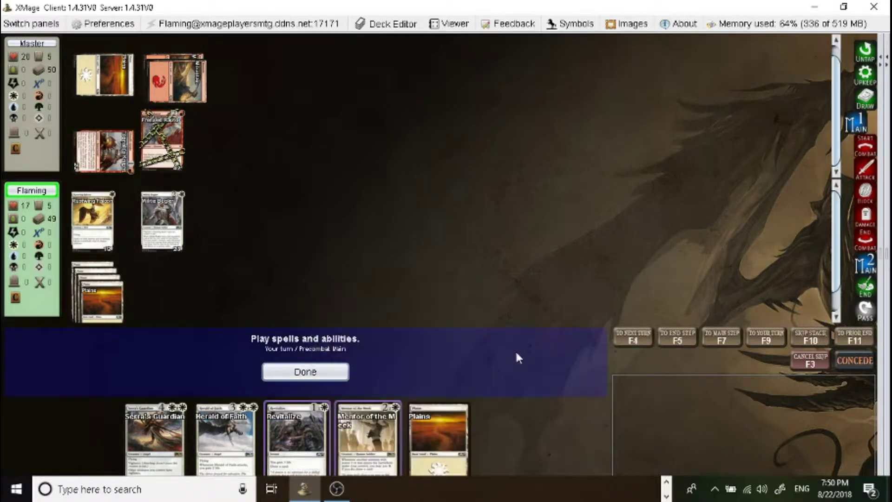
mouse_move(368, 438)
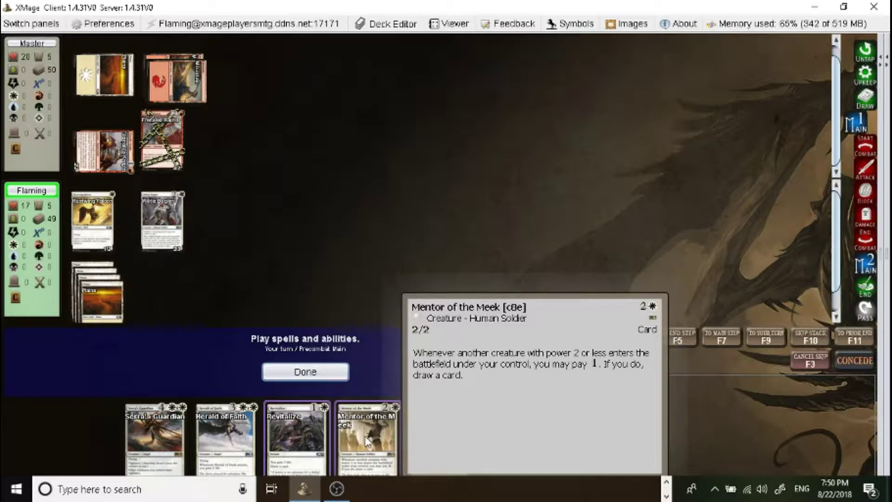
mouse_move(296, 438)
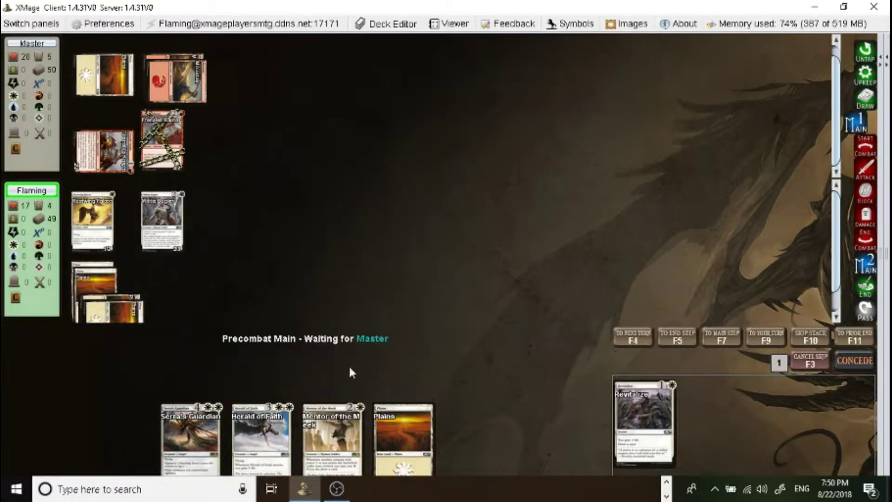
mouse_move(390, 348)
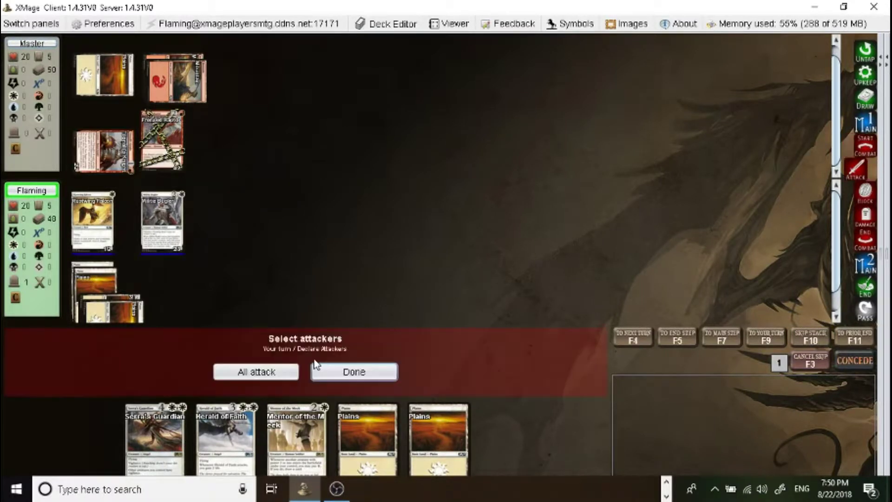
mouse_move(93, 218)
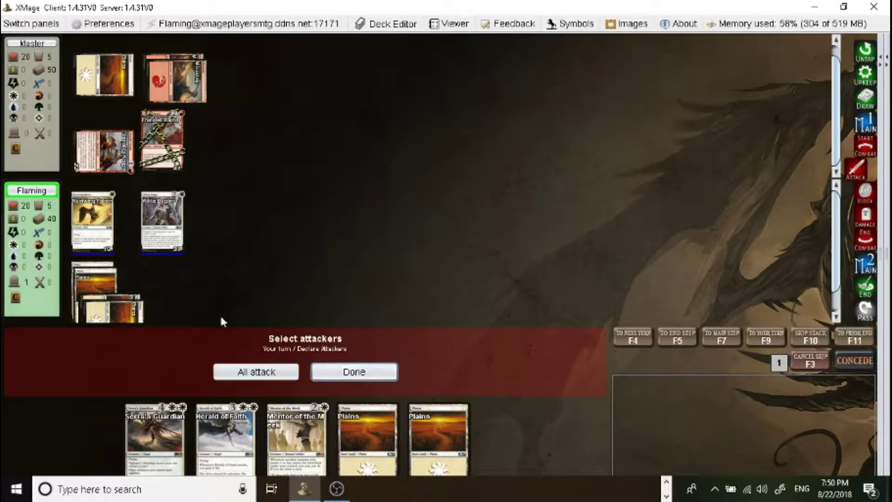
mouse_move(177, 223)
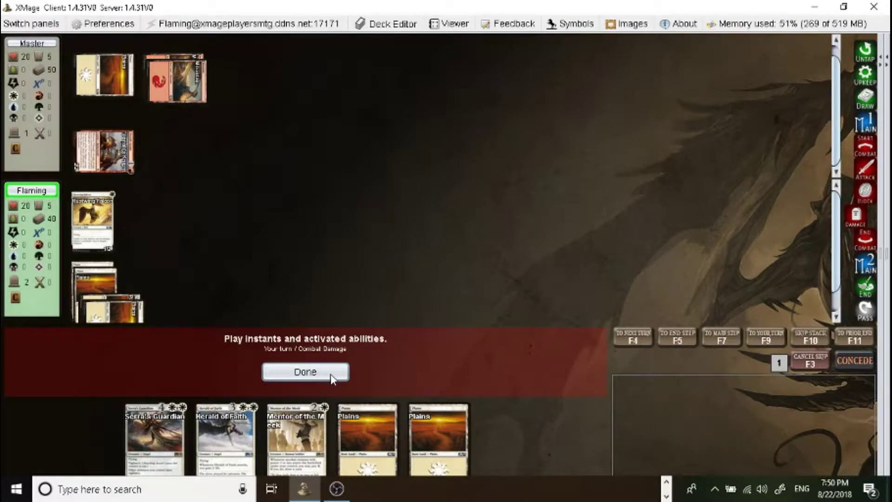
Pass through combat damage, end of combat and postcombat main to end the turn.
click(304, 372)
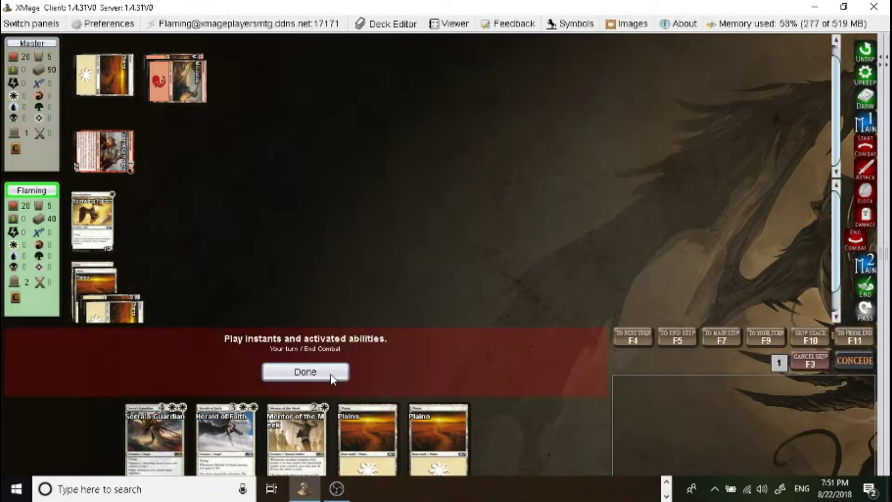
click(305, 372)
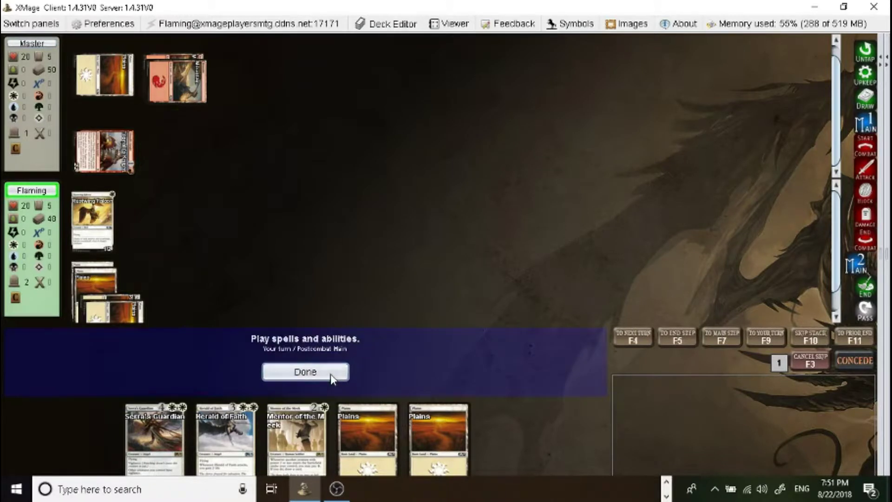
click(304, 372)
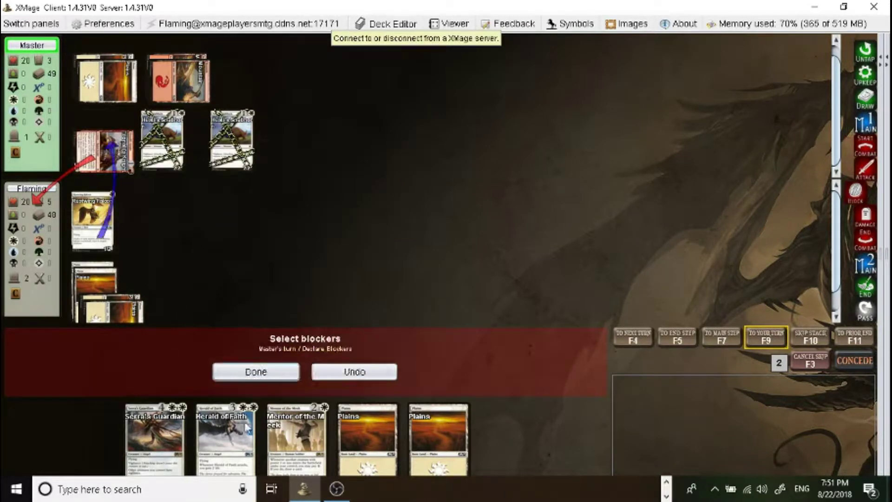
Block the Knight with Rustwing Falcon, then cast Herald of Faith using a Plains.
click(255, 371)
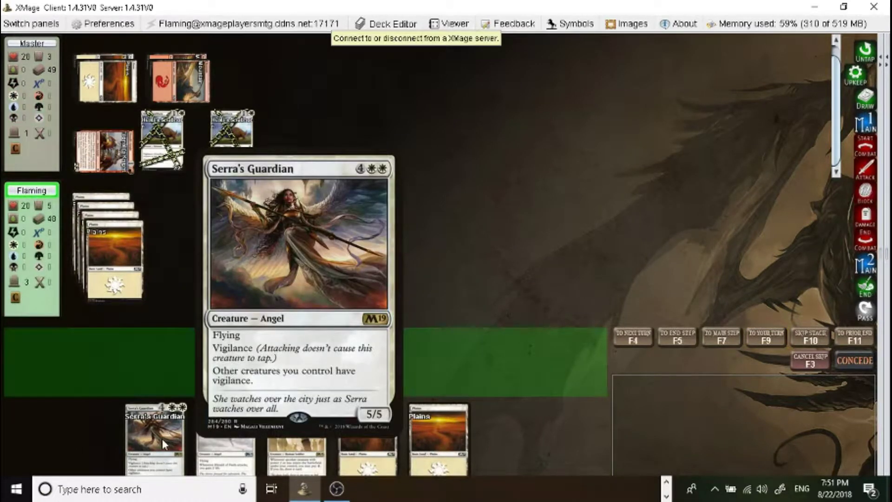
mouse_move(399, 212)
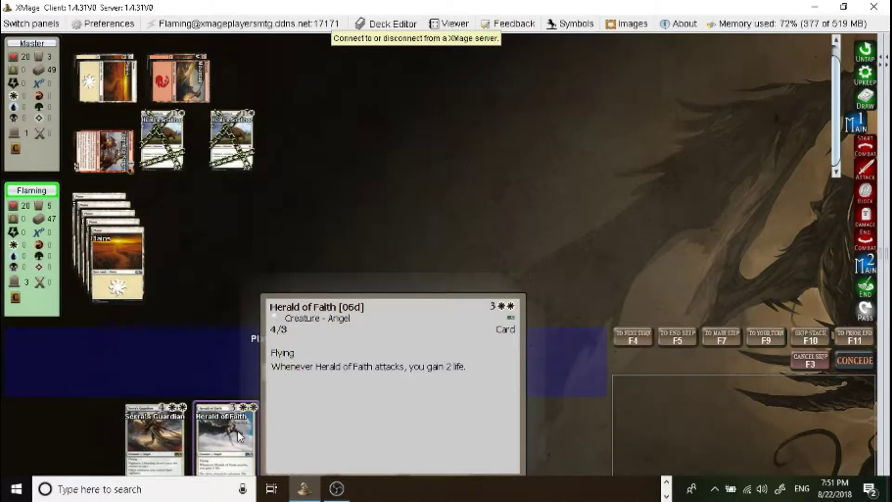
click(223, 435)
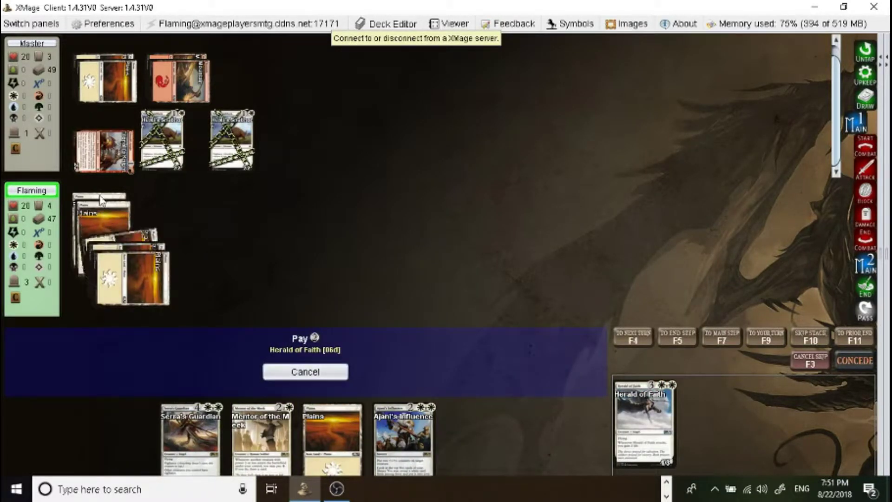
click(305, 370)
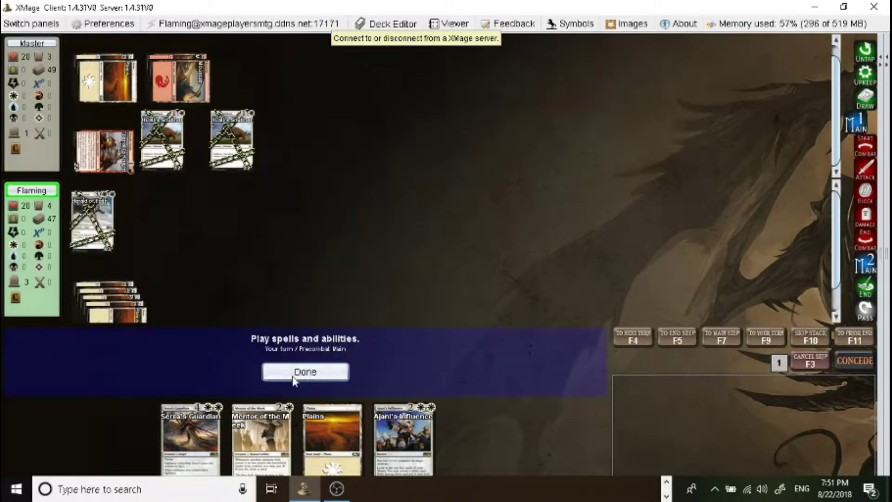
Pass through precombat main and combat without declaring any attackers.
click(305, 372)
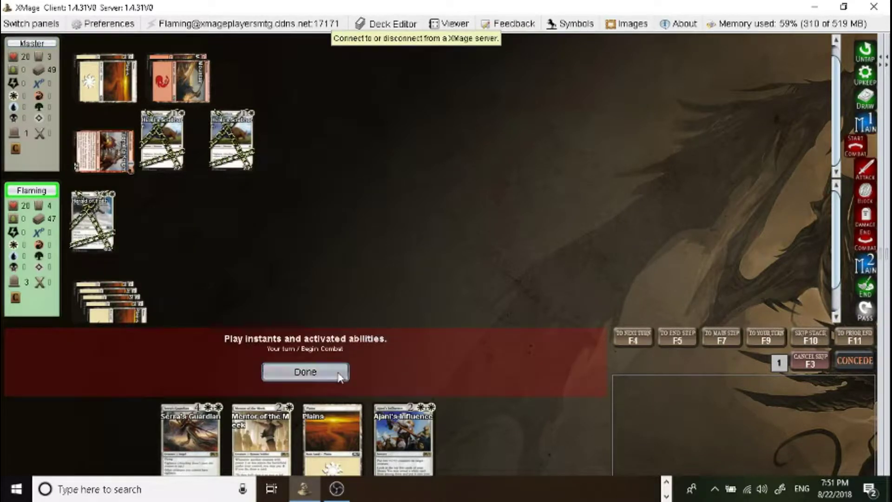
click(304, 371)
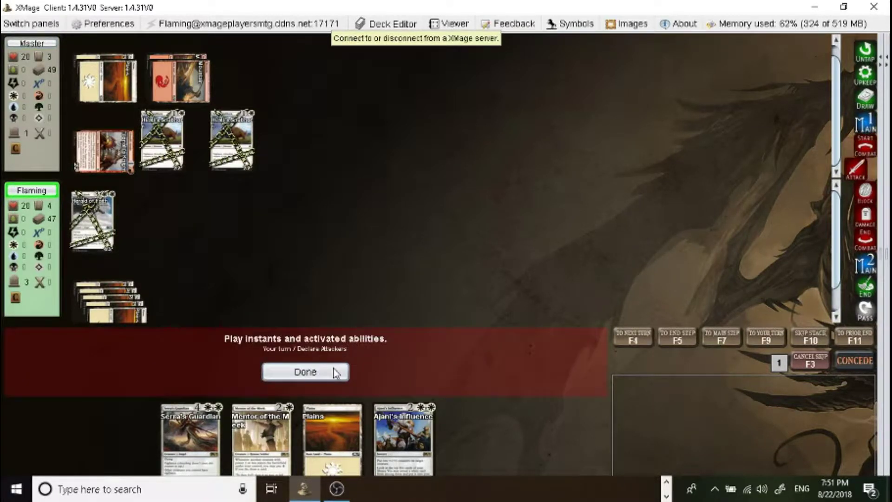
click(304, 372)
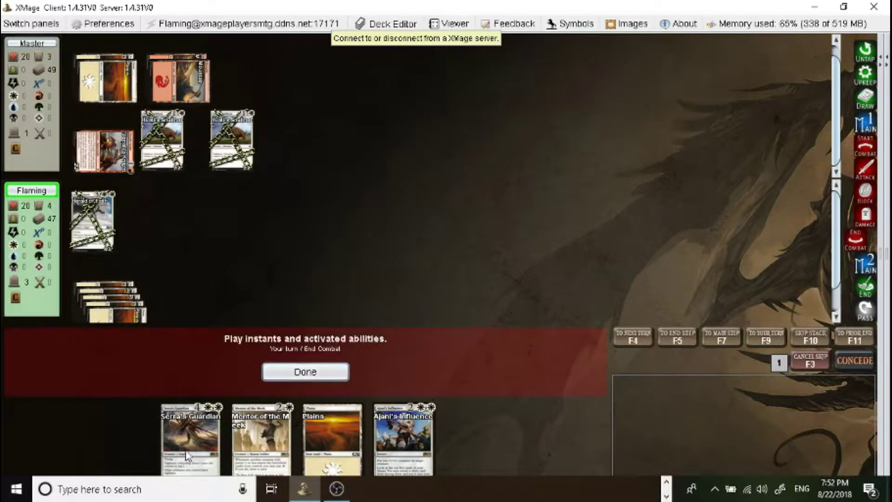
click(305, 371)
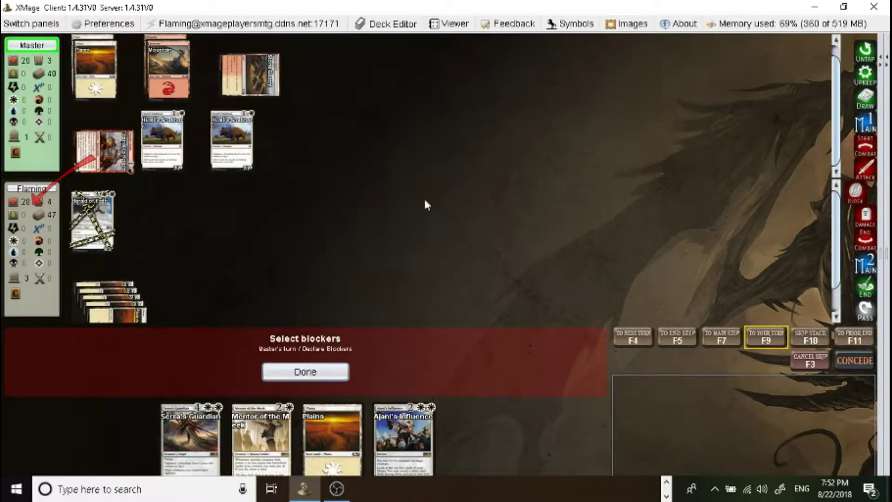
Decline blocking, cast Serra's Guardian, and attack the opponent with Herald of Faith.
click(305, 372)
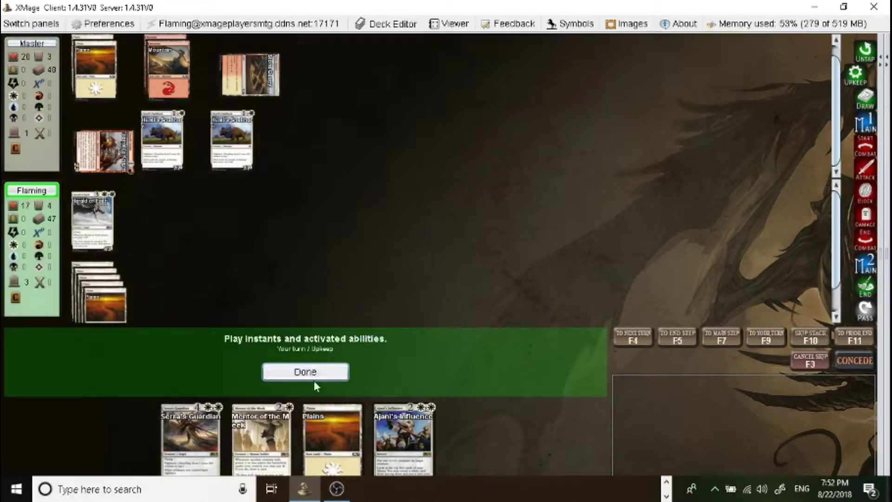
click(304, 371)
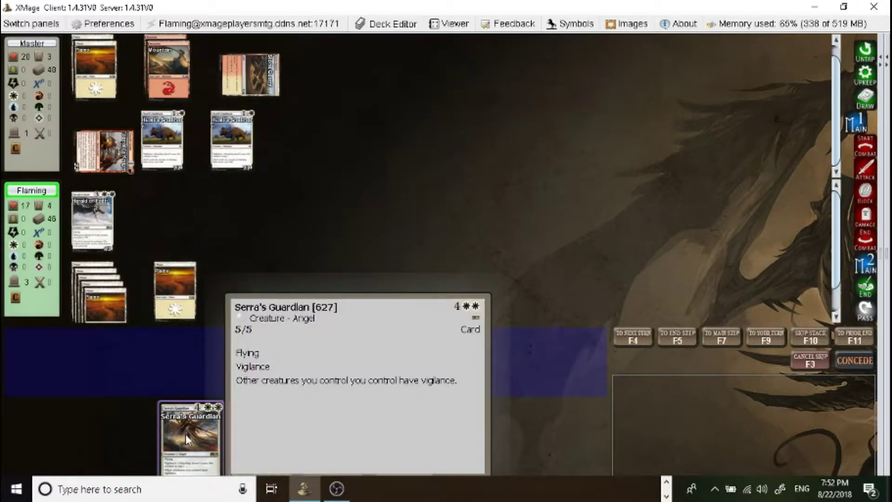
click(190, 433)
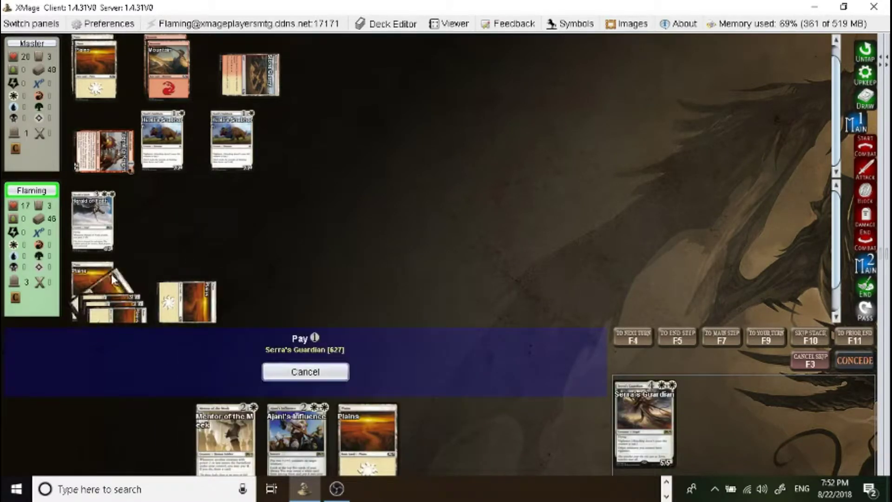
click(304, 371)
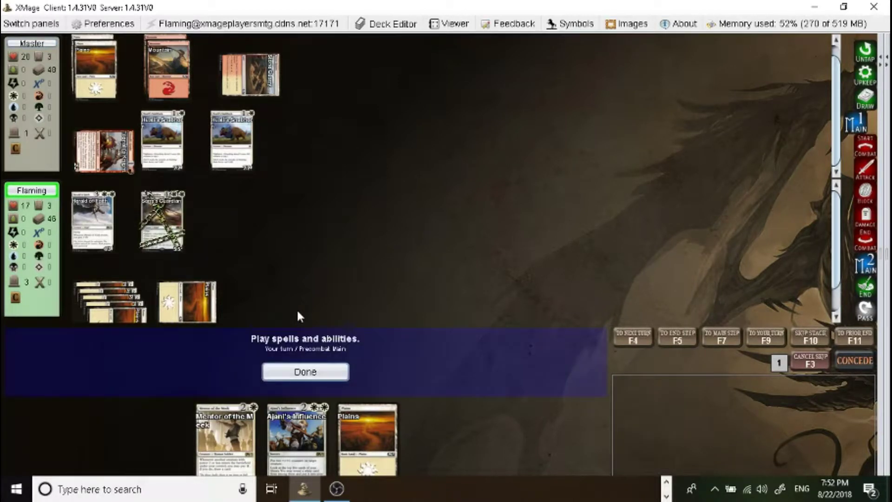
mouse_move(288, 309)
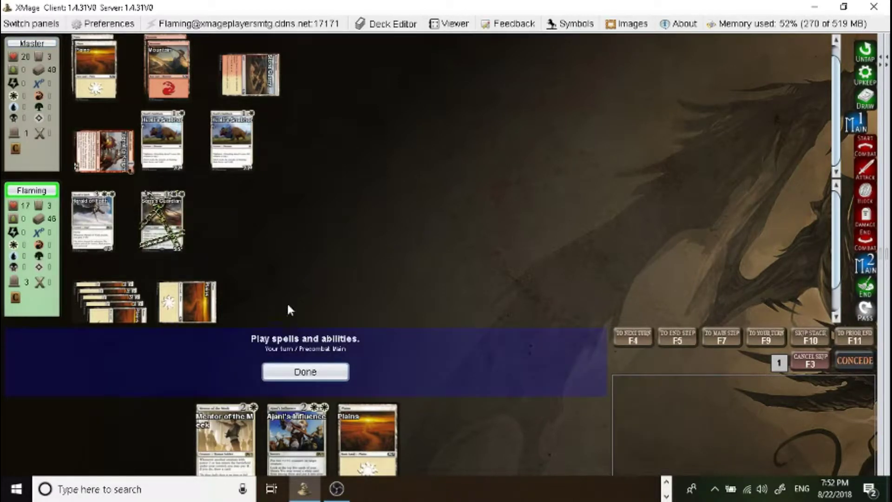
click(305, 370)
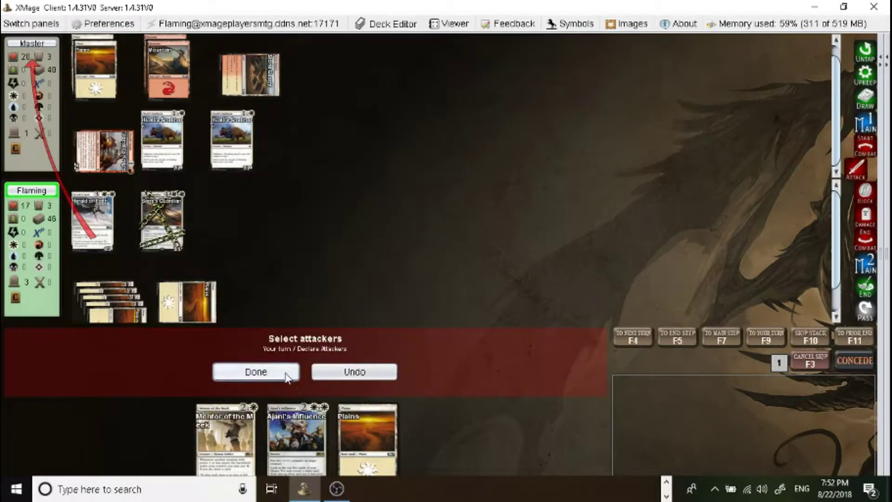
click(255, 371)
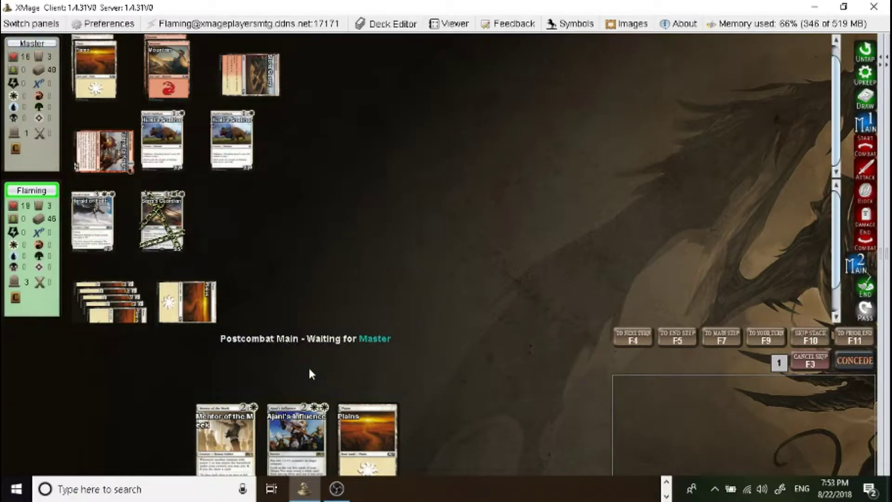
mouse_move(161, 220)
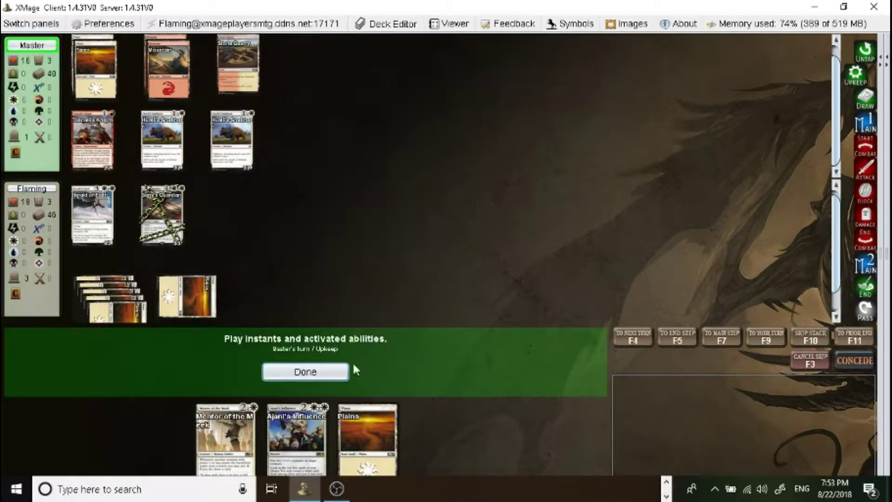
Pass priority through the opponent's upkeep, draw, main phase and attack declaration.
click(304, 371)
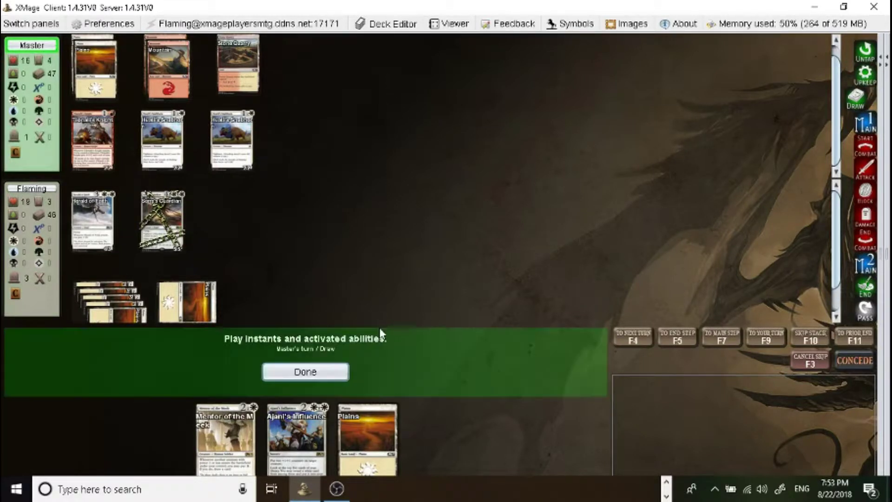
click(304, 371)
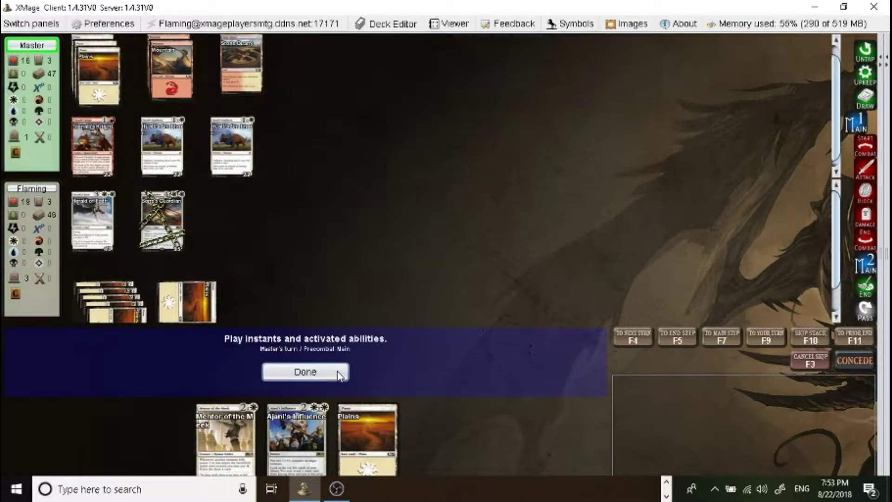
click(305, 370)
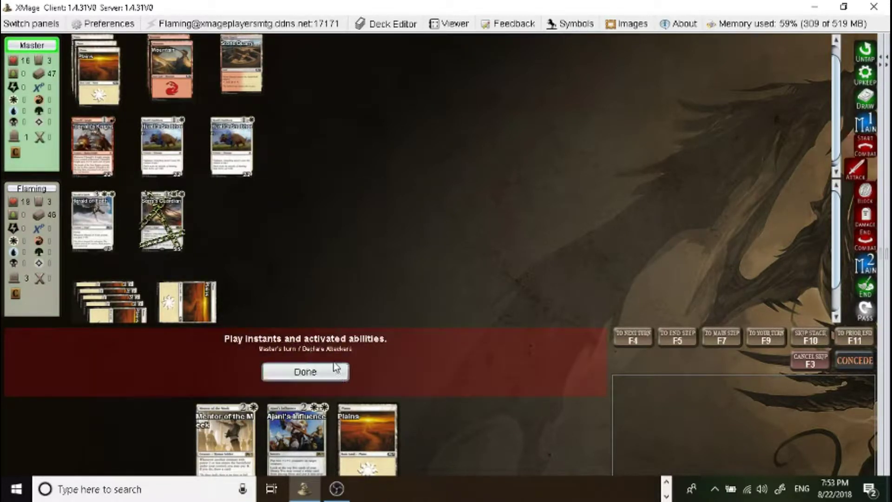
click(304, 372)
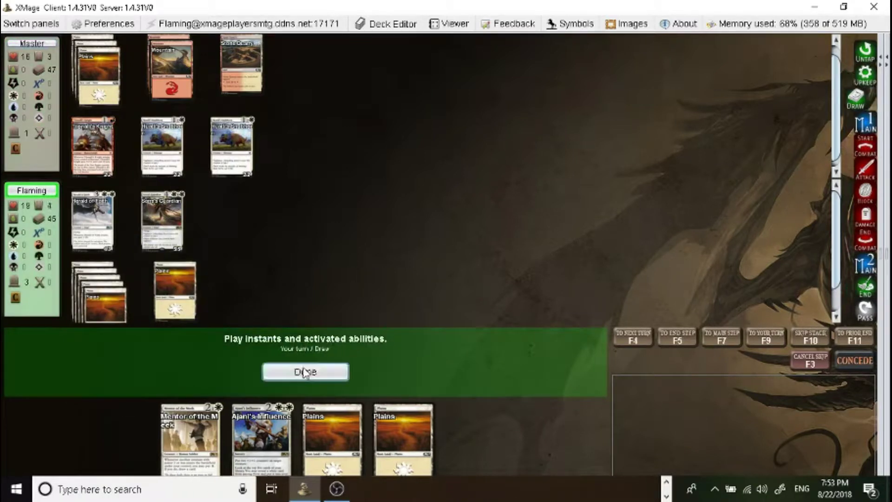
Cast Ajani's Influence for two counters on Serra's Guardian, revealing another Ajani's Influence.
click(305, 372)
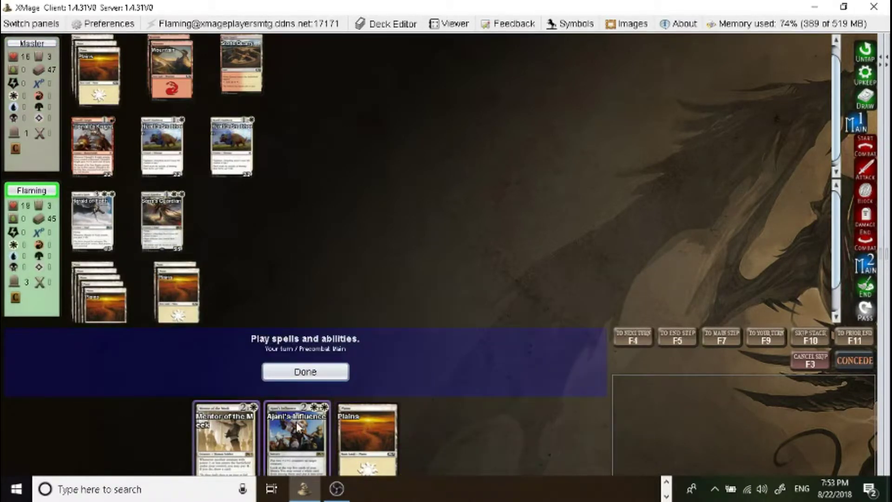
mouse_move(297, 429)
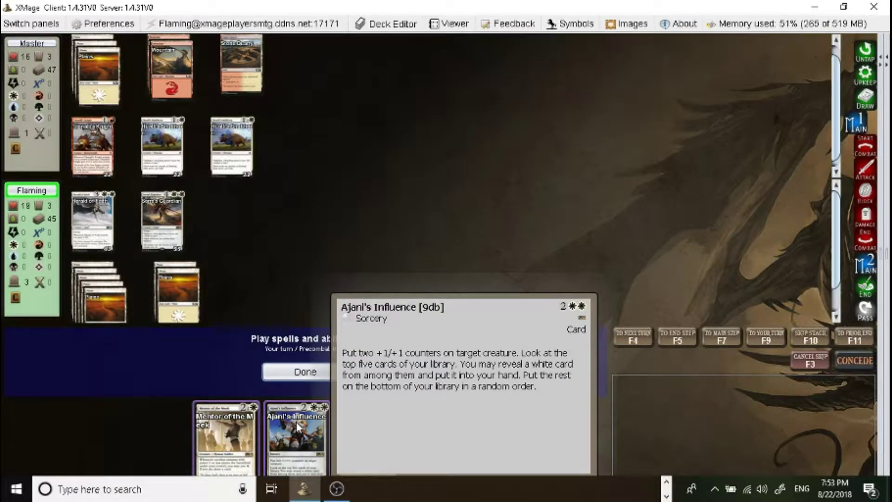
mouse_move(258, 433)
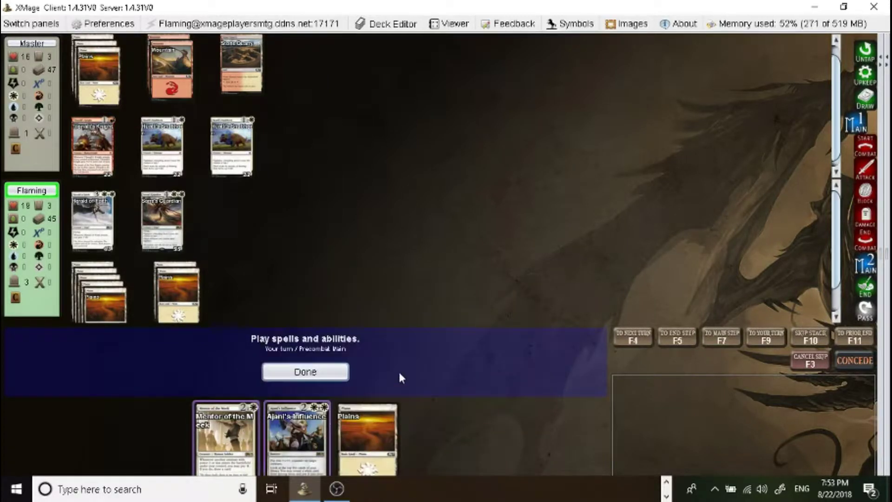
mouse_move(297, 433)
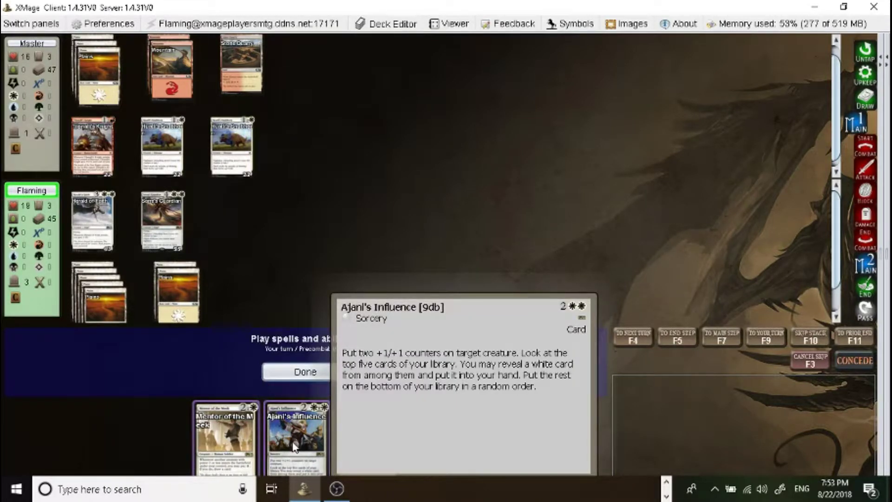
click(295, 438)
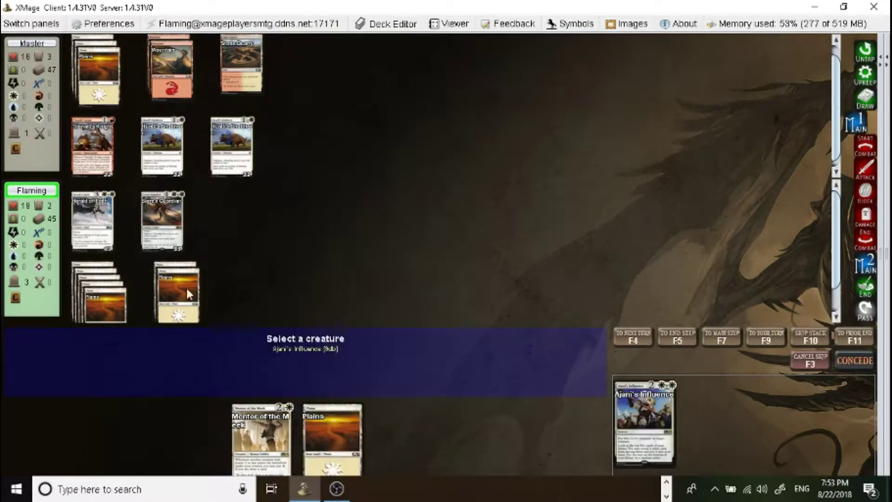
mouse_move(150, 228)
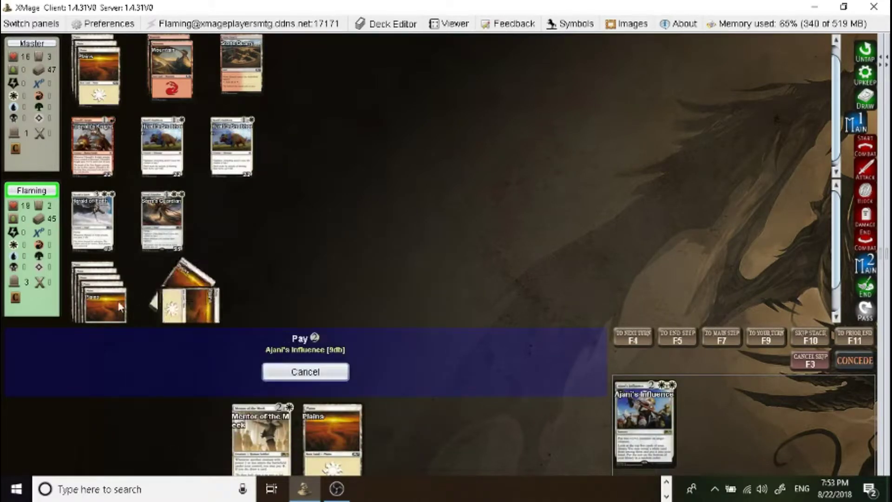
click(304, 371)
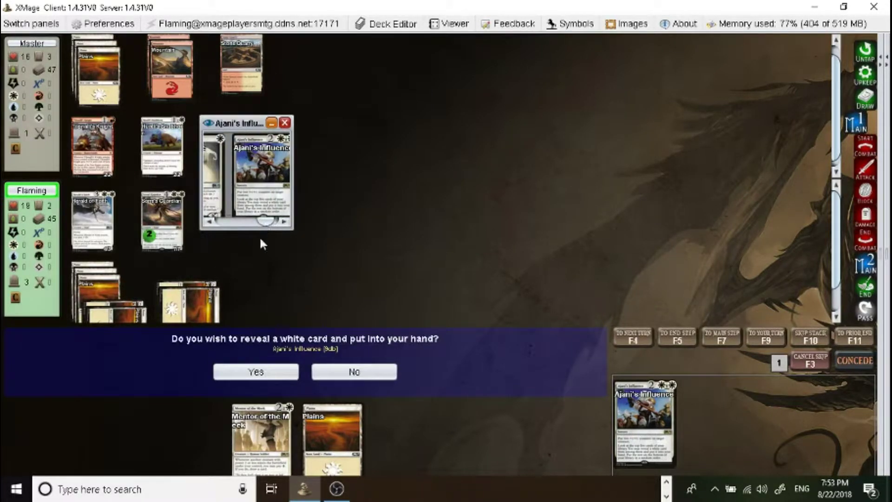
click(255, 371)
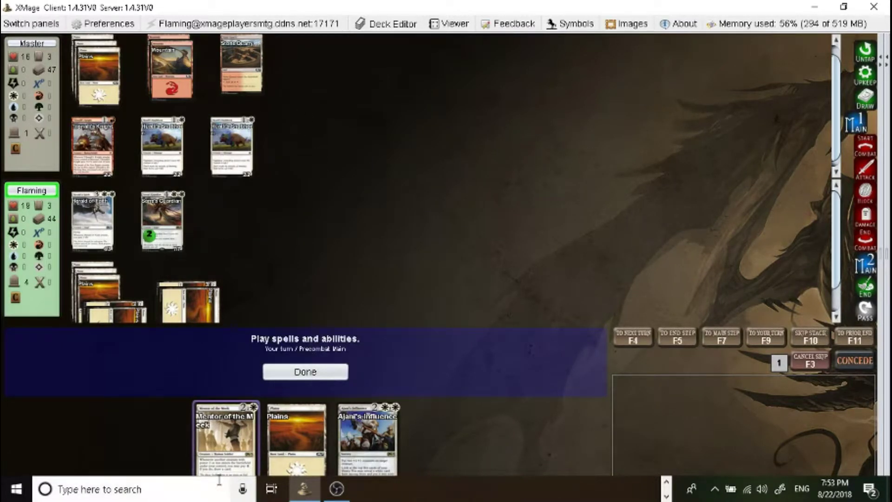
Cast Mentor of the Meek and attack with Herald of Faith and Serra's Guardian.
click(225, 439)
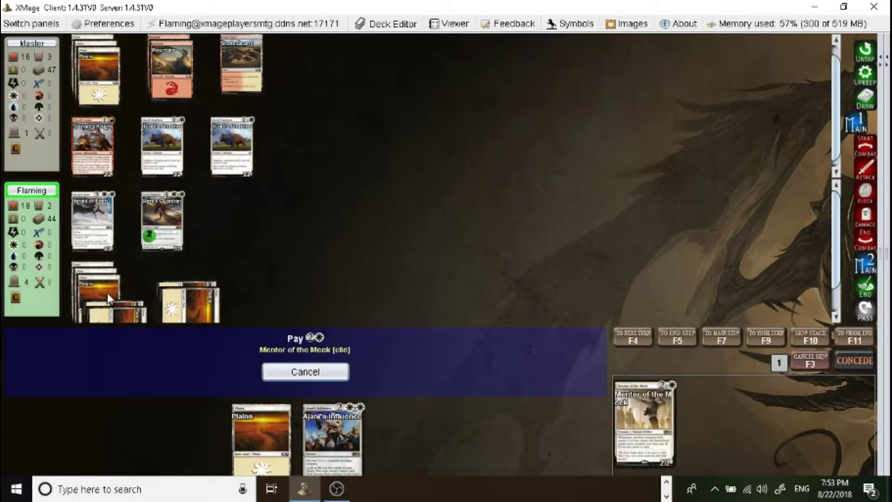
click(305, 372)
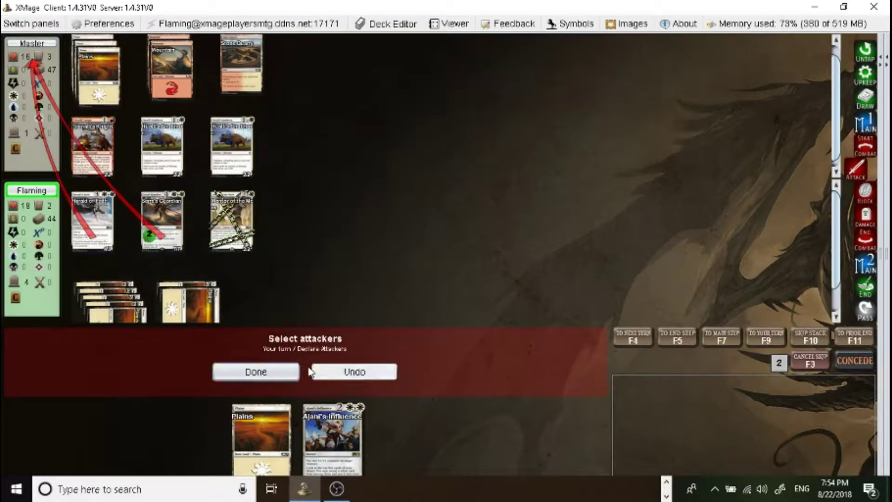
click(255, 372)
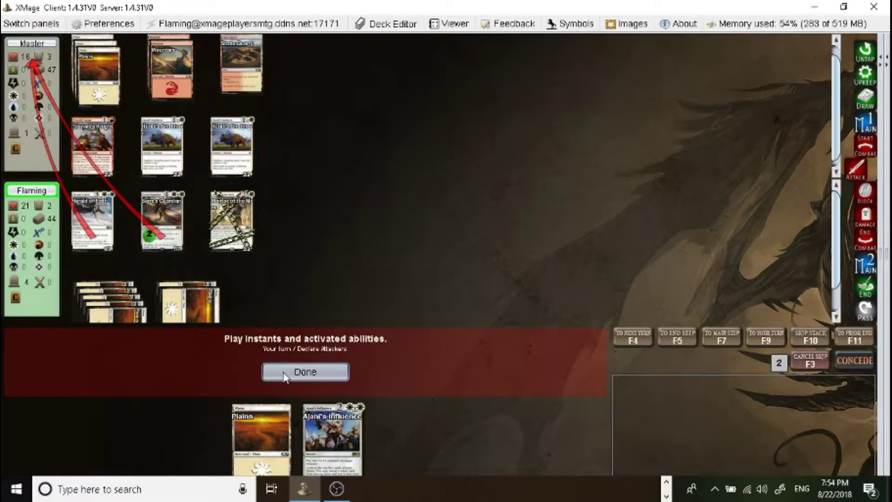
Pass priority through combat until Master falls and the game ends, then close it.
click(305, 372)
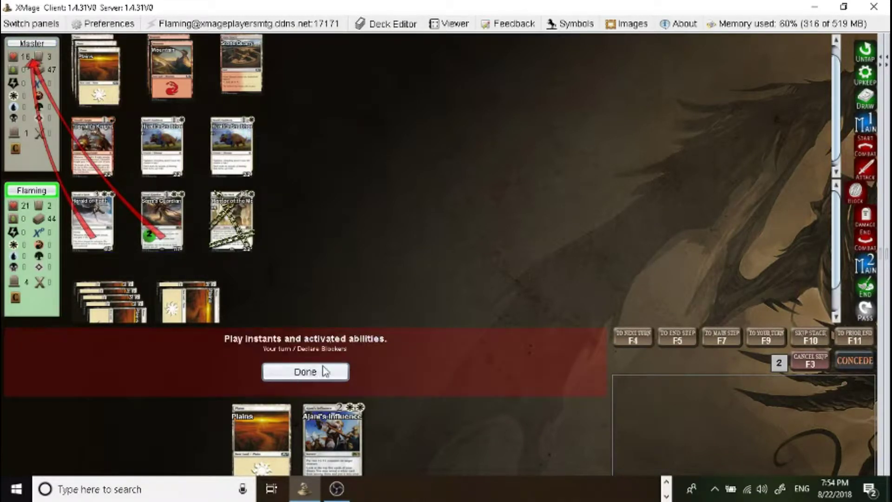
click(305, 372)
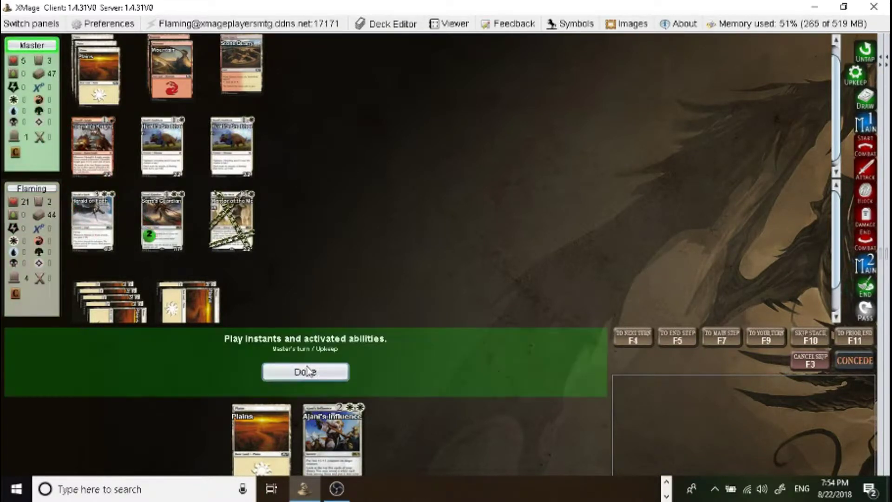
click(305, 372)
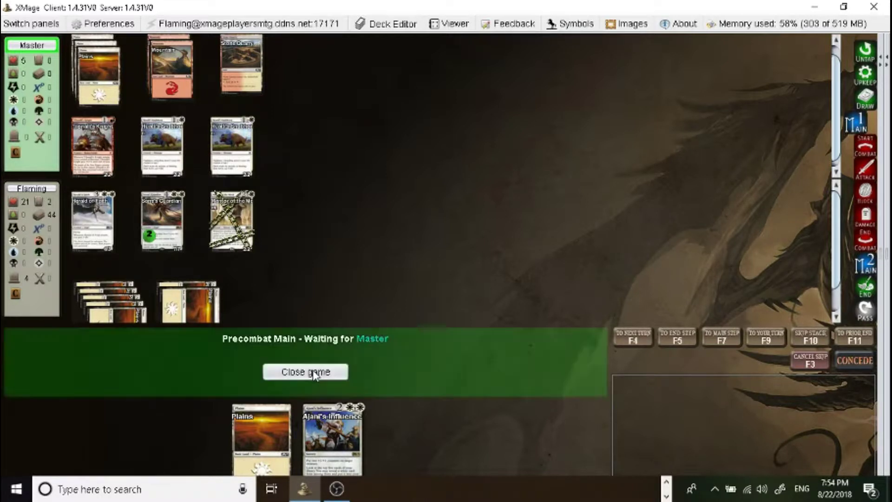
click(304, 372)
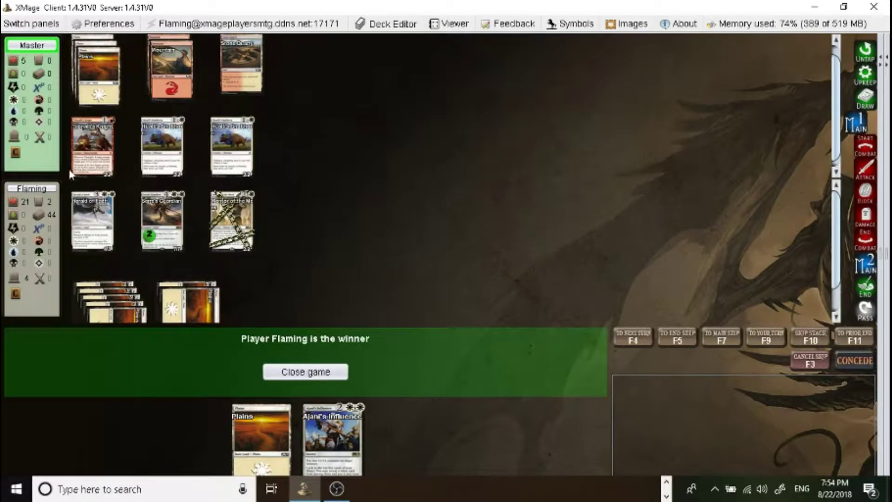
Close the finished game and keep the new hand with two Herald of Faith and Court Cleric.
click(304, 372)
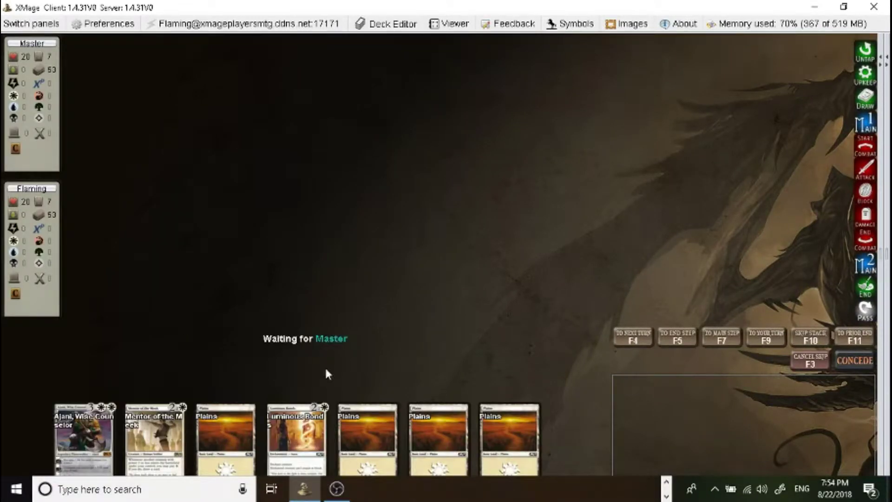
mouse_move(294, 301)
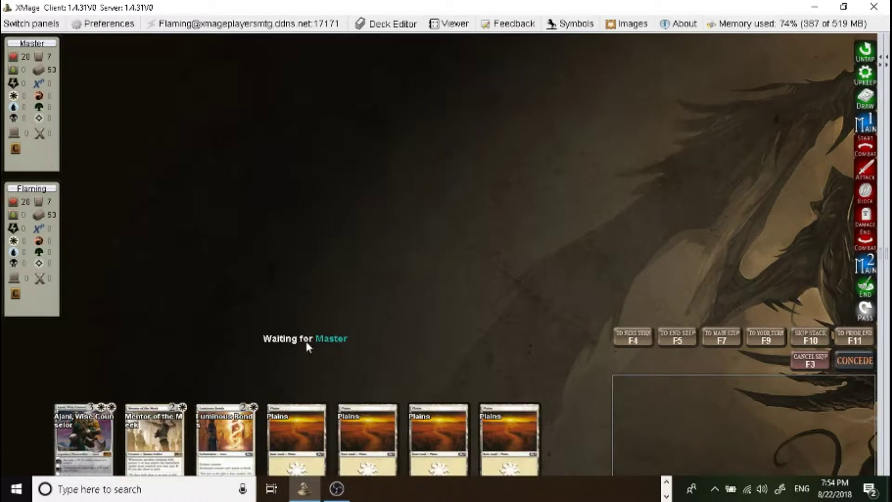
mouse_move(154, 438)
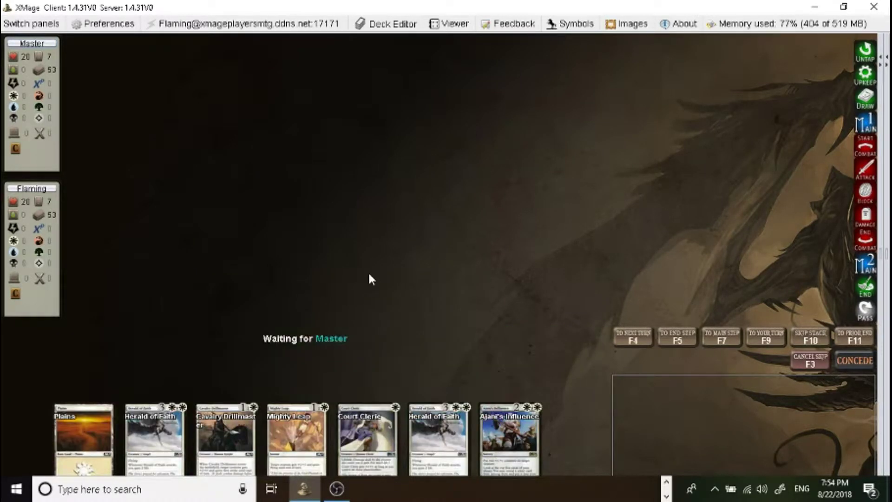
mouse_move(367, 436)
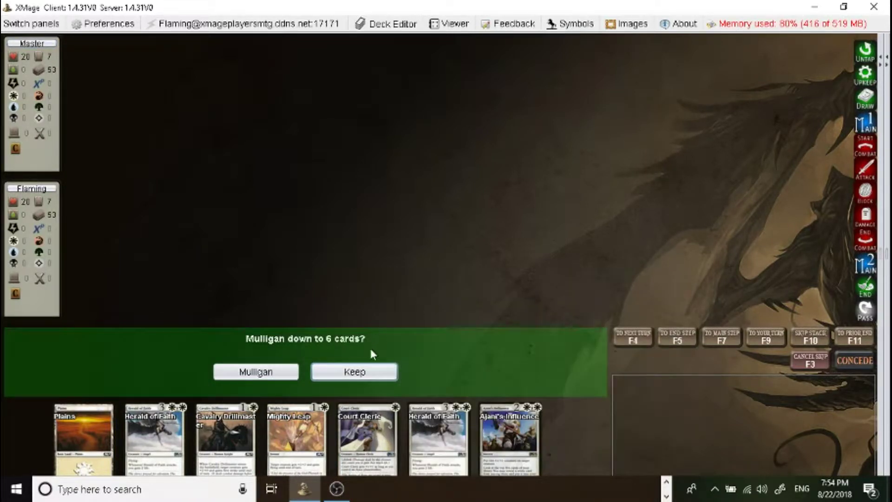
click(353, 370)
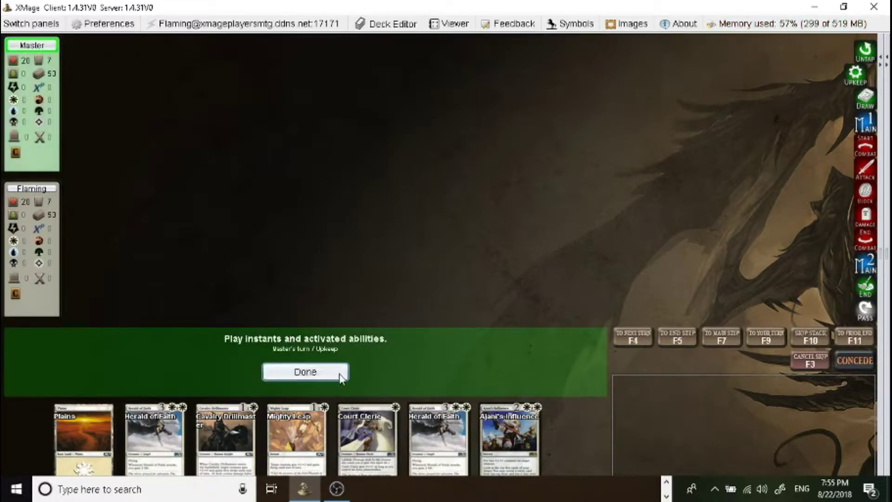
Pass to your main phase, resolve Cavalry Drillmaster, and advance to beginning of combat.
click(304, 372)
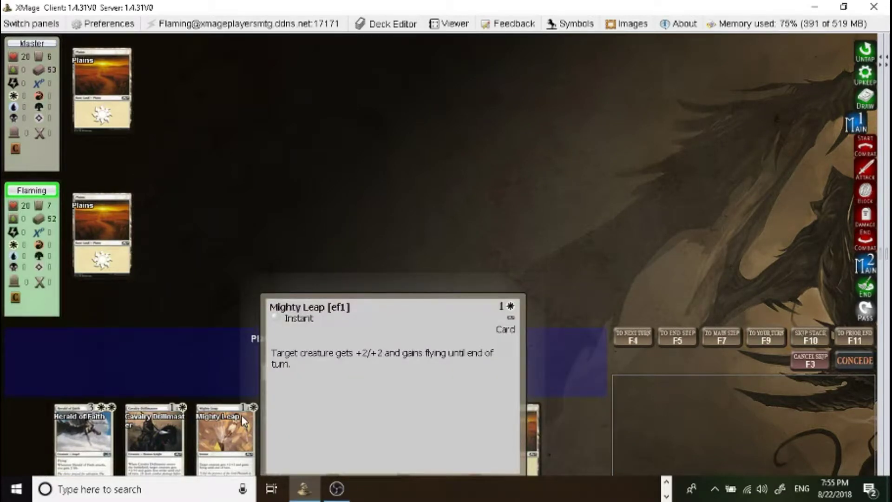
mouse_move(296, 440)
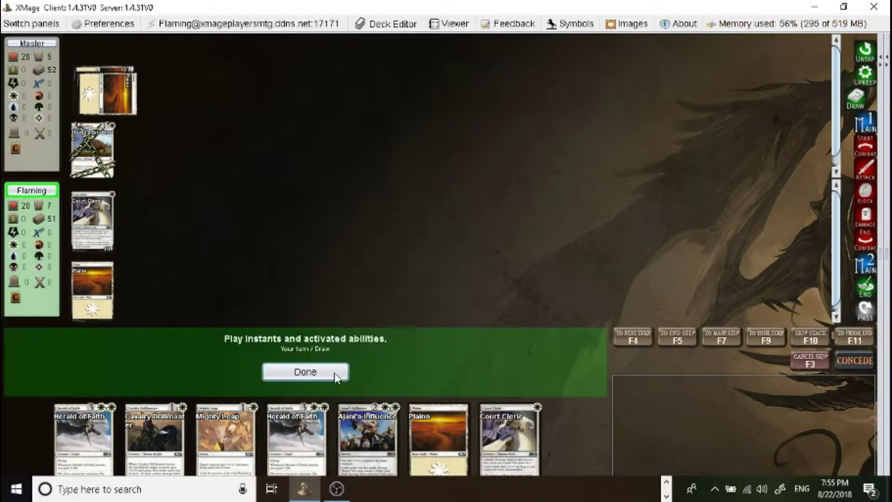
click(306, 371)
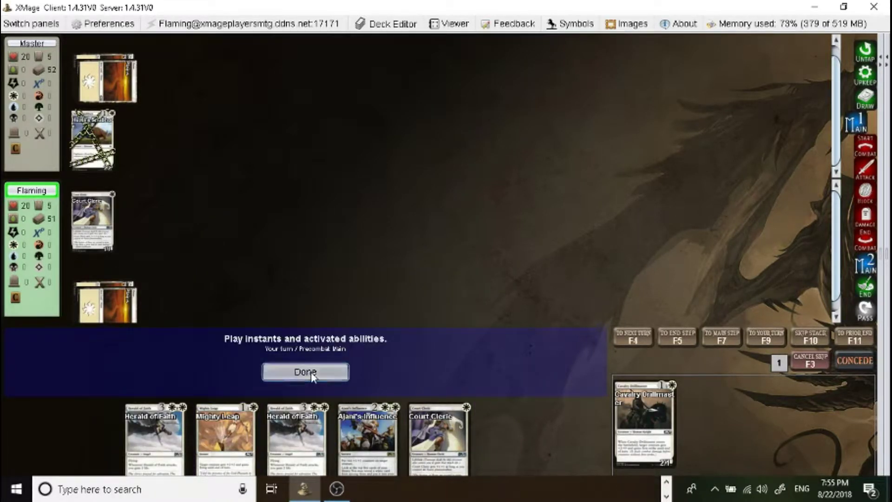
click(306, 371)
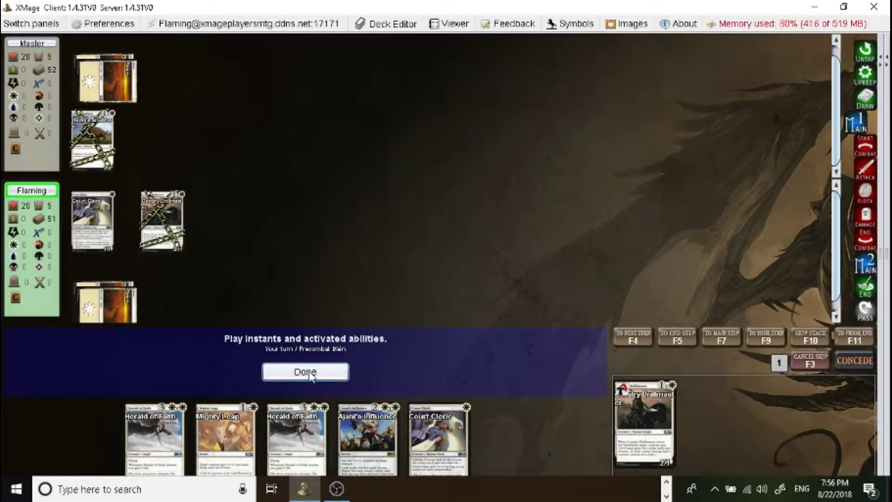
click(305, 372)
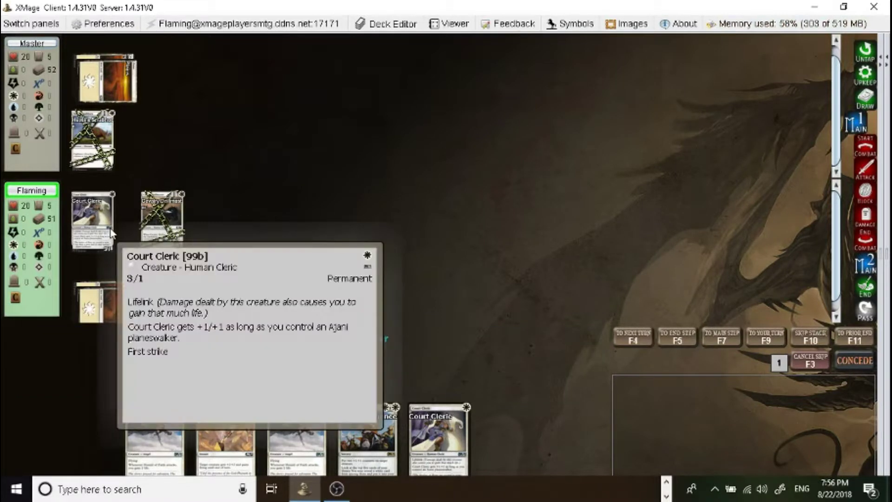
mouse_move(88, 228)
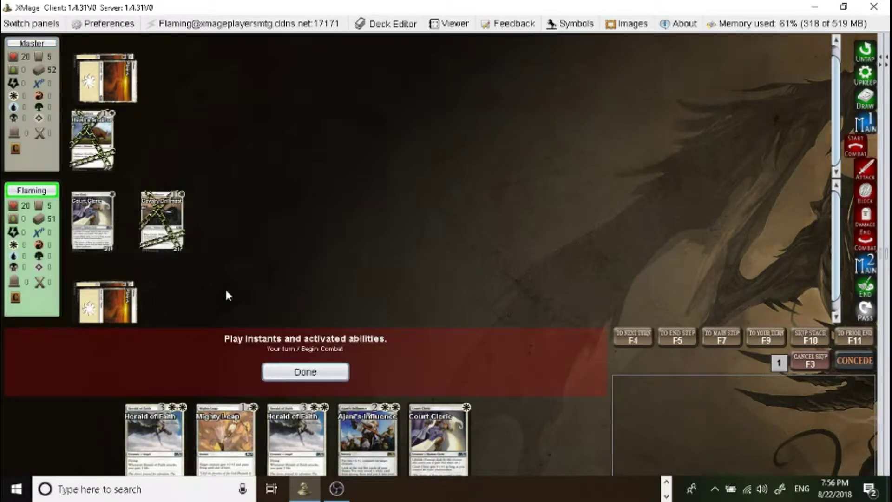
Attack with Court Cleric, end the turn, and block Huatli's Snubhorn with Cavalry Drillmaster.
click(304, 371)
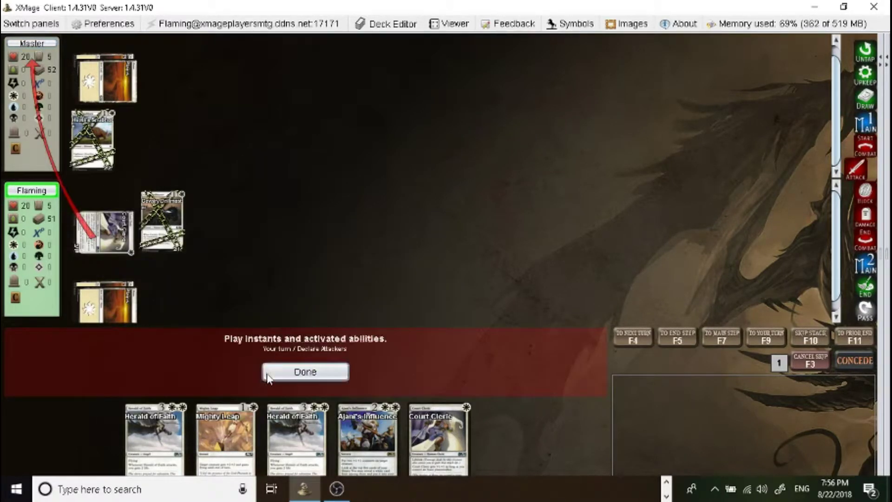
click(305, 372)
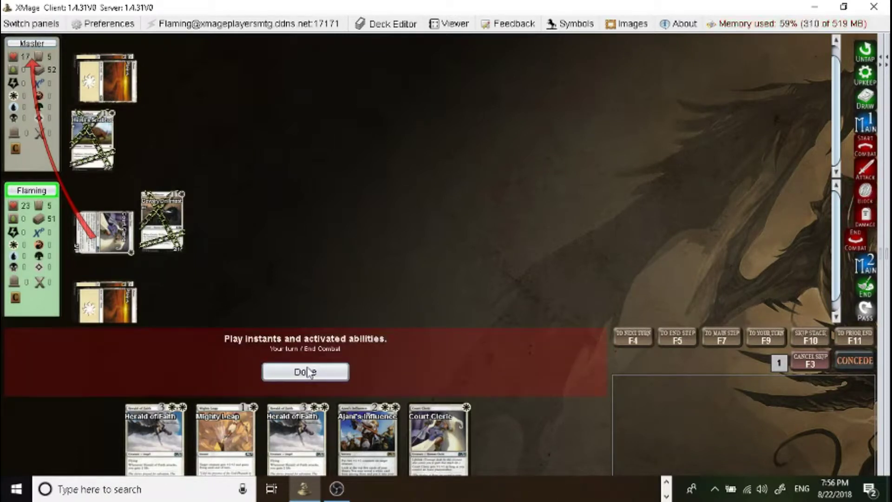
click(306, 371)
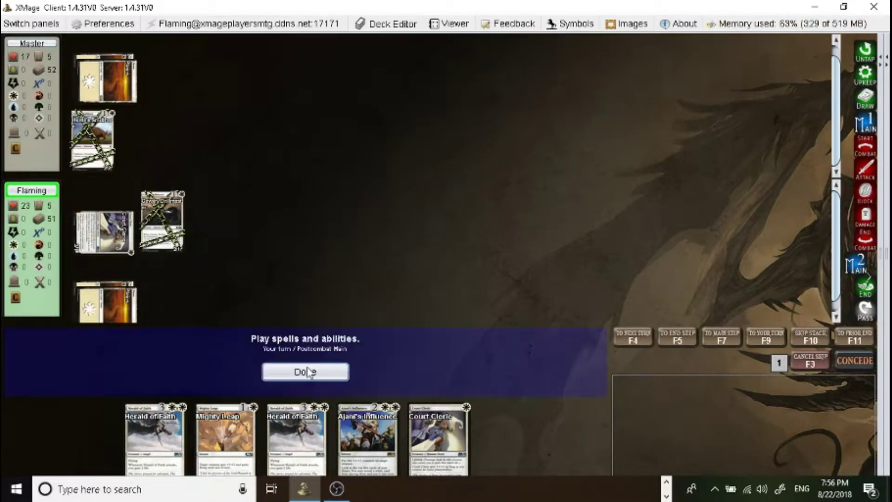
click(305, 372)
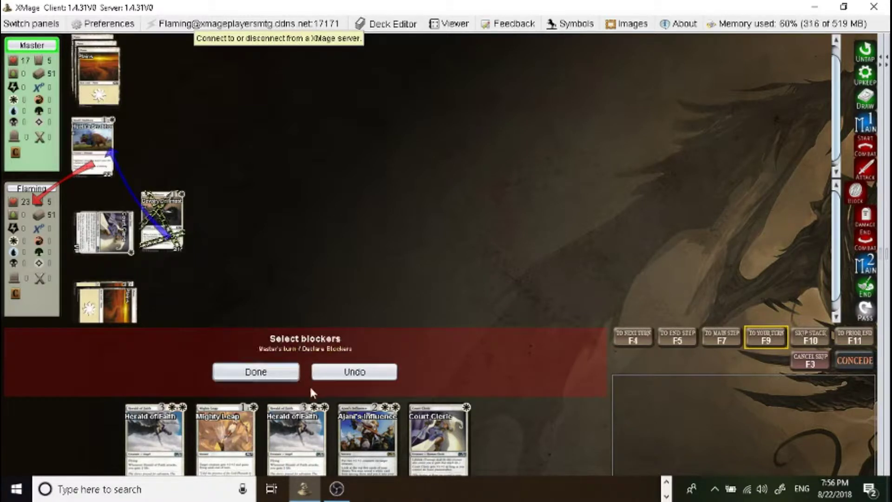
click(255, 372)
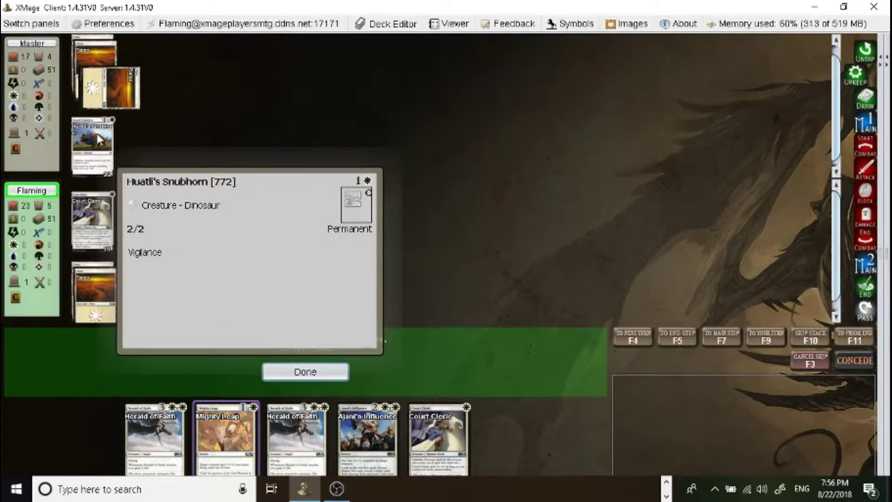
mouse_move(294, 162)
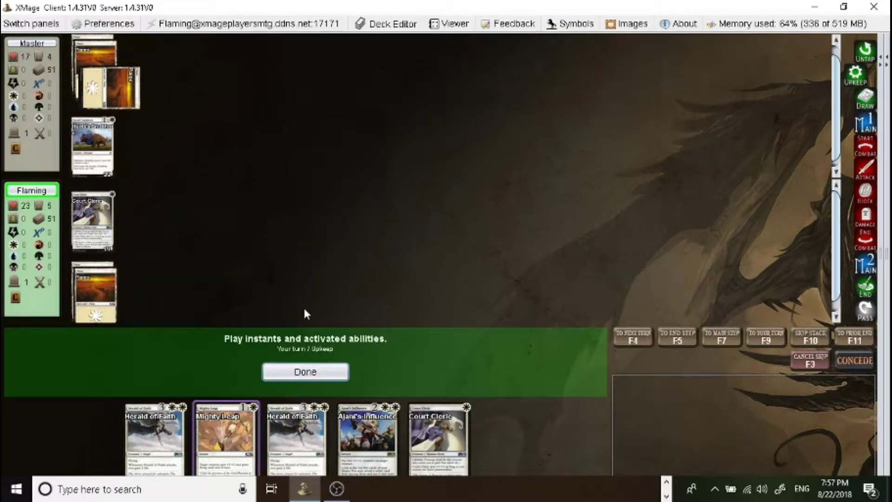
Pass upkeep and draw, then cast Rustwing Falcon and let it resolve.
click(305, 372)
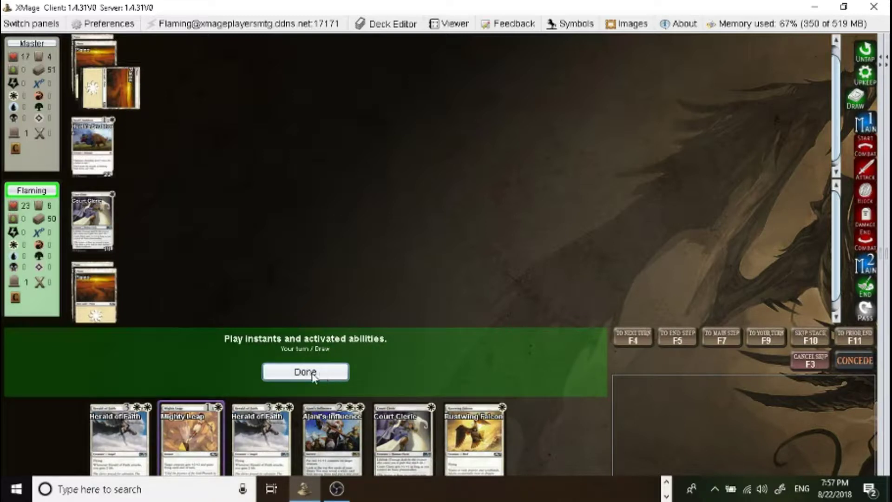
click(306, 372)
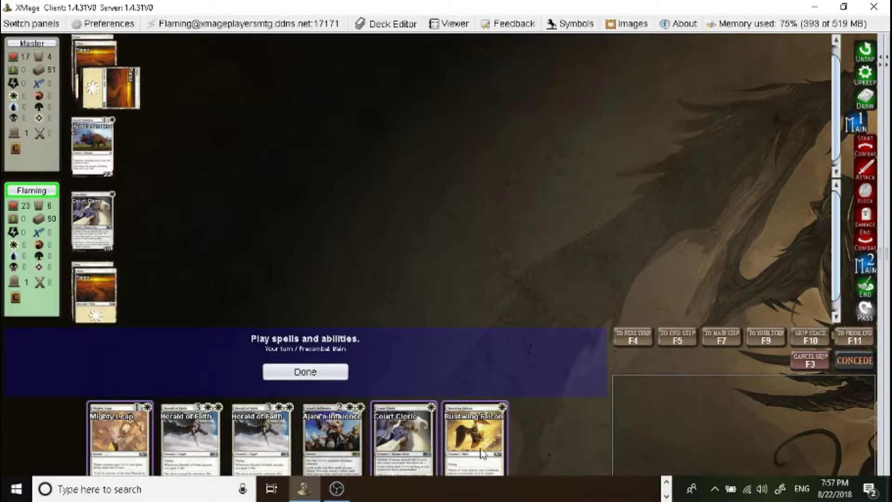
mouse_move(119, 437)
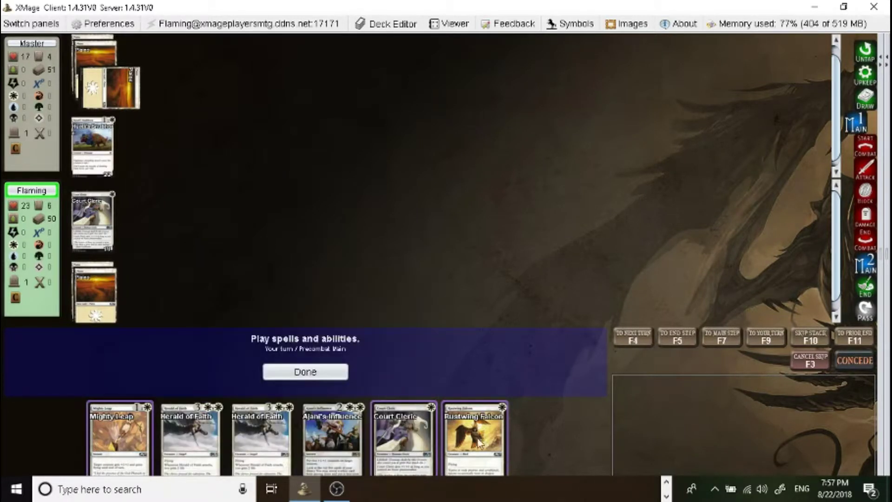
click(474, 438)
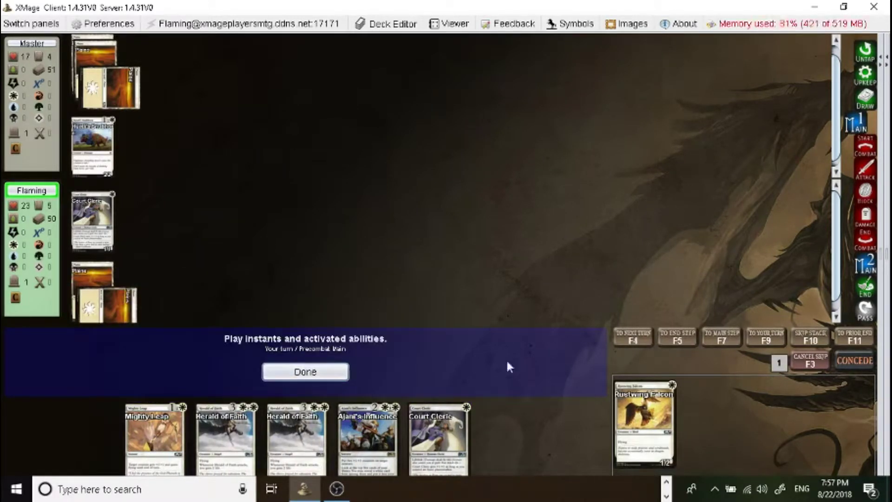
click(305, 372)
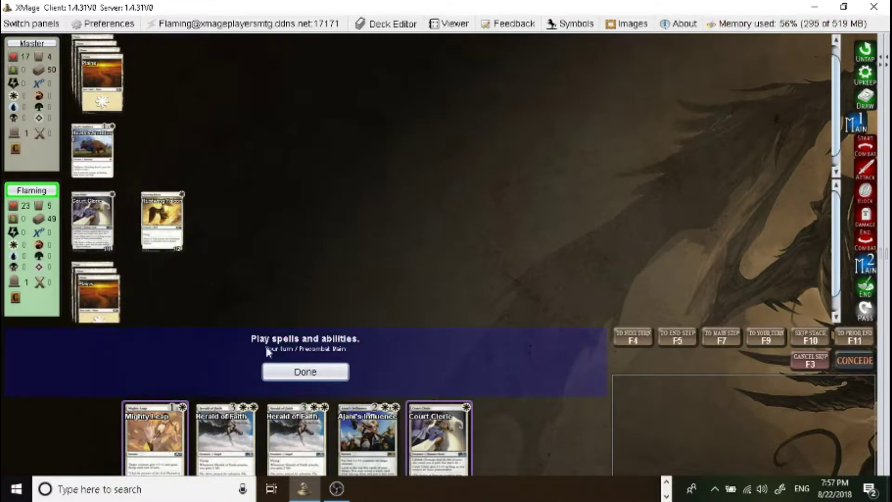
mouse_move(451, 443)
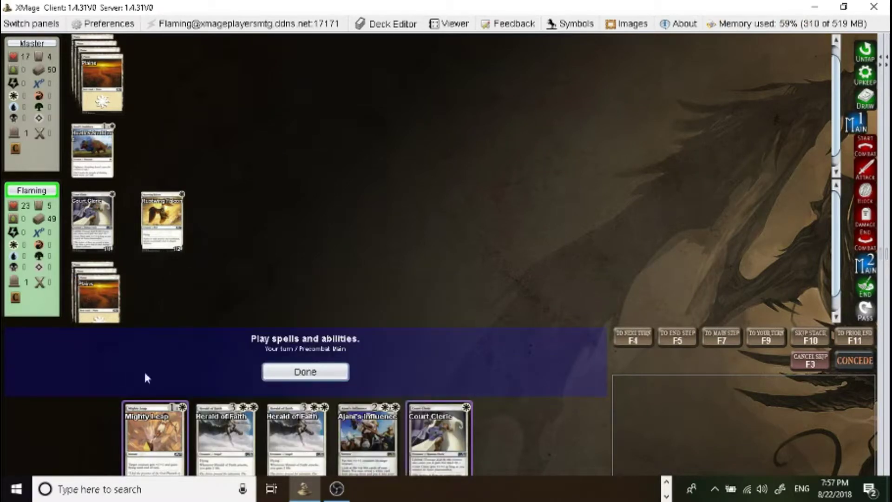
Cast Mighty Leap, let the attack damage through, and end your turn.
click(154, 436)
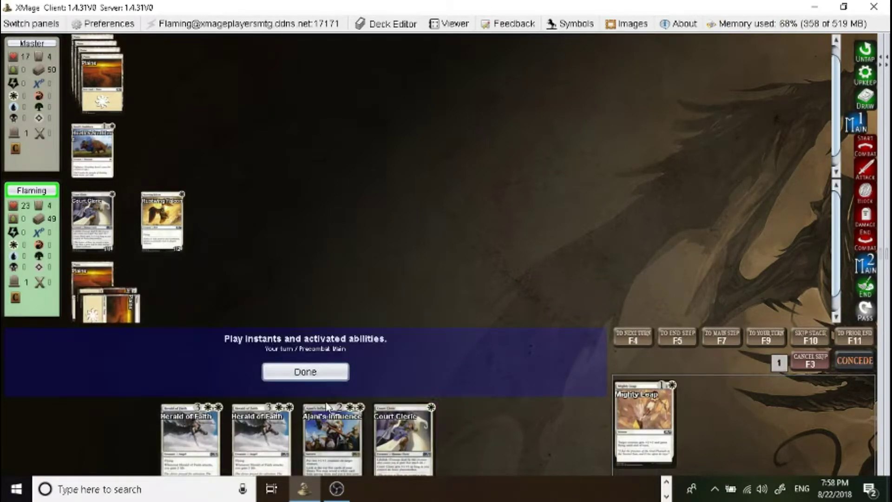
click(402, 438)
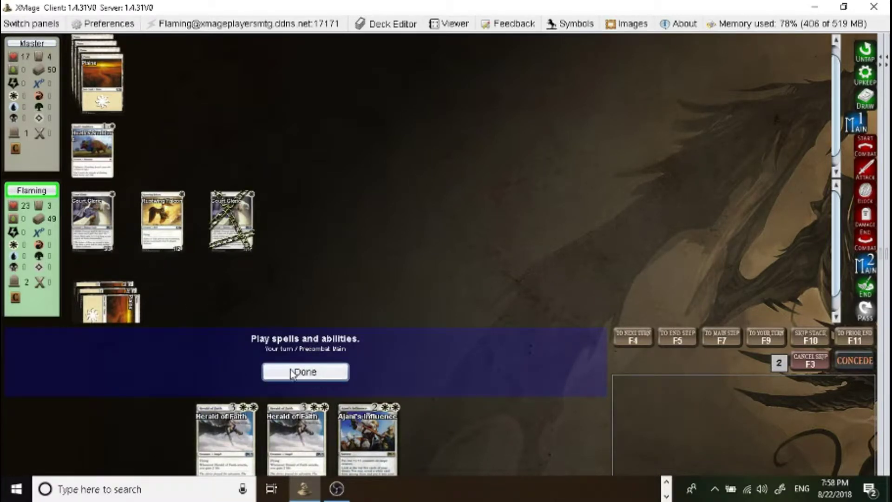
click(304, 372)
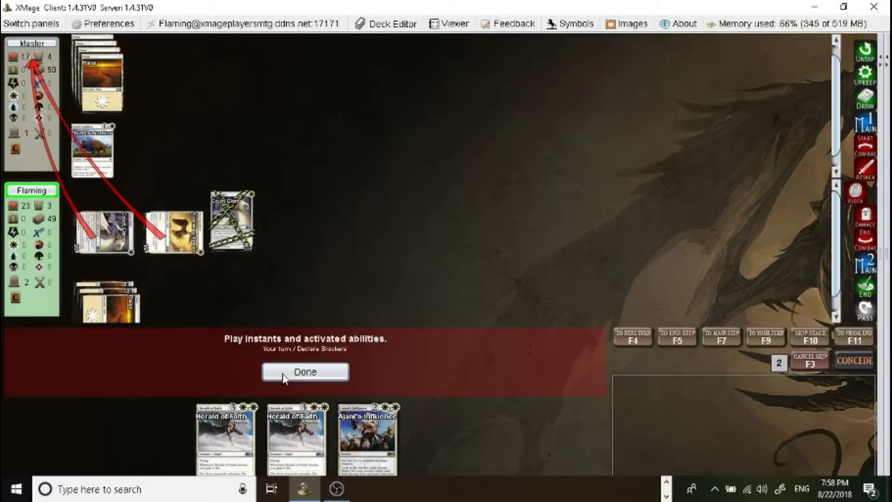
click(305, 371)
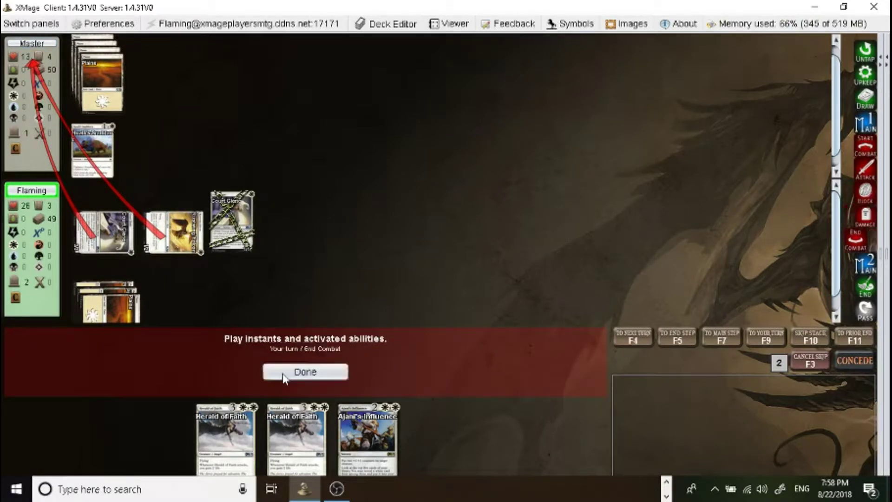
click(305, 372)
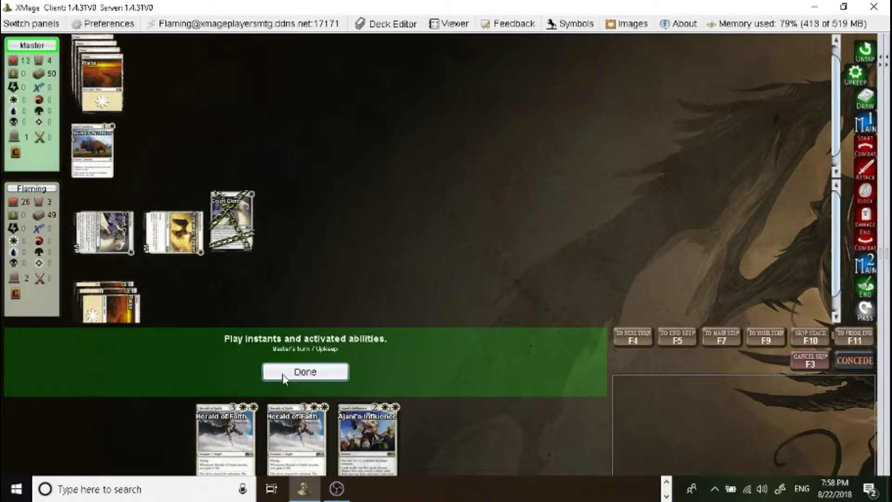
Pass priority through Master's upkeep, draw, main phase and attack declaration.
click(304, 372)
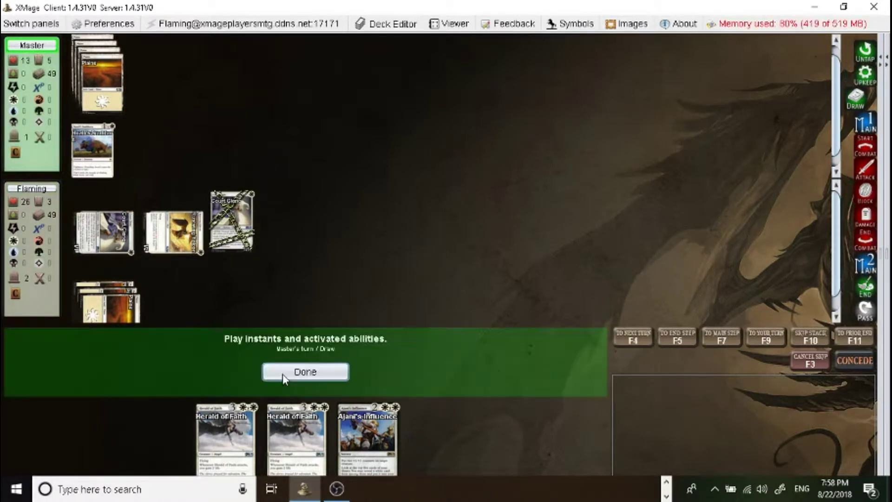
click(304, 372)
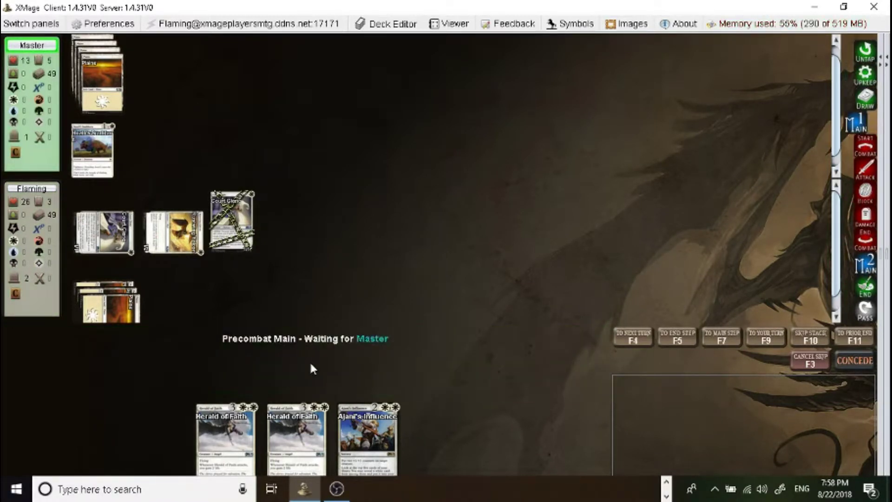
mouse_move(317, 353)
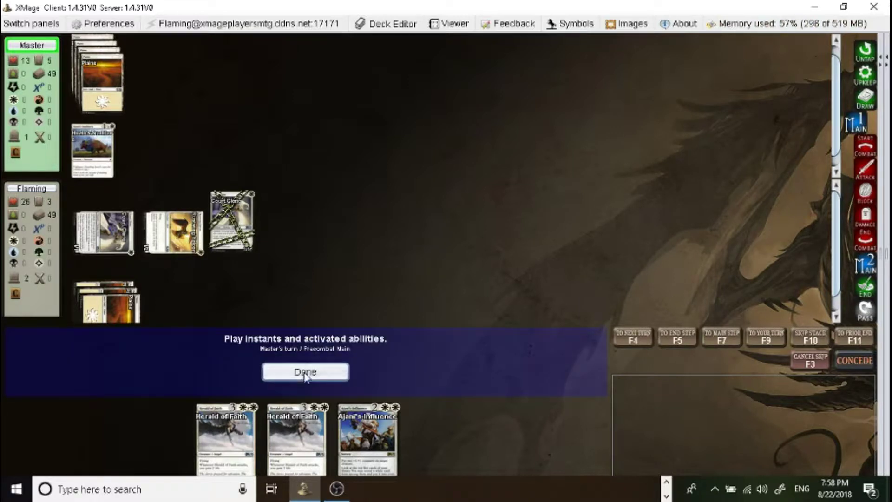
click(304, 372)
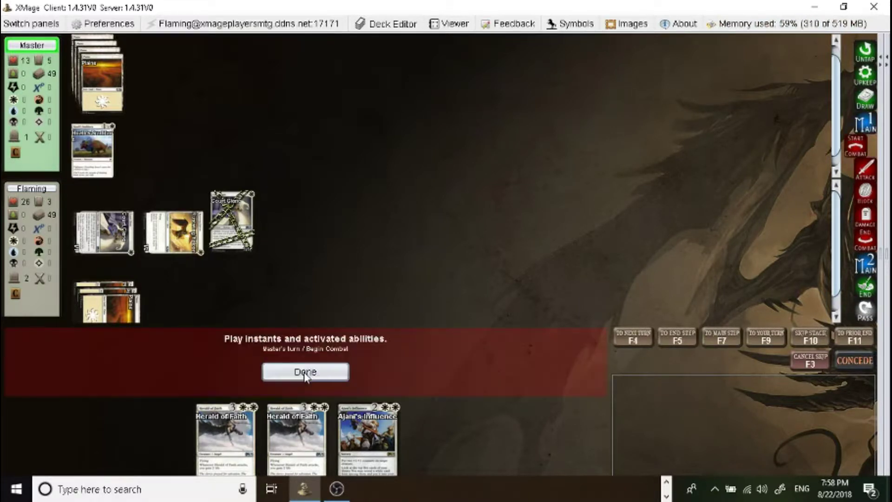
click(305, 372)
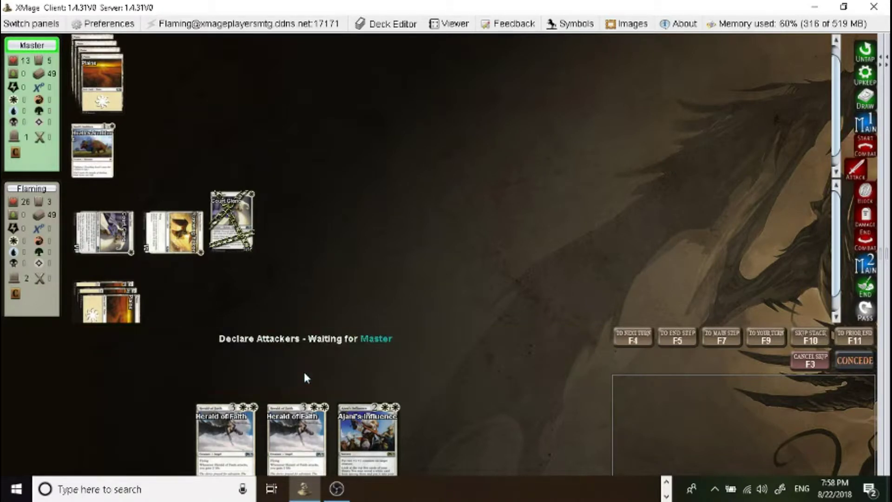
mouse_move(303, 377)
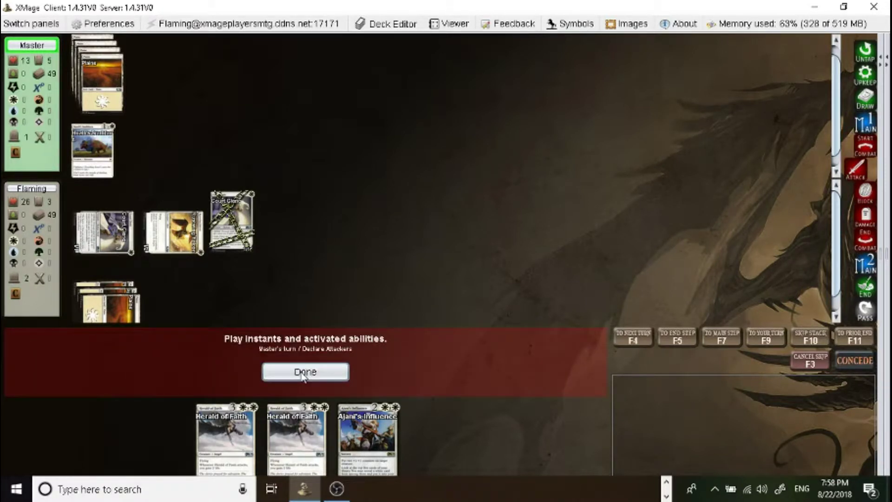
click(305, 371)
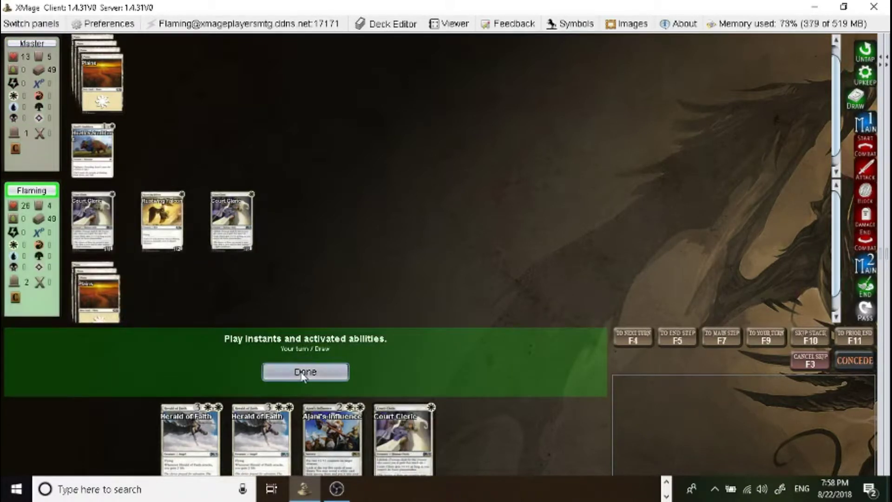
Move to combat, attack Master with two creatures, and accept Master's block.
click(305, 371)
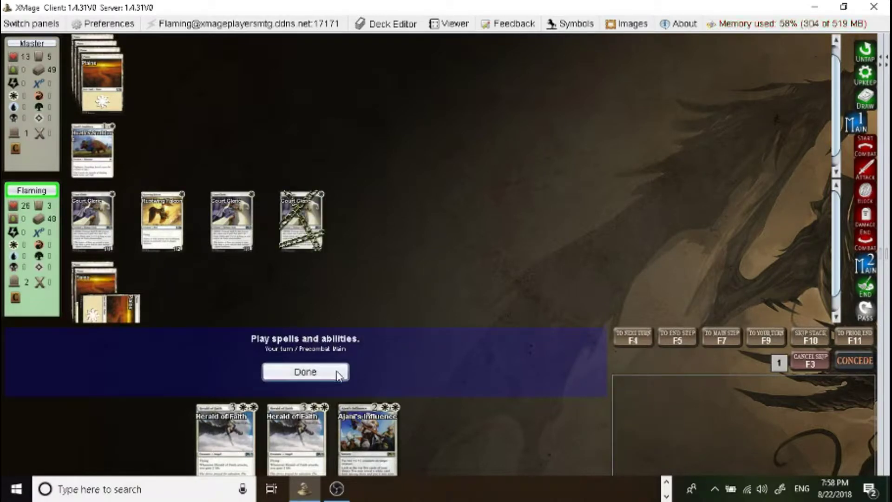
click(304, 371)
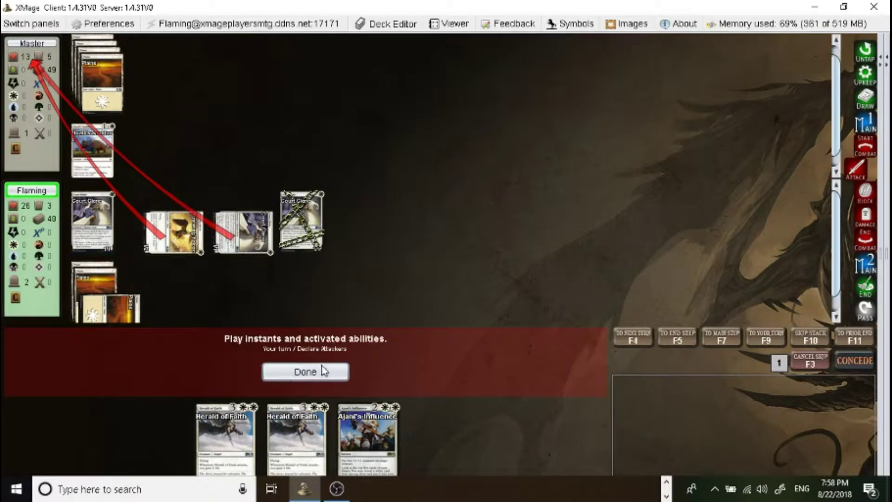
click(305, 371)
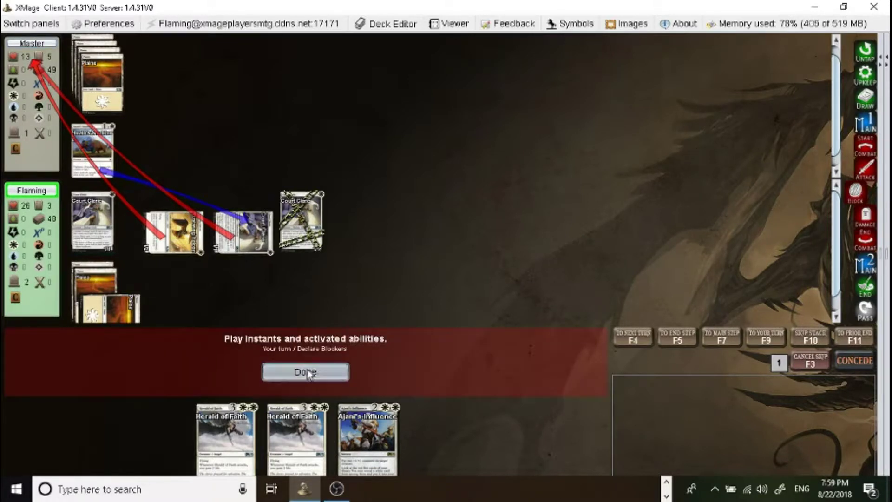
click(305, 371)
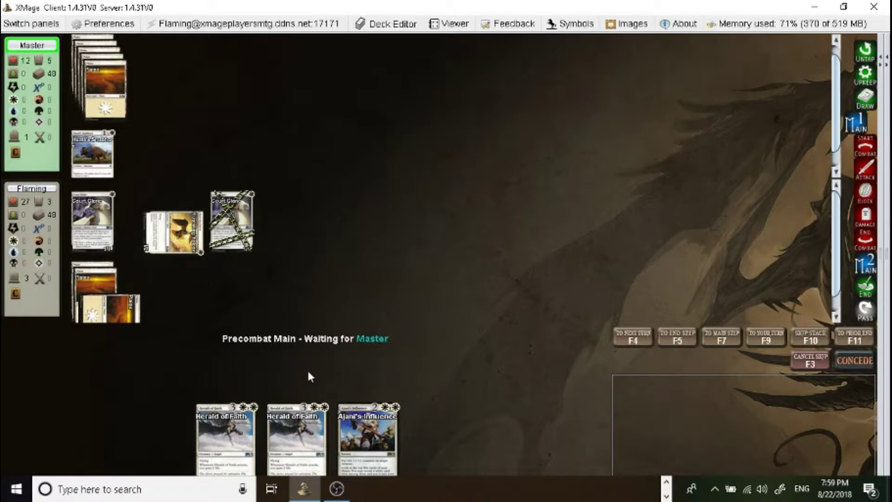
mouse_move(458, 180)
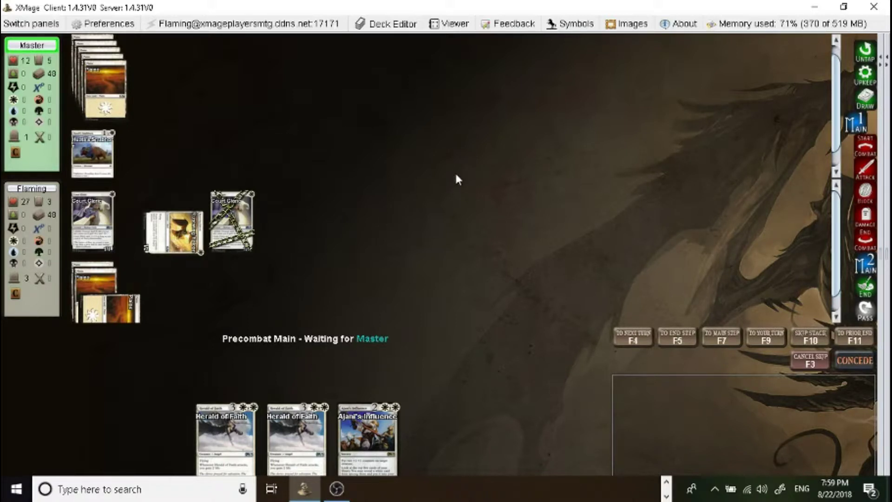
mouse_move(368, 438)
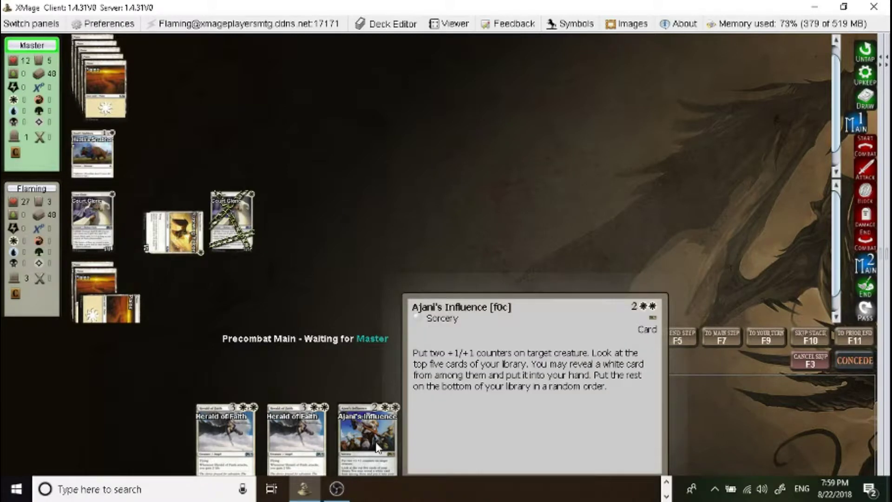
mouse_move(765, 345)
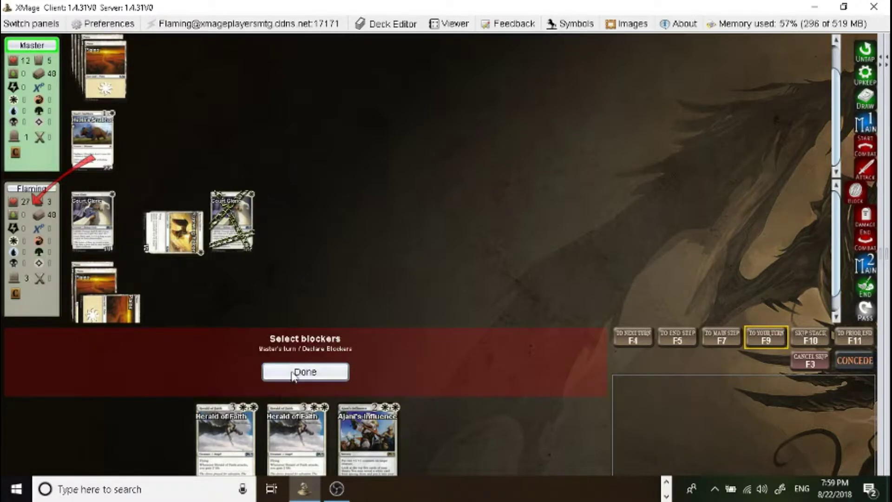
Take no blocks, cast Oreskos Swiftclaw, and attack Master with one creature.
click(305, 371)
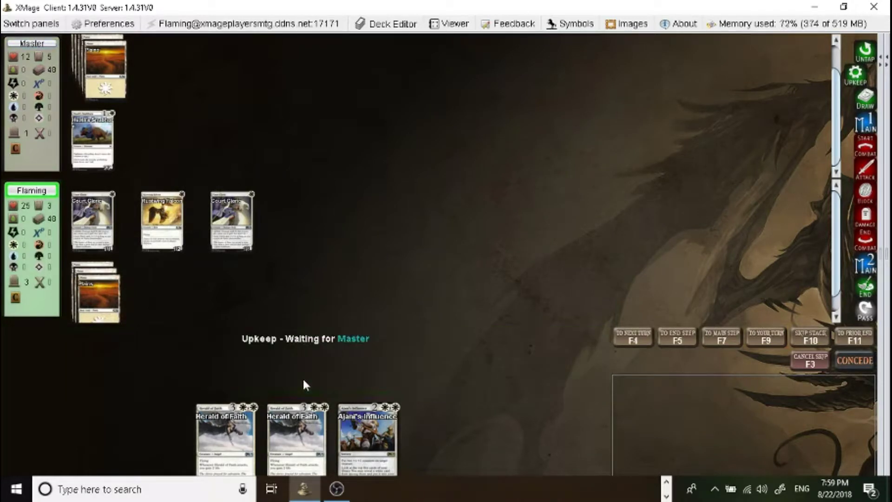
mouse_move(335, 409)
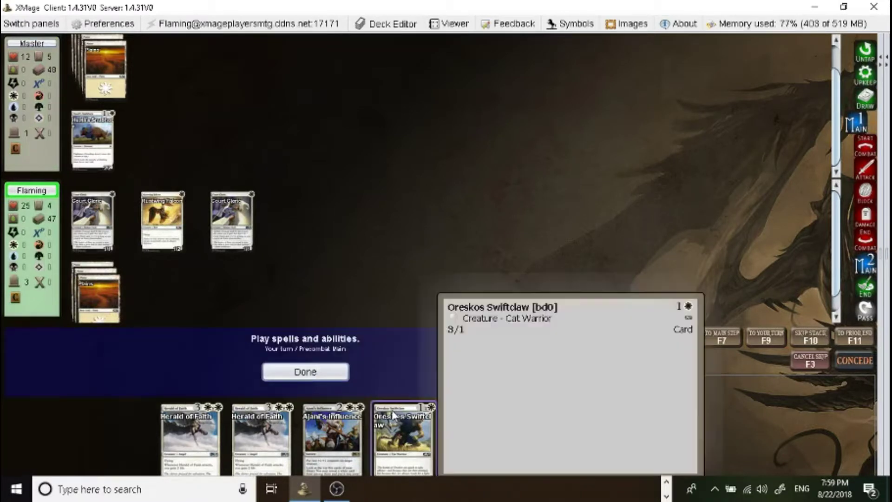
click(402, 438)
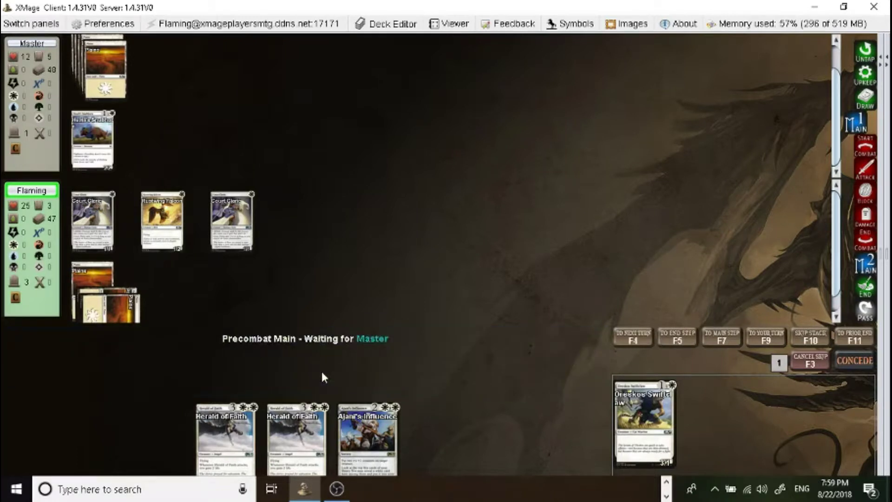
mouse_move(420, 228)
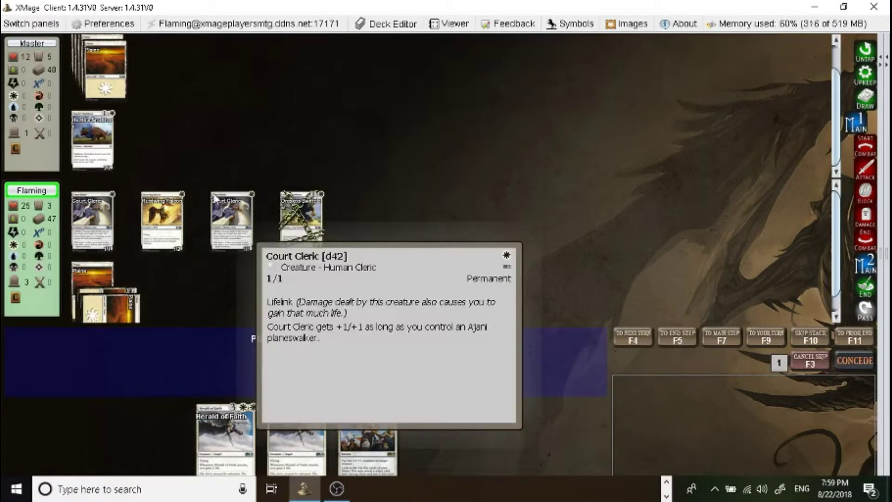
mouse_move(270, 157)
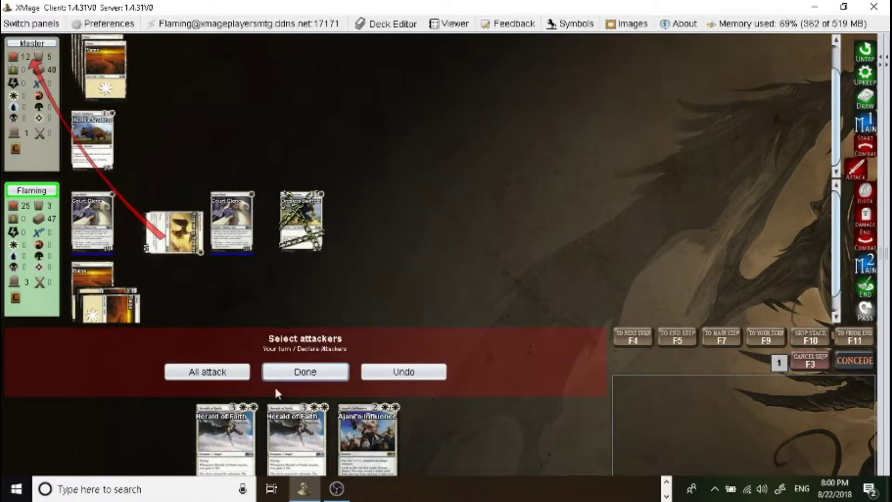
click(305, 371)
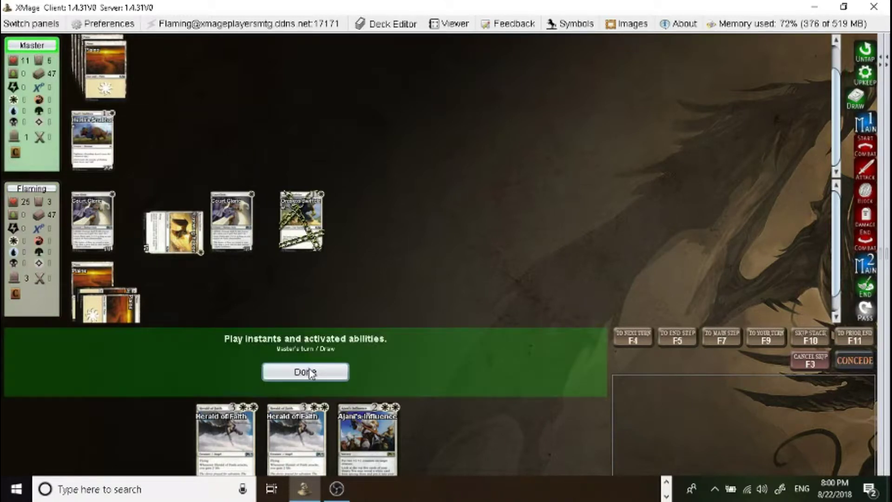
Pass priority through Master's draw step, main phase and beginning of combat.
click(304, 372)
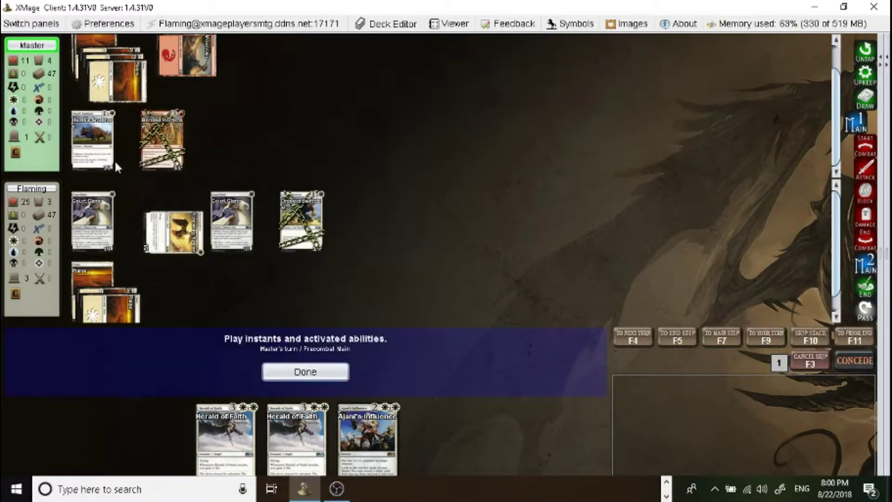
click(305, 372)
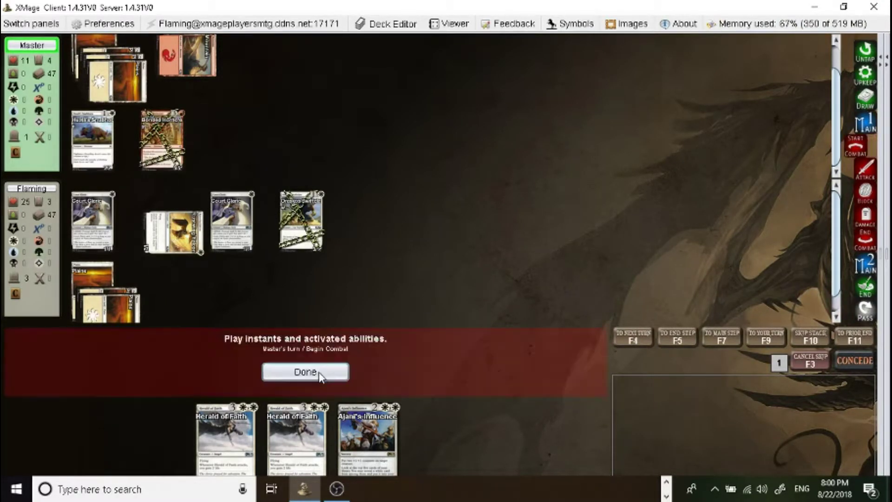
click(306, 371)
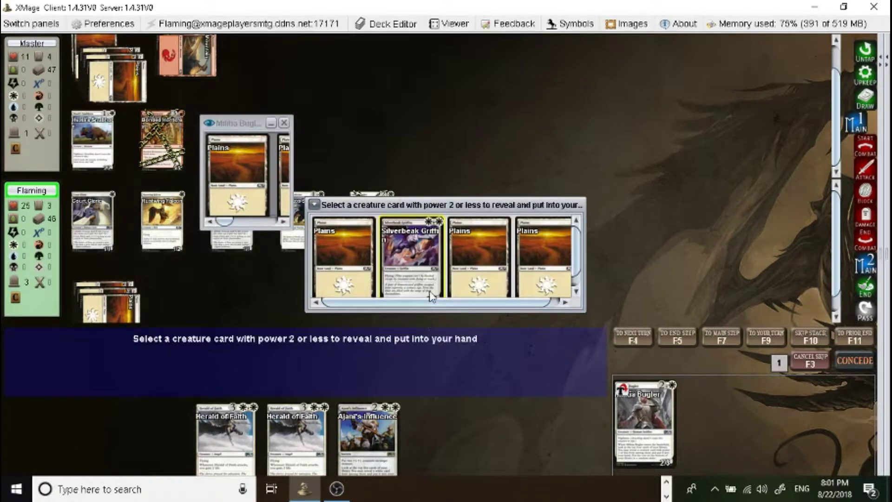
mouse_move(410, 256)
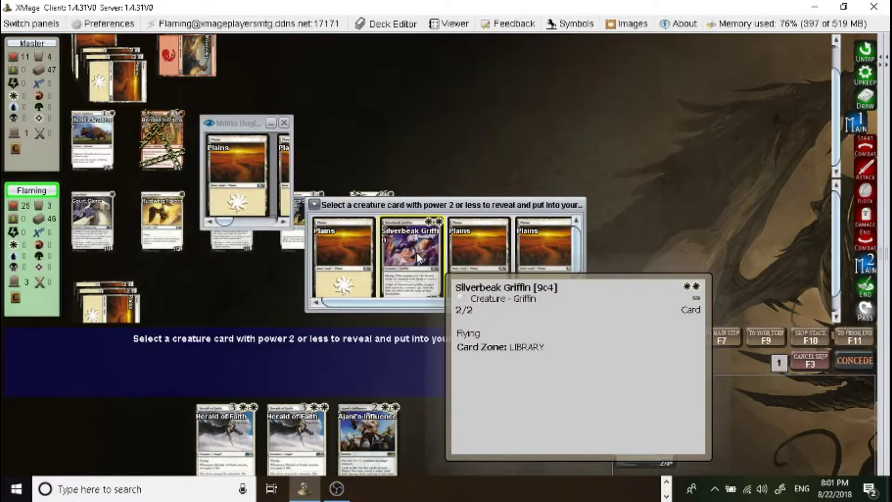
Take Silverbeak Griffin, bottom the leftover Plains, and pass through combat.
click(409, 253)
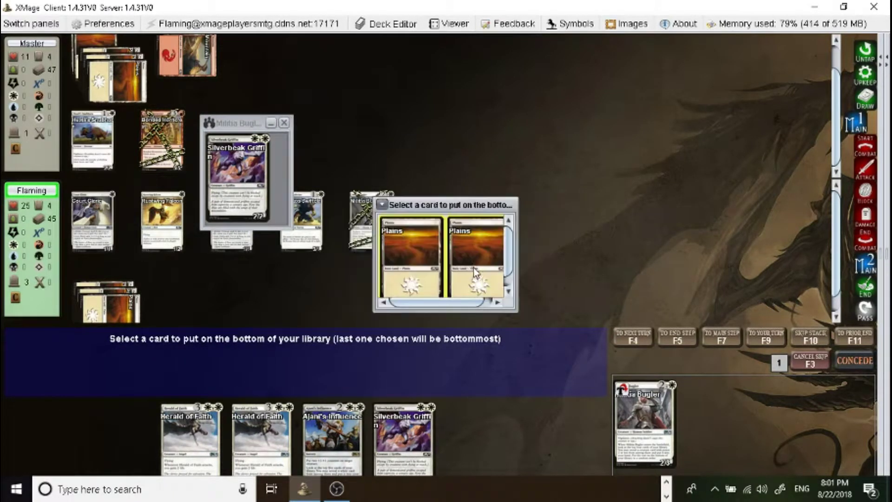
click(475, 256)
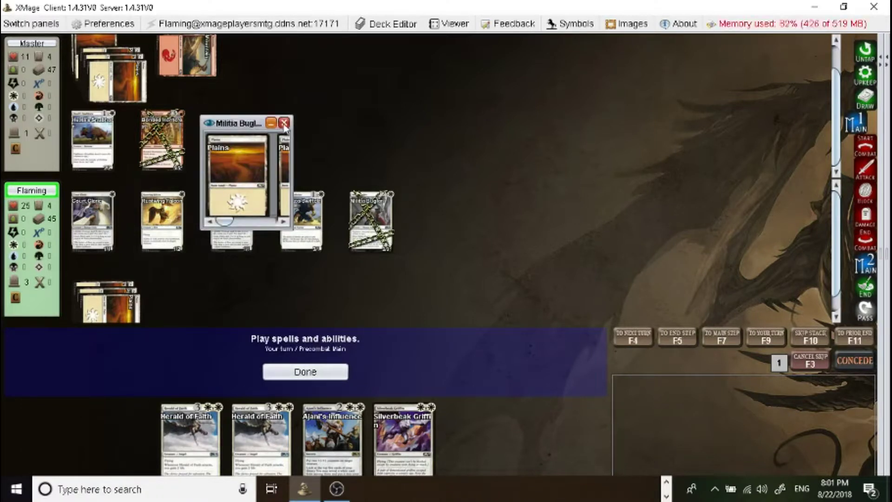
click(304, 372)
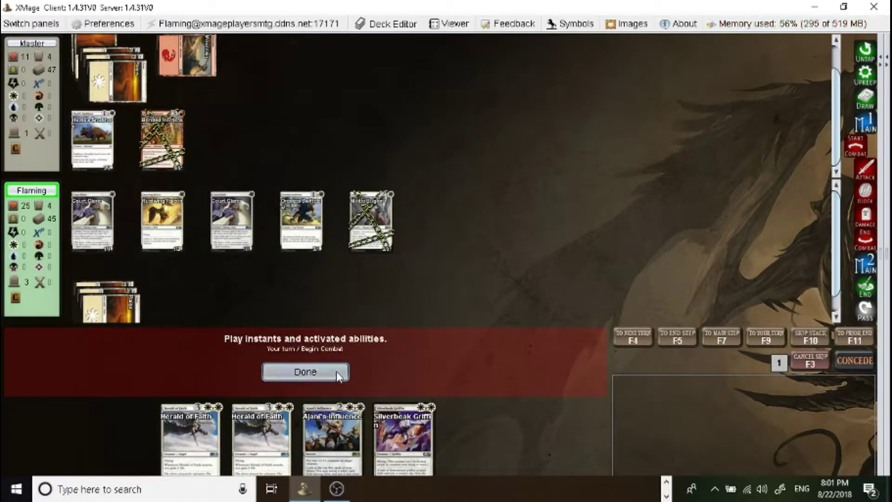
click(305, 372)
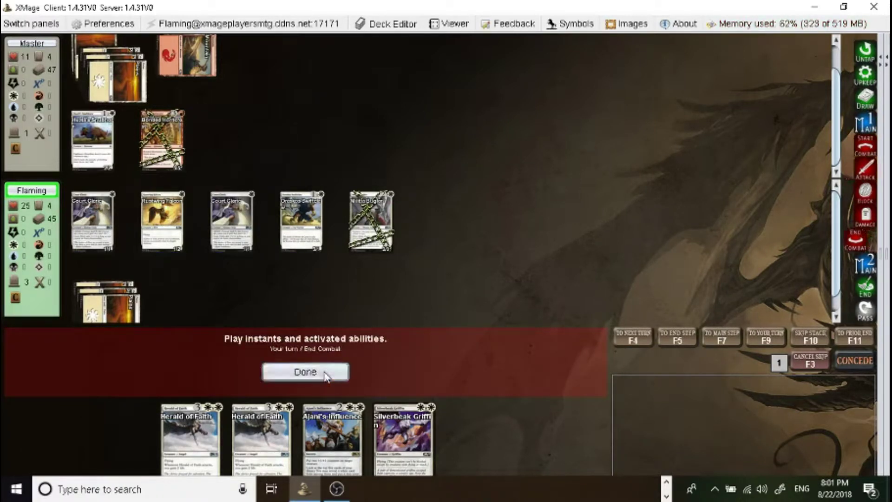
click(305, 372)
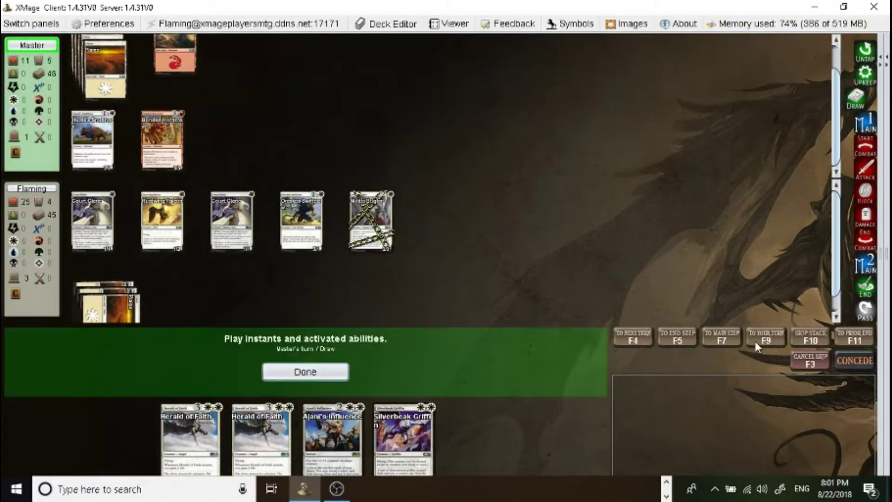
Pass Master's draw step and block Master's attacker with Oreskos Swiftclaw.
click(304, 372)
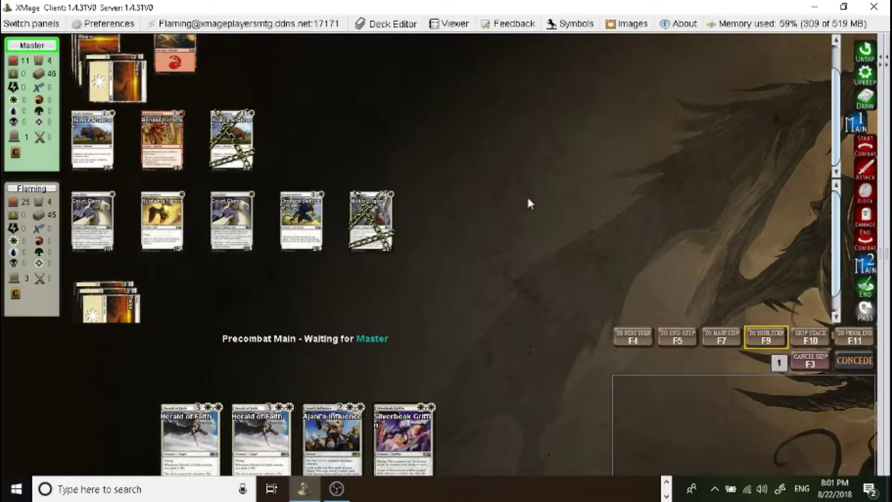
mouse_move(623, 396)
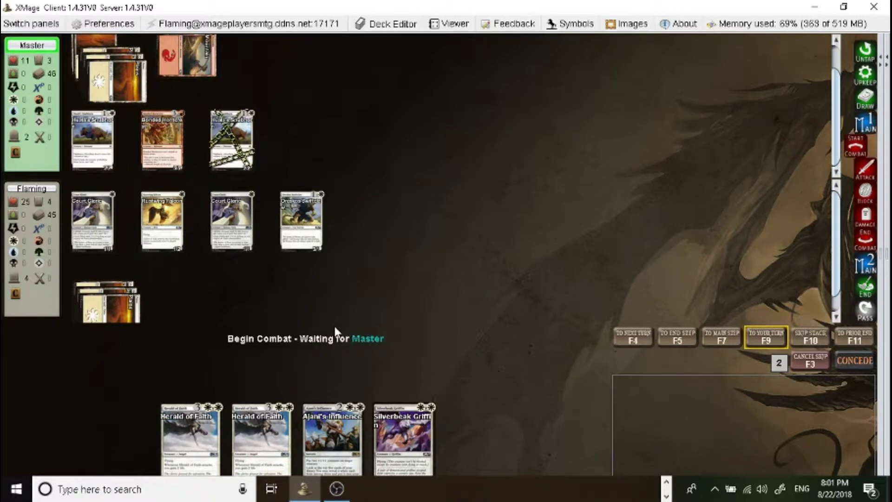
mouse_move(398, 322)
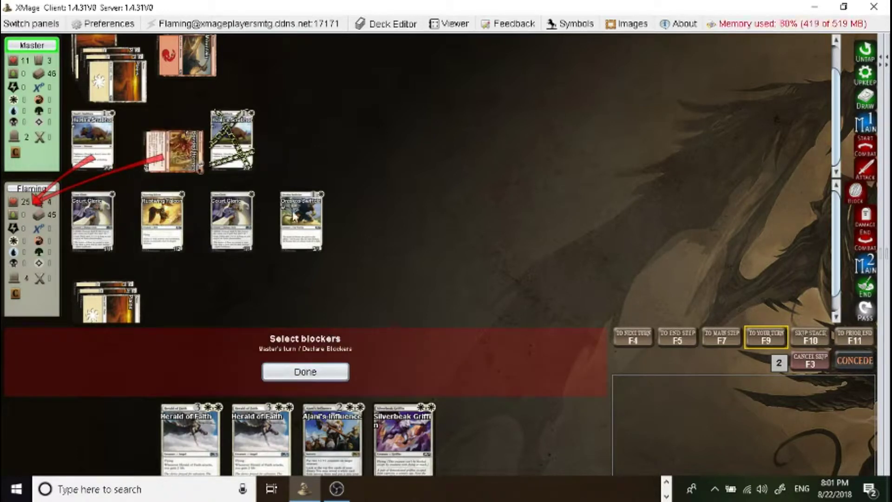
click(301, 221)
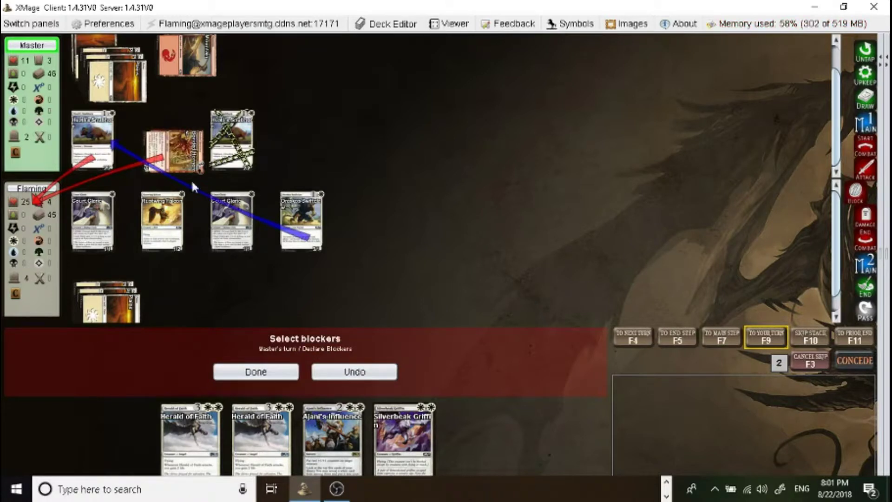
click(256, 372)
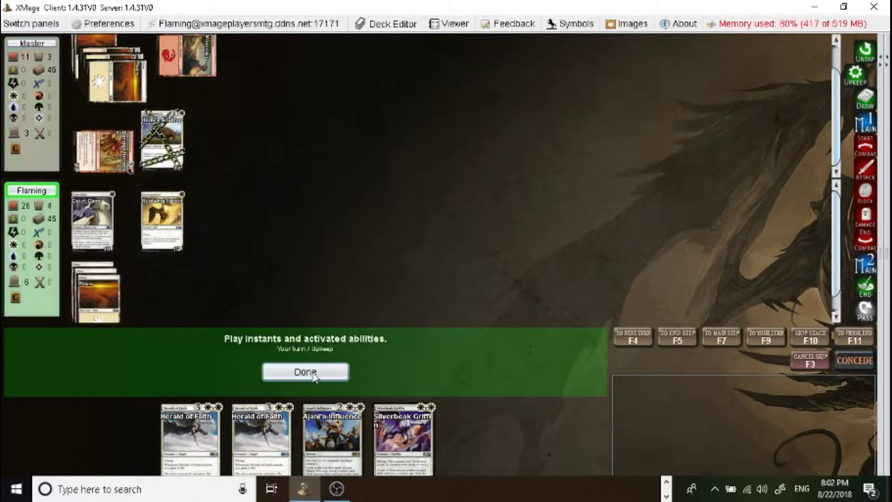
Pass through upkeep and draw, then cast Oreskos Swiftclaw by dragging it onto the battlefield.
click(304, 371)
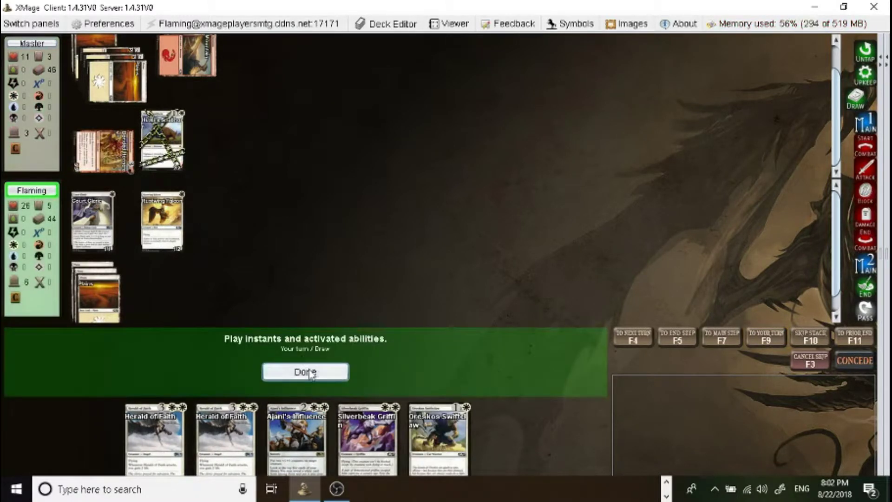
click(305, 371)
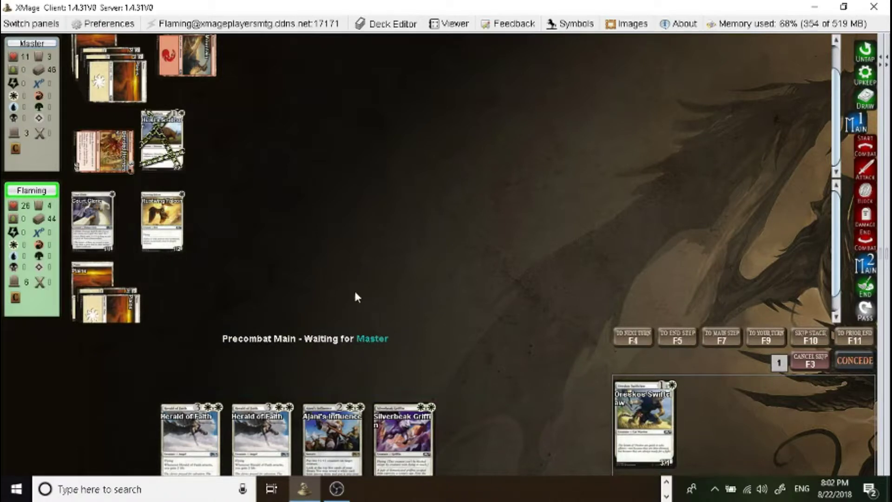
drag(643, 420, 230, 218)
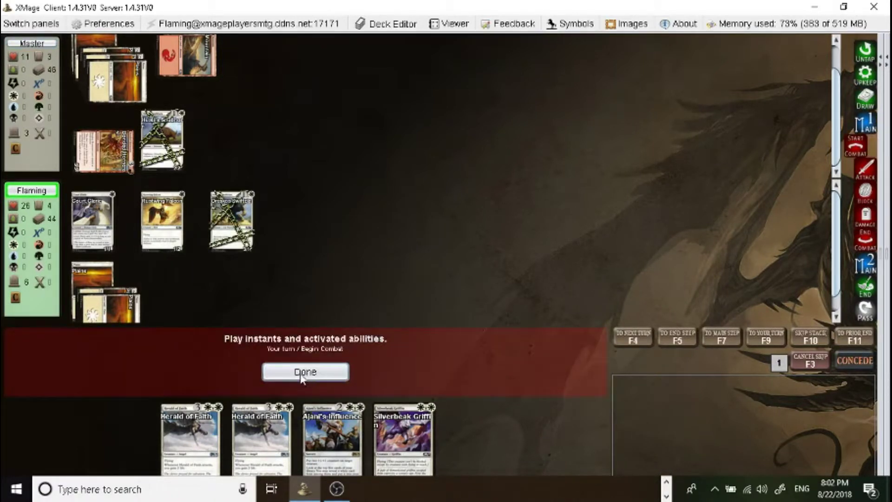
Attack with one creature and pass through combat, dropping Master to 10.
click(305, 371)
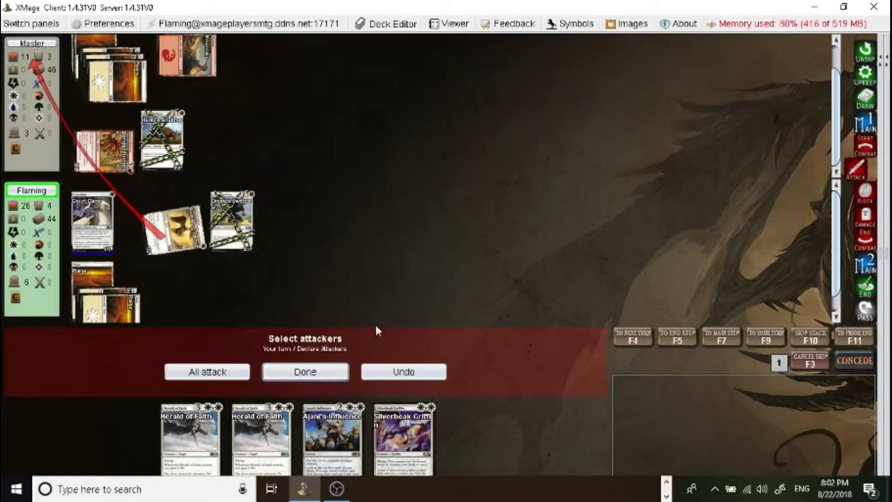
click(304, 371)
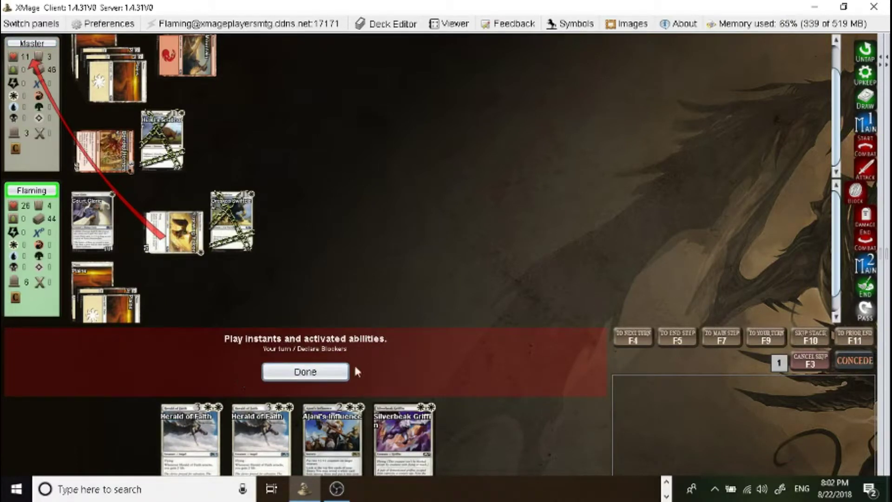
click(305, 372)
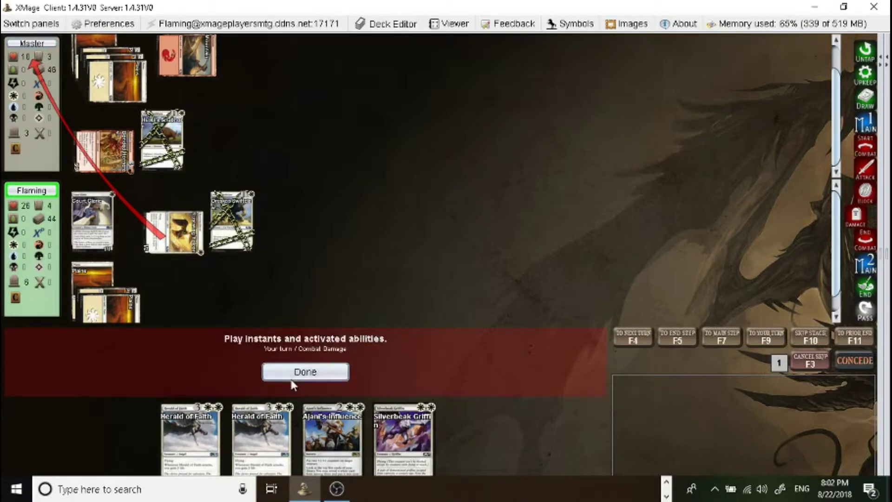
click(305, 372)
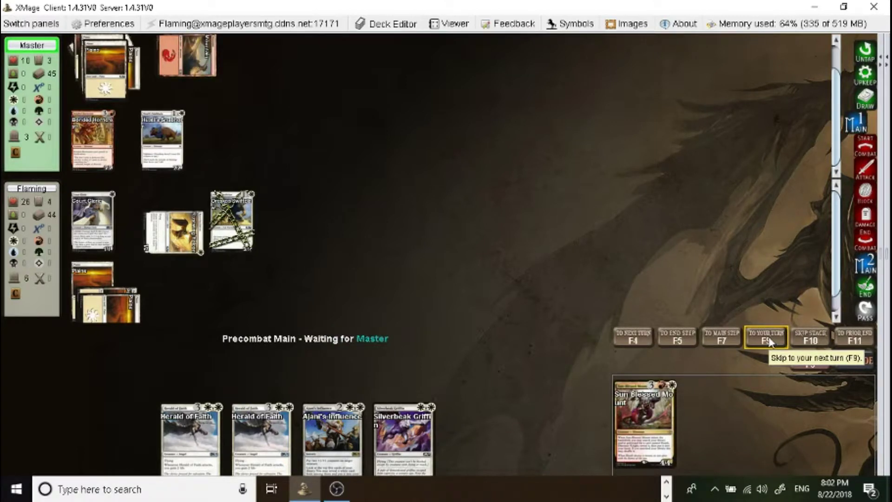
Skip to your next turn, dismiss the reveal window, and block Master's attacker to trade creatures.
click(765, 335)
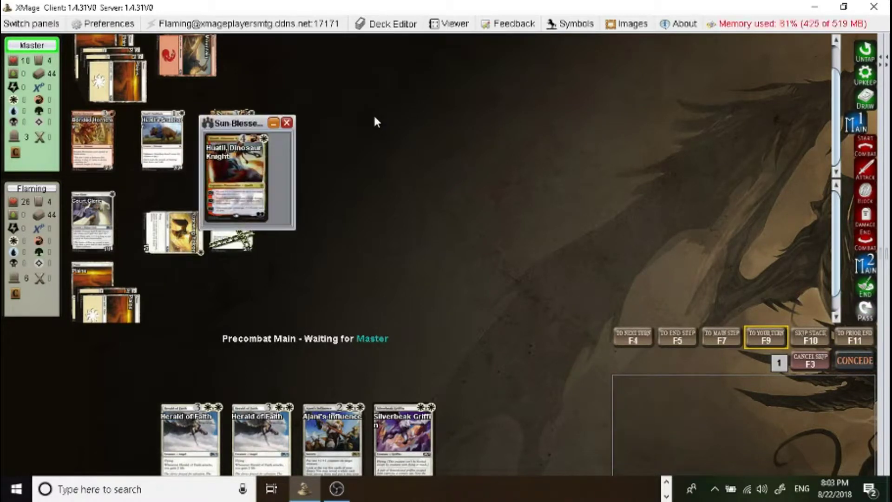
click(287, 123)
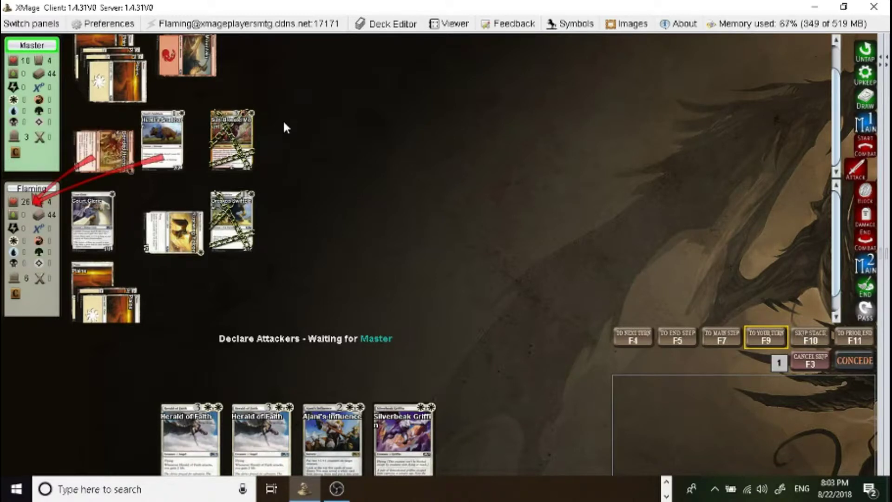
mouse_move(326, 228)
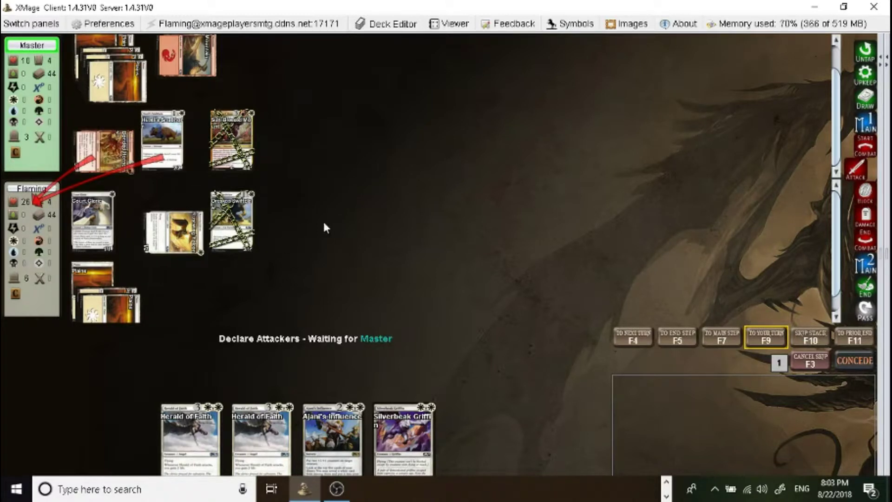
mouse_move(398, 227)
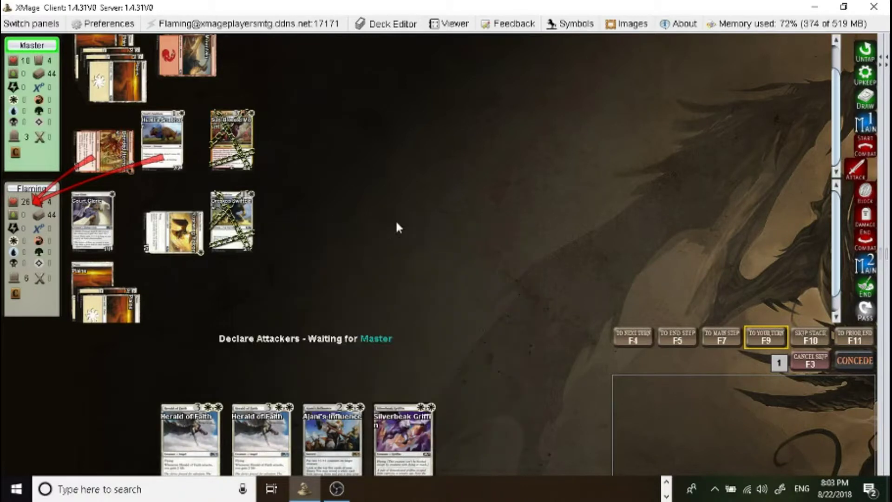
mouse_move(256, 222)
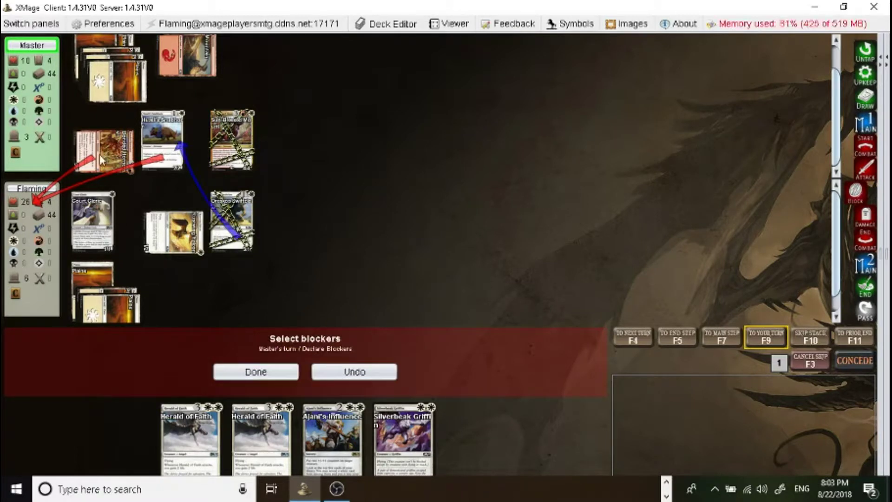
click(256, 372)
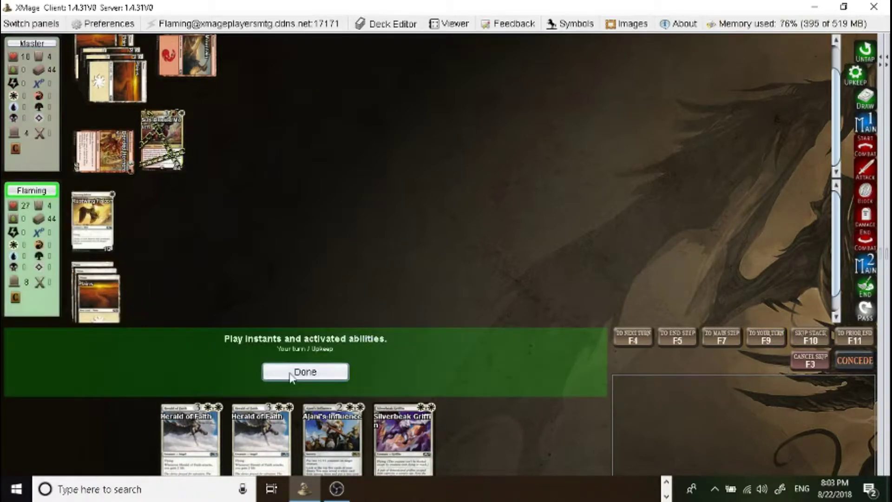
Pass upkeep, skip toward your turn, and take Master's unblocked attack, falling to 18 life.
click(304, 371)
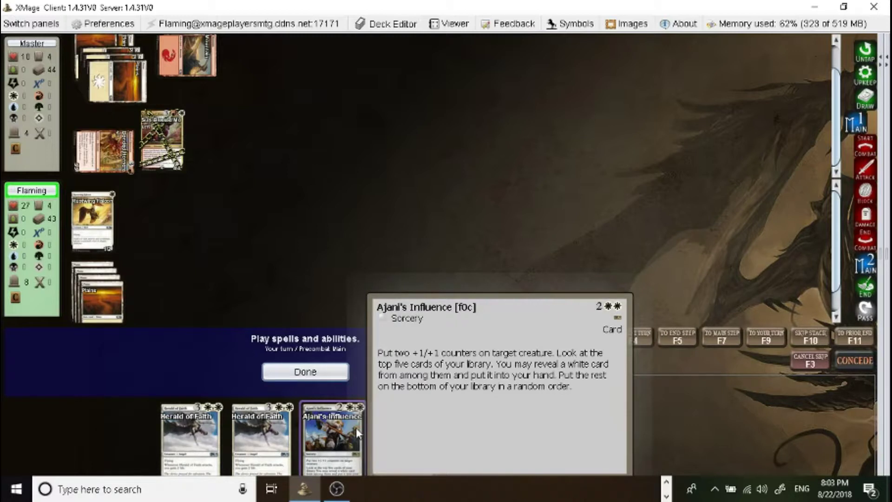
mouse_move(394, 433)
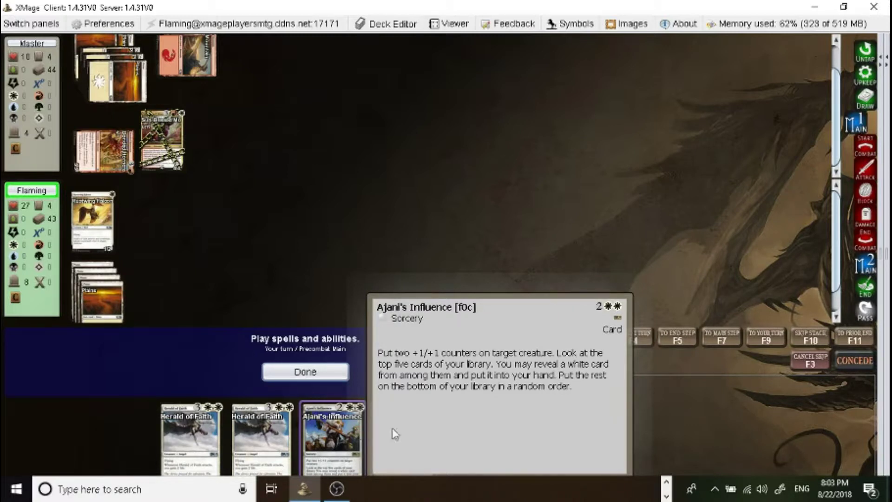
mouse_move(403, 436)
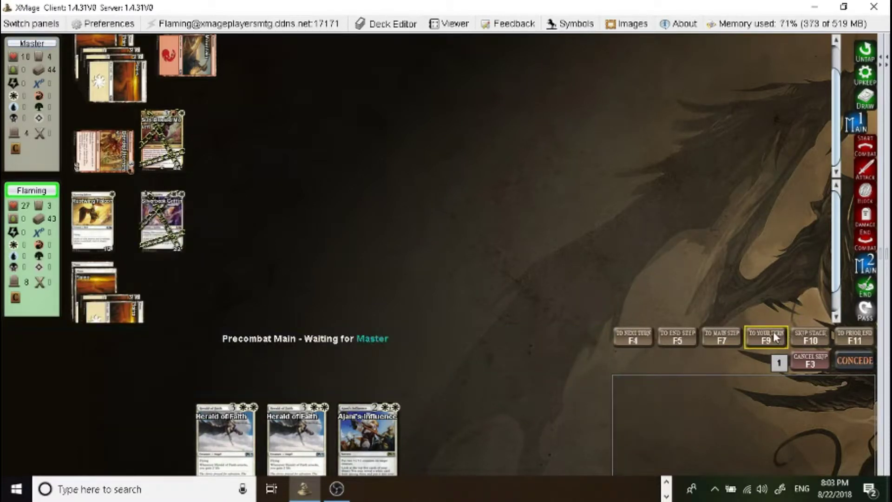
click(765, 335)
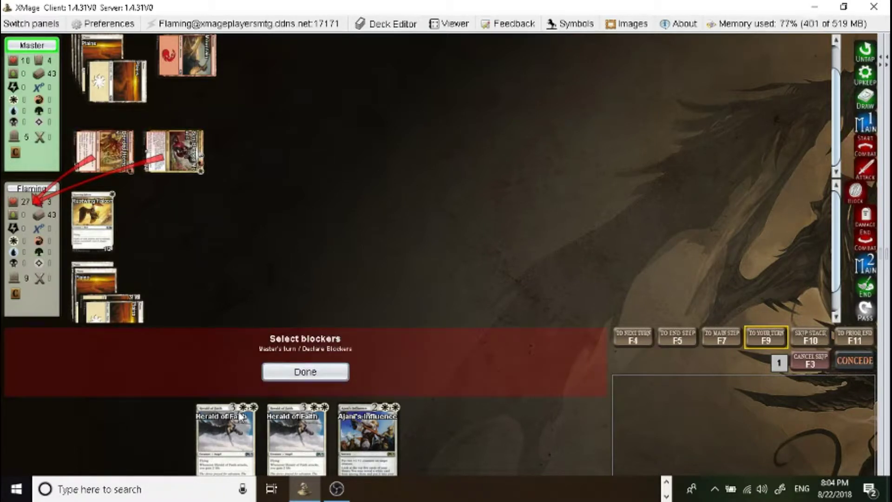
click(306, 371)
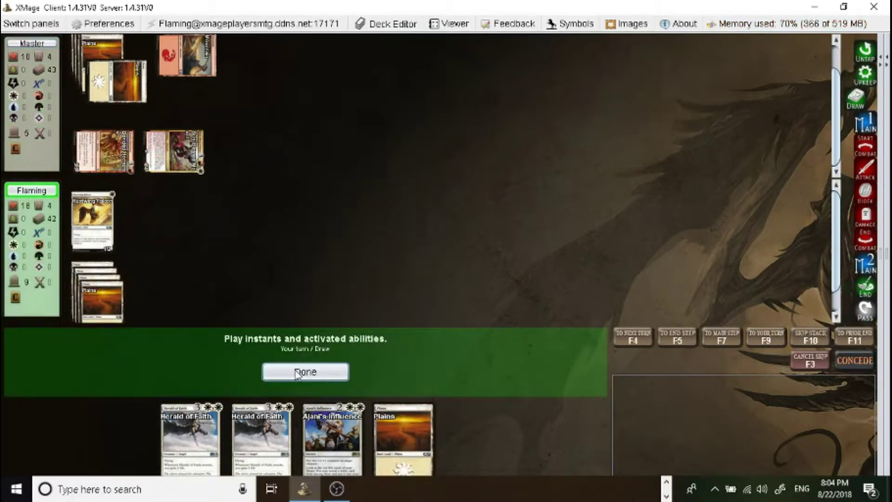
Cast Herald of Faith and attack with your untapped creature, dropping Master to 9 life.
click(403, 437)
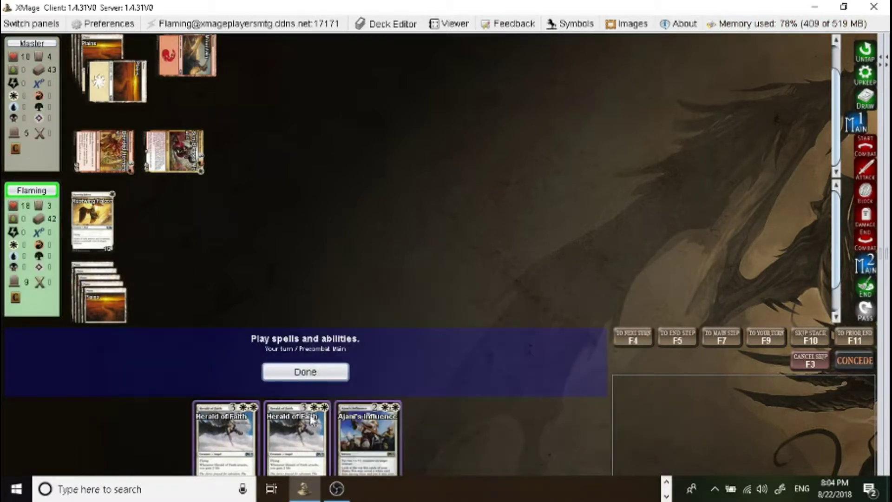
mouse_move(296, 435)
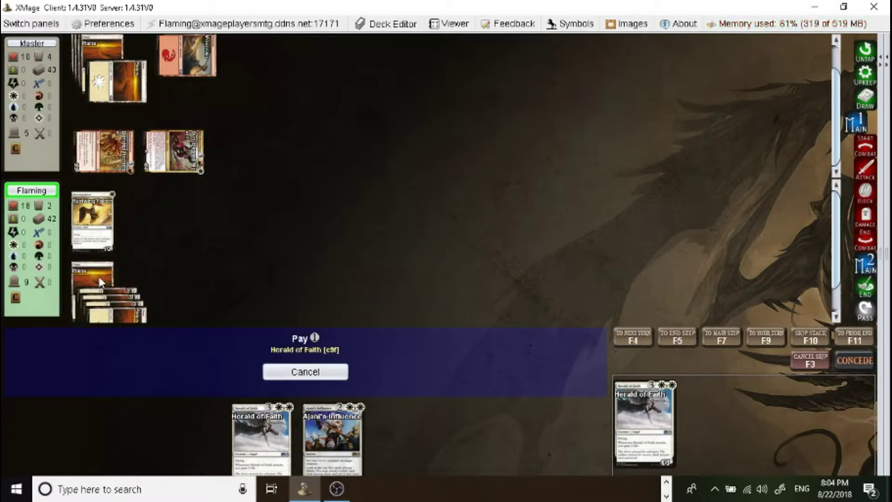
click(304, 371)
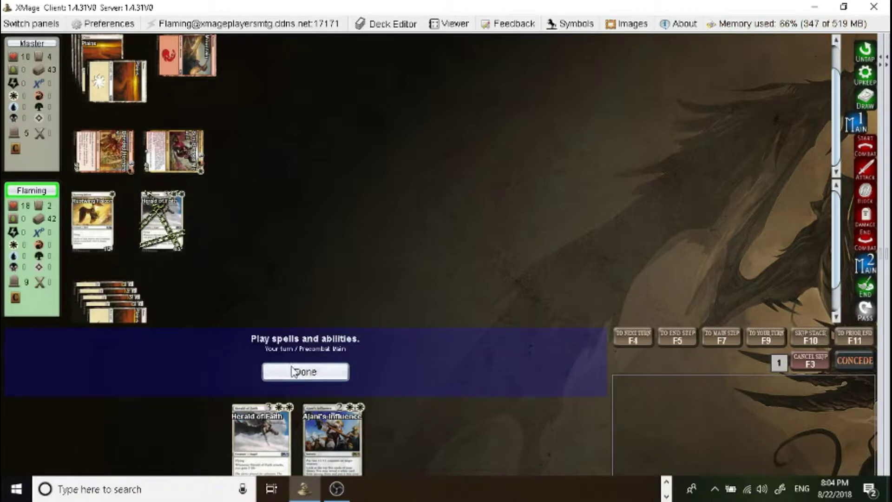
click(304, 371)
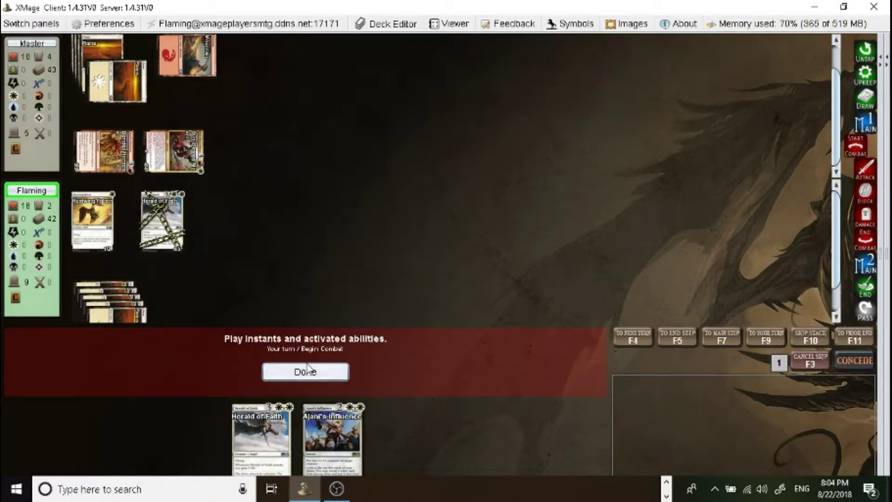
click(305, 372)
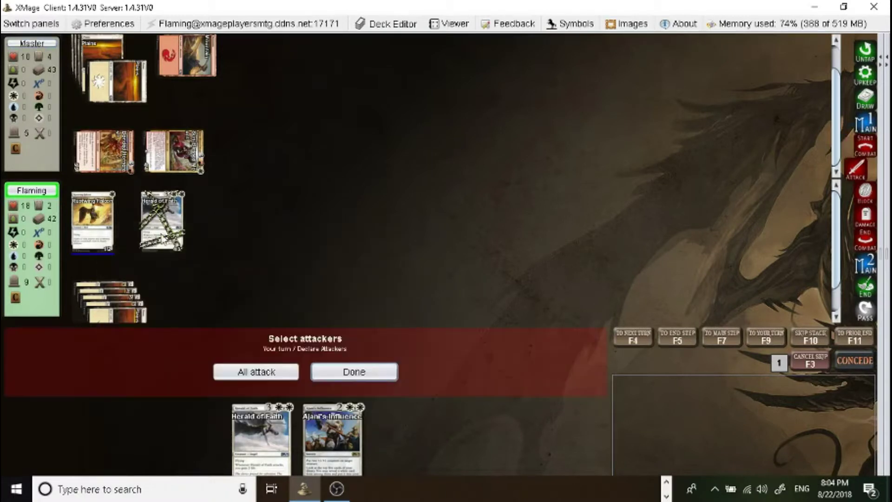
click(255, 370)
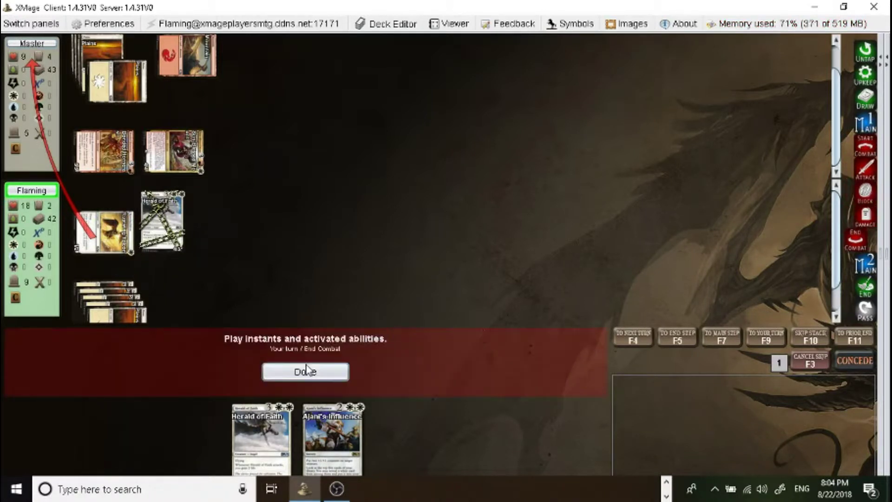
click(305, 372)
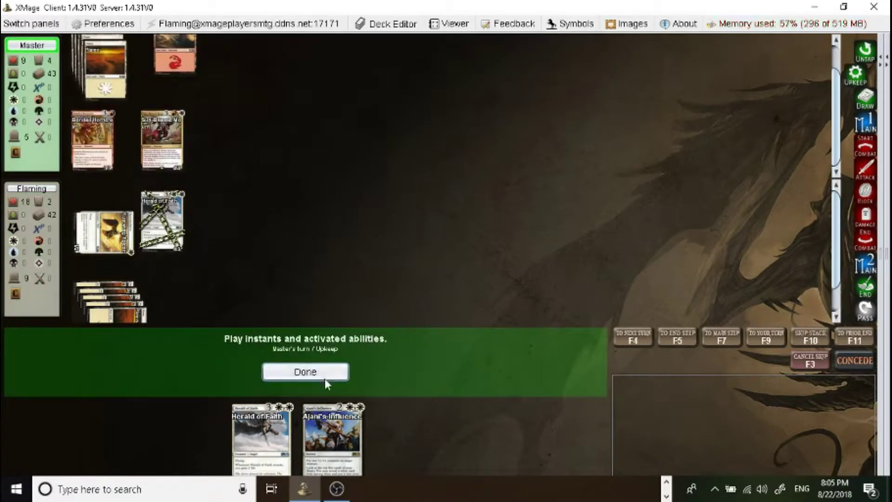
Pass priority through Master's turn as Huatli, Dinosaur Knight's attack drops you to 7 life.
click(305, 372)
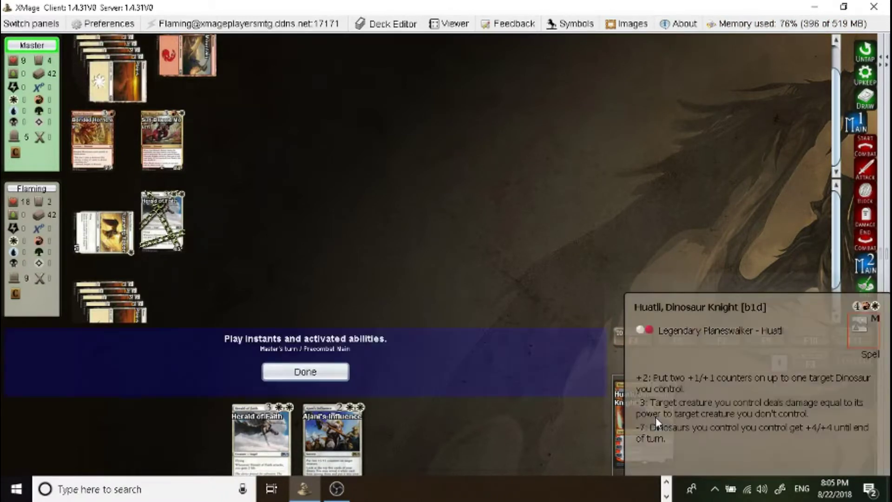
click(305, 371)
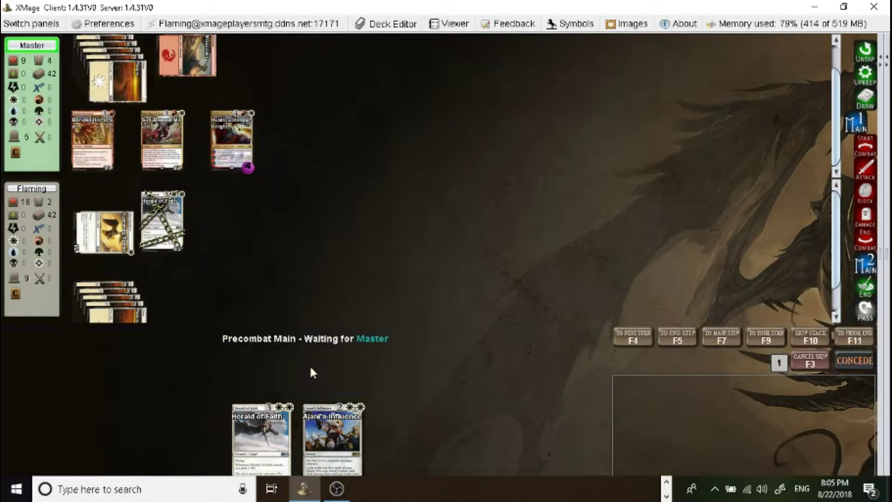
mouse_move(233, 134)
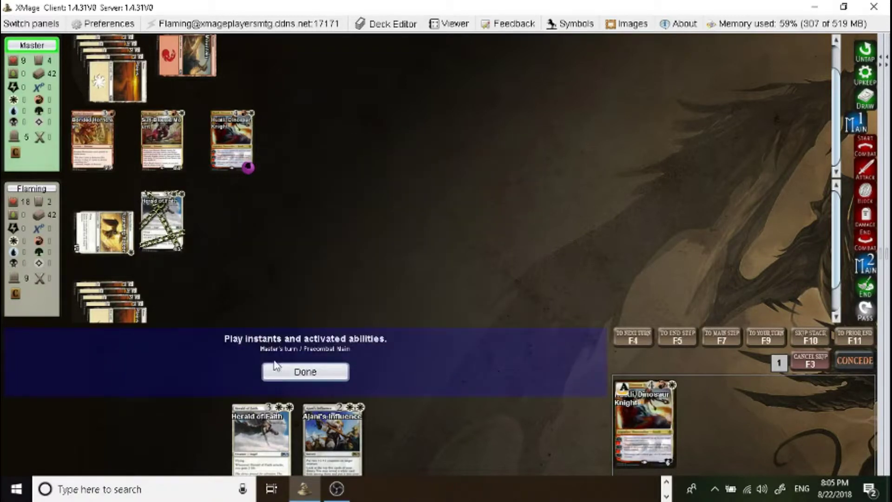
click(304, 372)
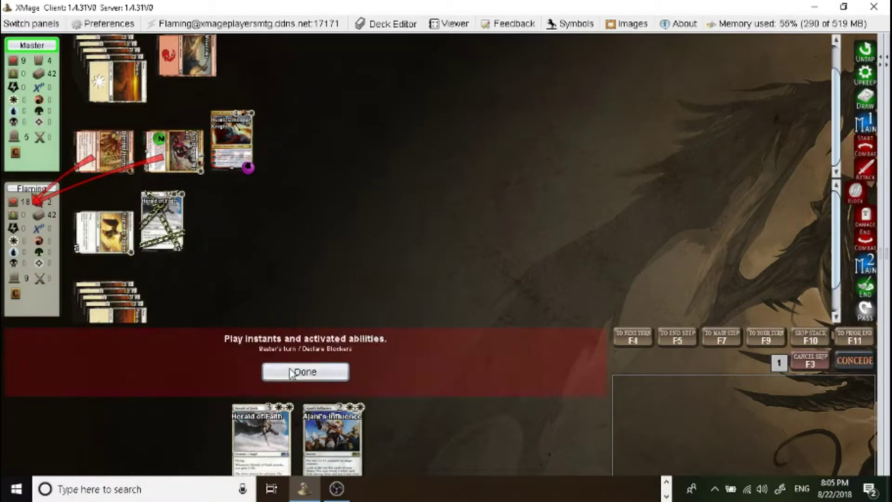
click(305, 372)
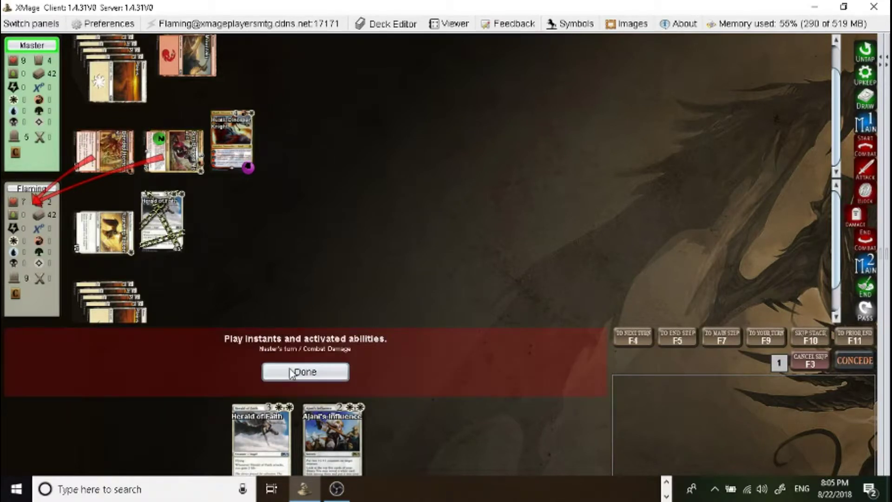
click(304, 371)
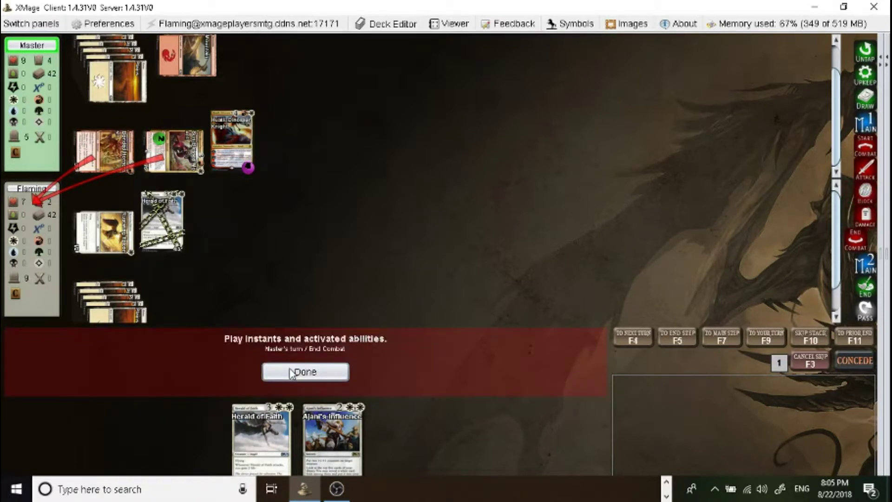
click(305, 371)
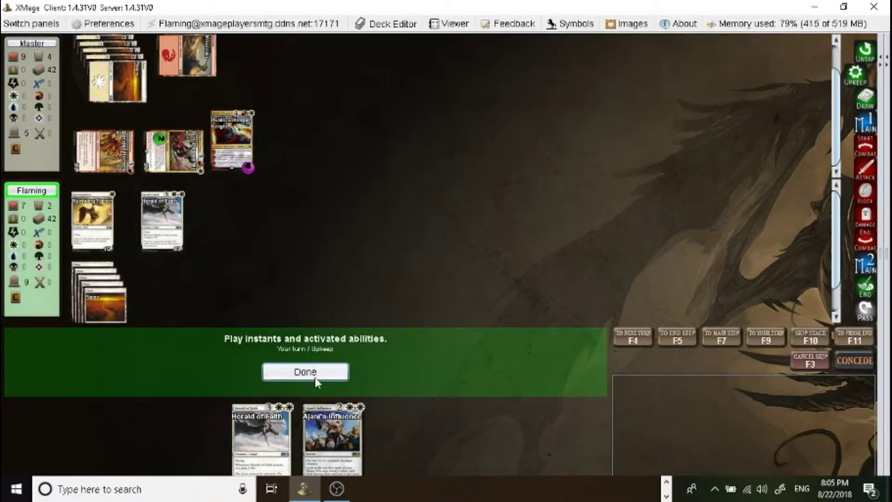
Pass upkeep and cast a second Herald of Faith, paying its mana with lands.
click(305, 371)
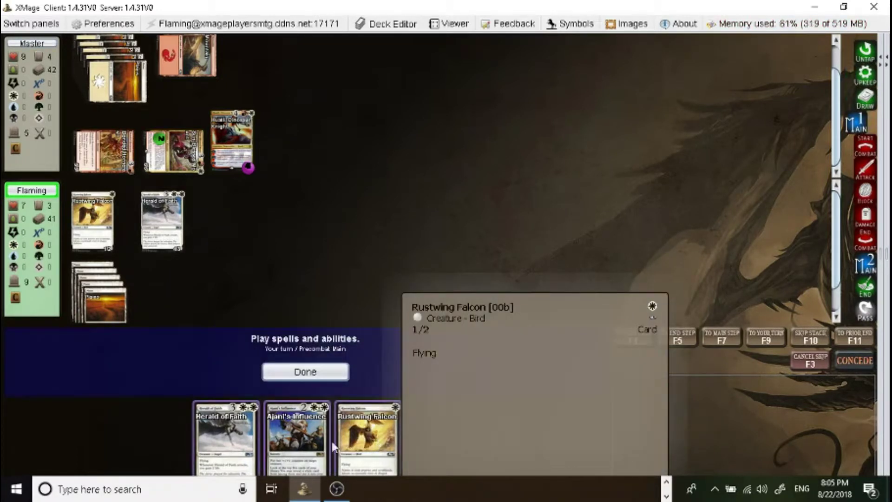
mouse_move(296, 435)
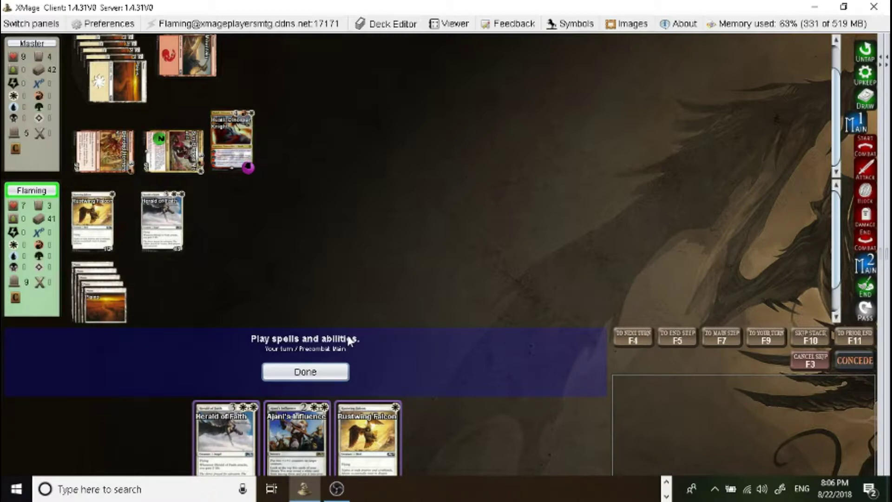
mouse_move(347, 342)
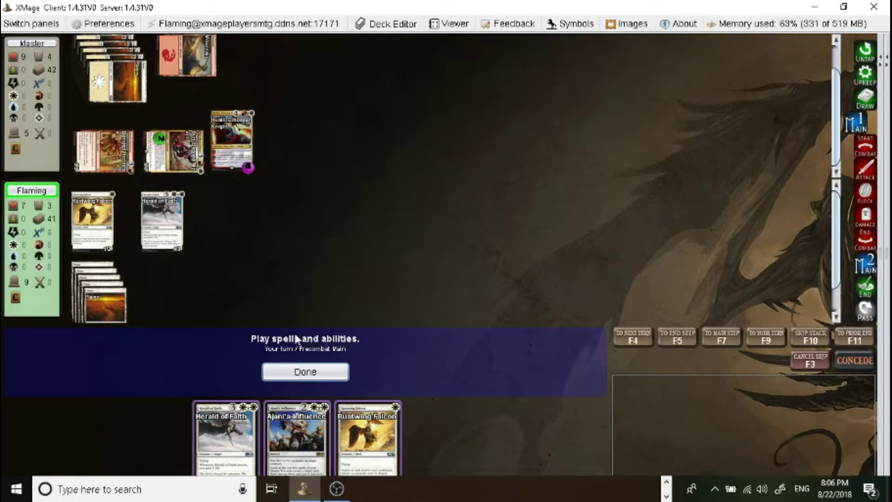
mouse_move(251, 309)
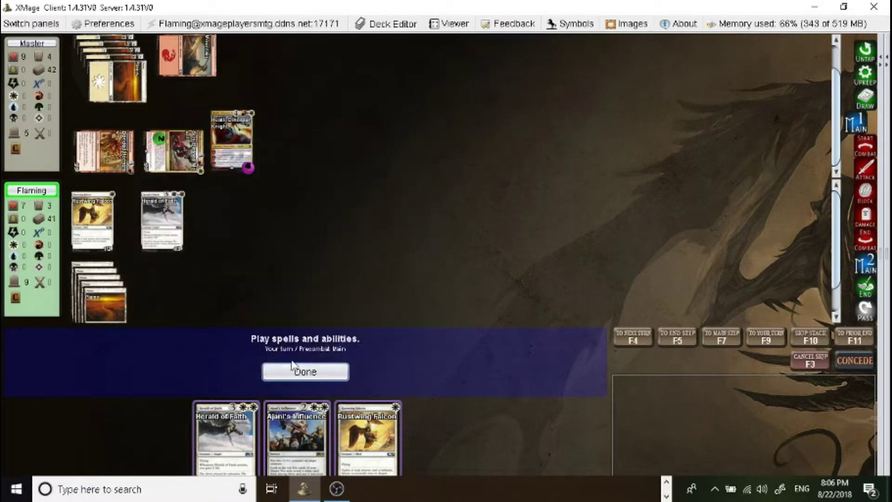
mouse_move(295, 433)
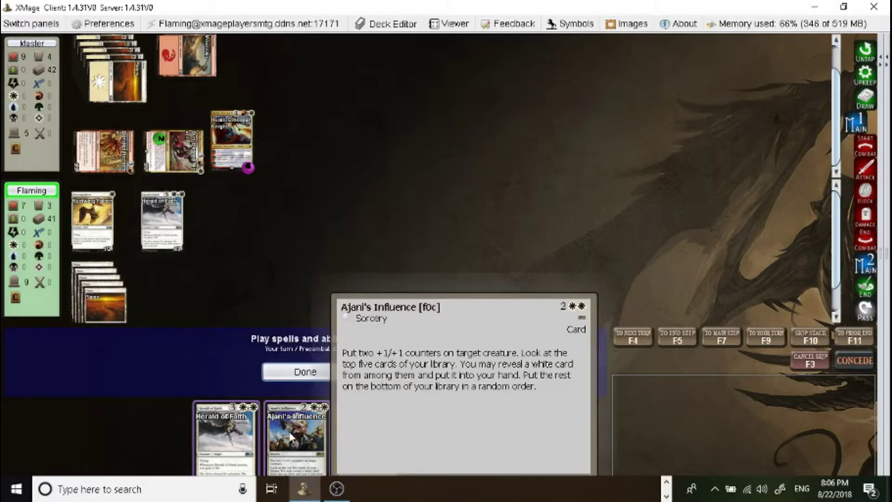
mouse_move(291, 446)
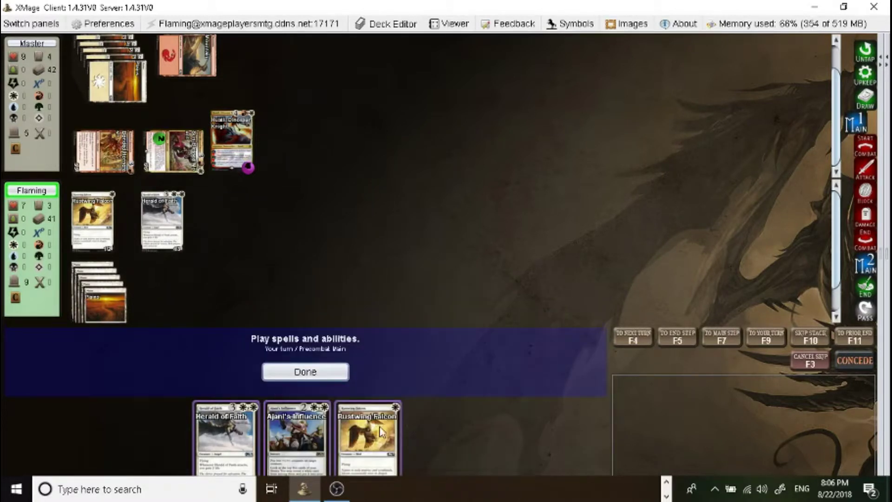
mouse_move(310, 445)
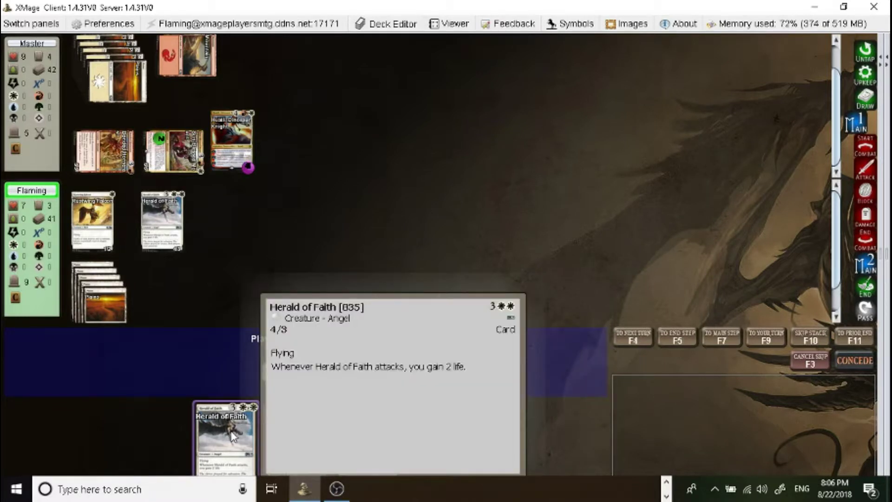
click(223, 435)
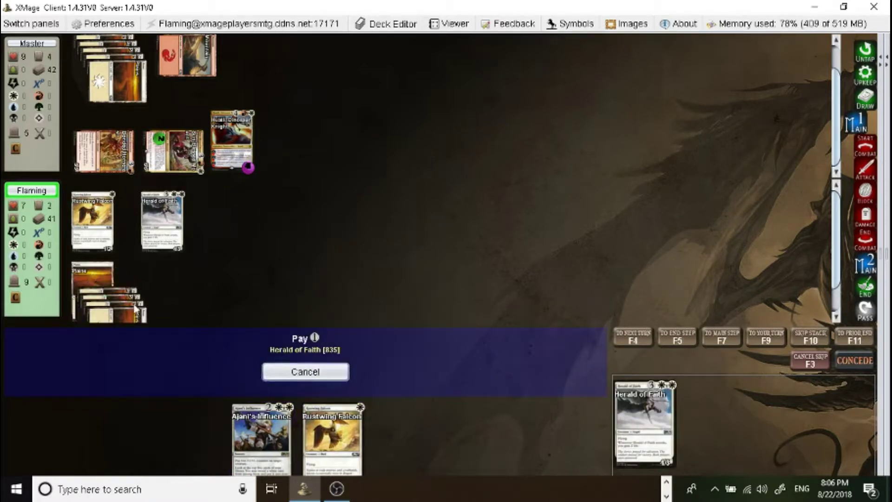
click(304, 372)
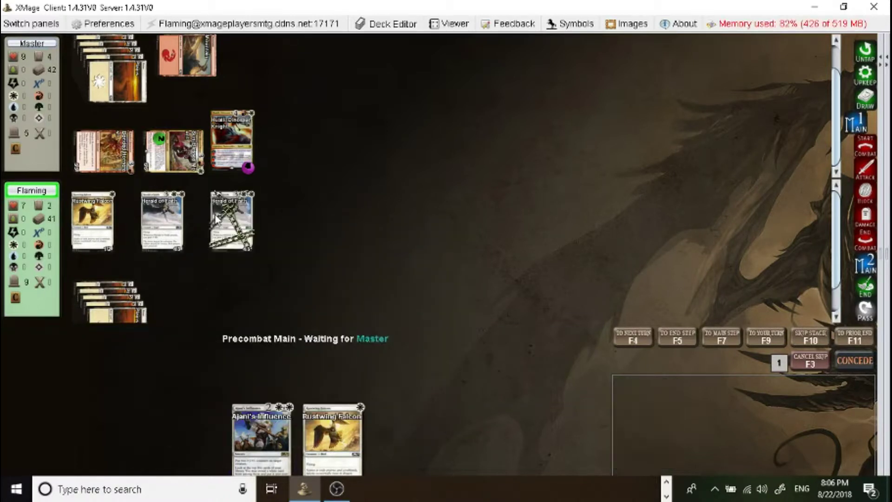
mouse_move(232, 219)
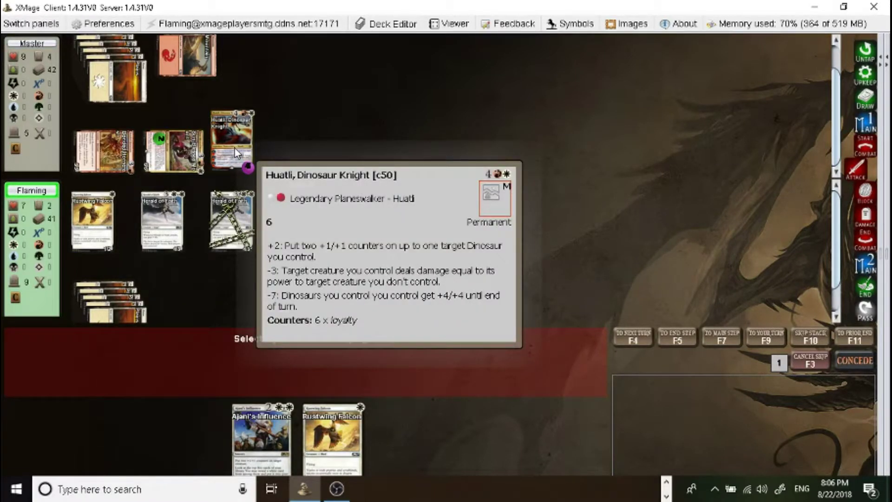
Attack Huatli with Rustwing Falcon and Herald of Faith, cutting her loyalty to 1, then end turn.
click(91, 221)
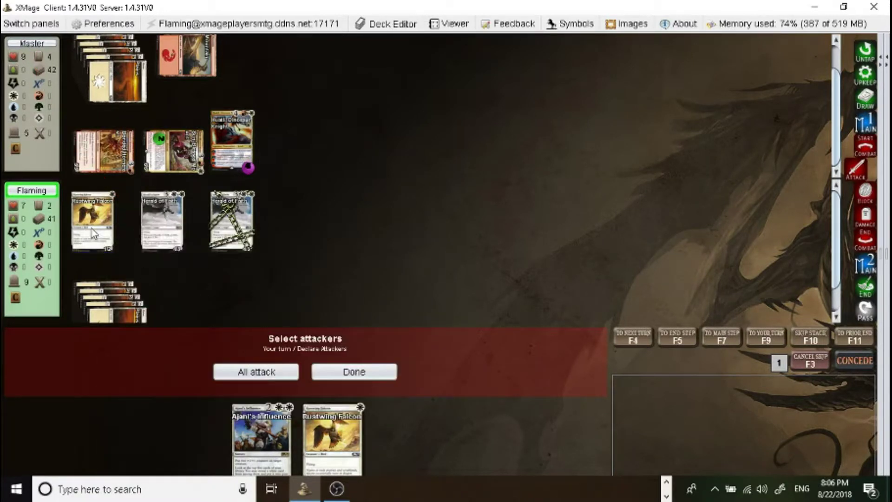
mouse_move(92, 221)
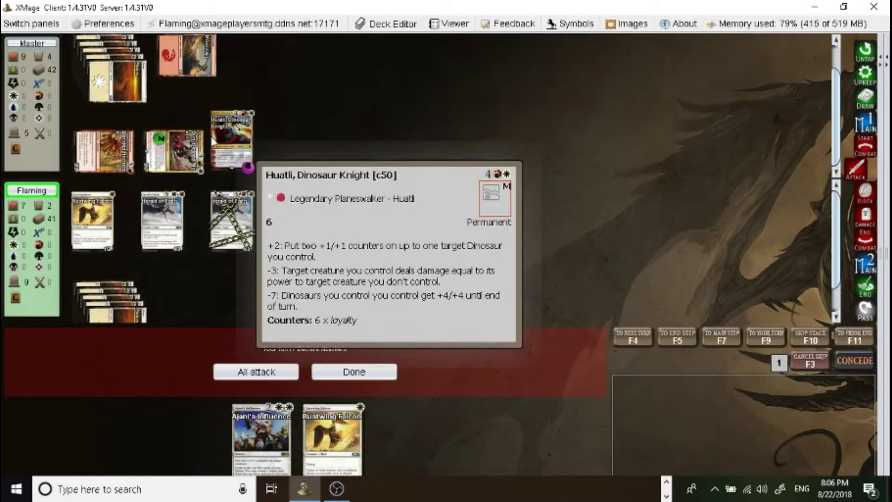
mouse_move(235, 139)
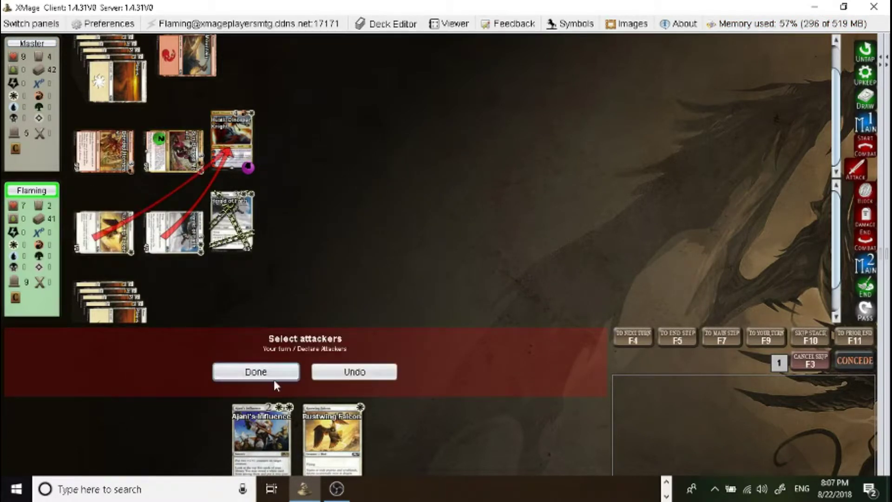
click(255, 372)
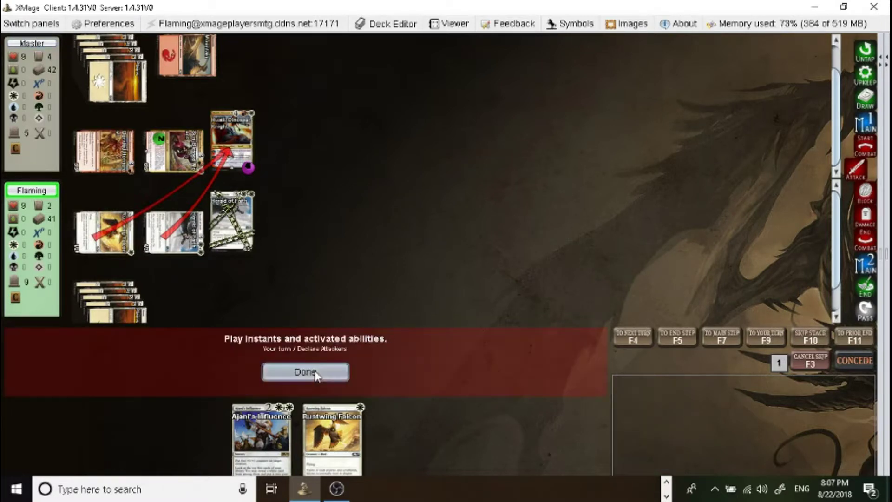
click(305, 371)
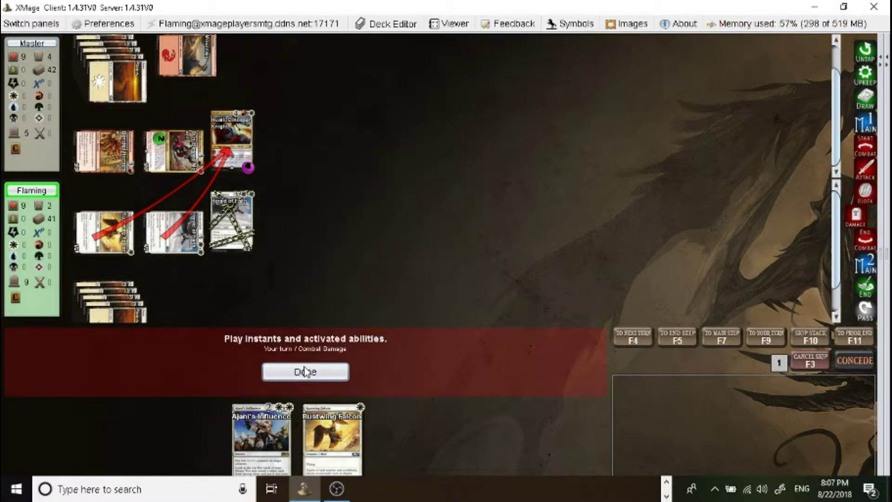
click(304, 372)
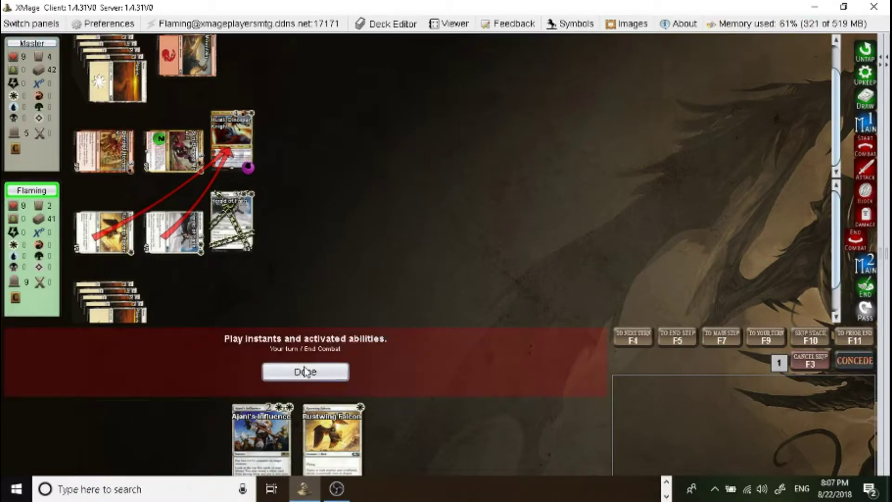
click(305, 371)
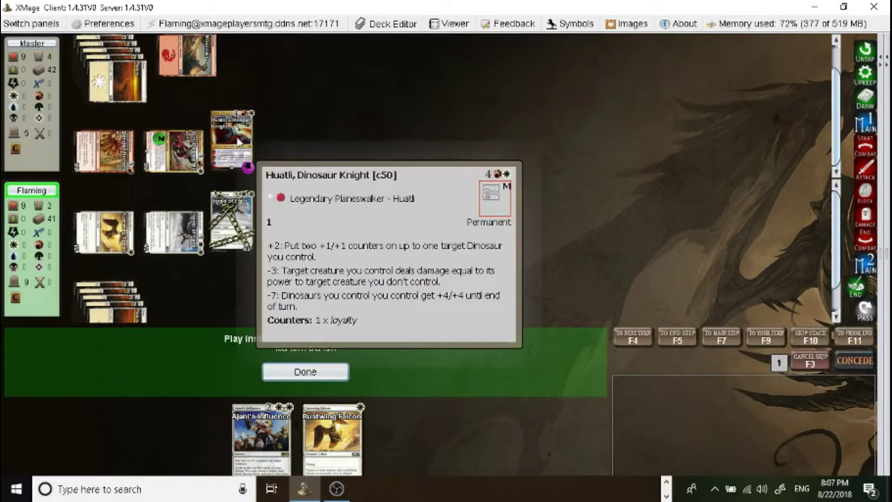
click(304, 372)
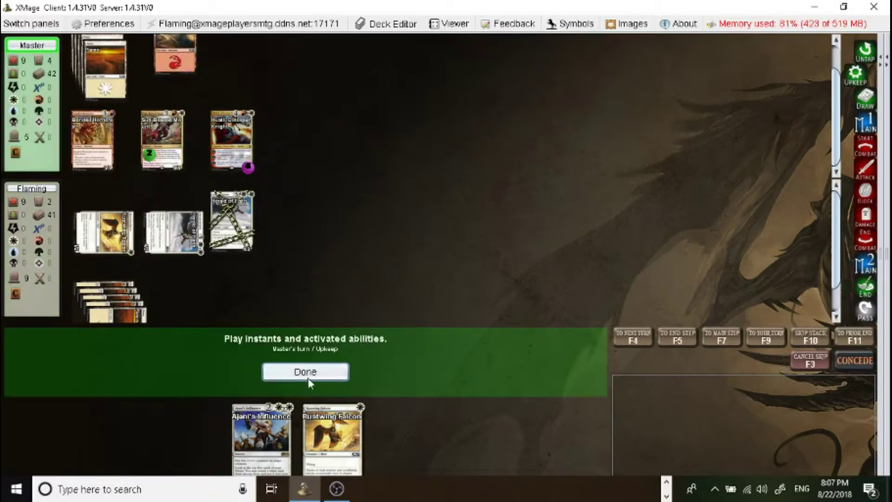
Skip to your turn, confirm blocks against Master's attack, and acknowledge losing game two.
click(306, 372)
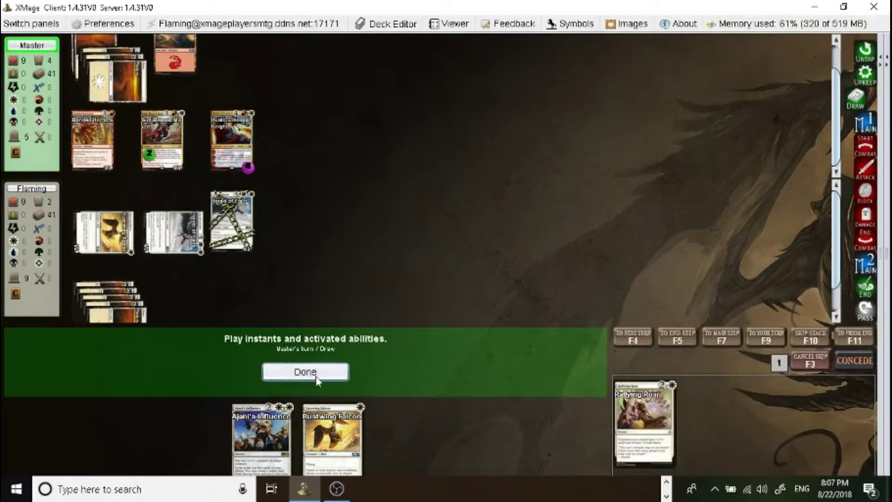
mouse_move(91, 139)
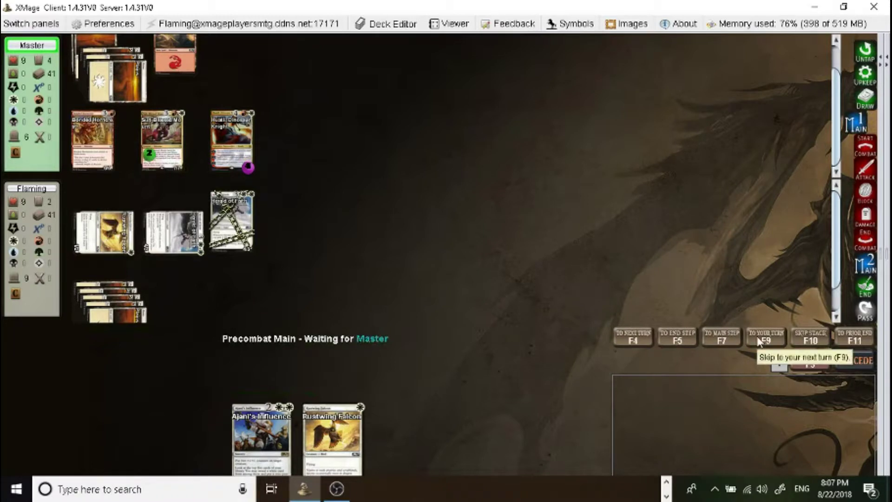
click(765, 335)
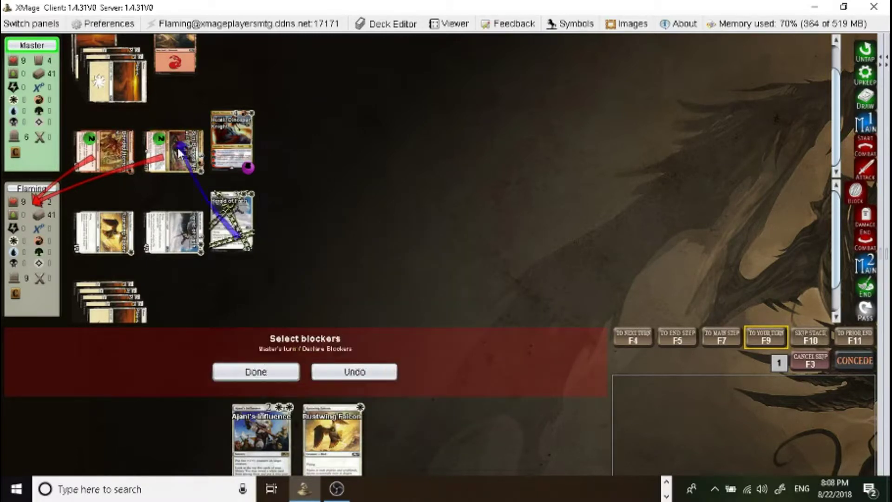
click(255, 372)
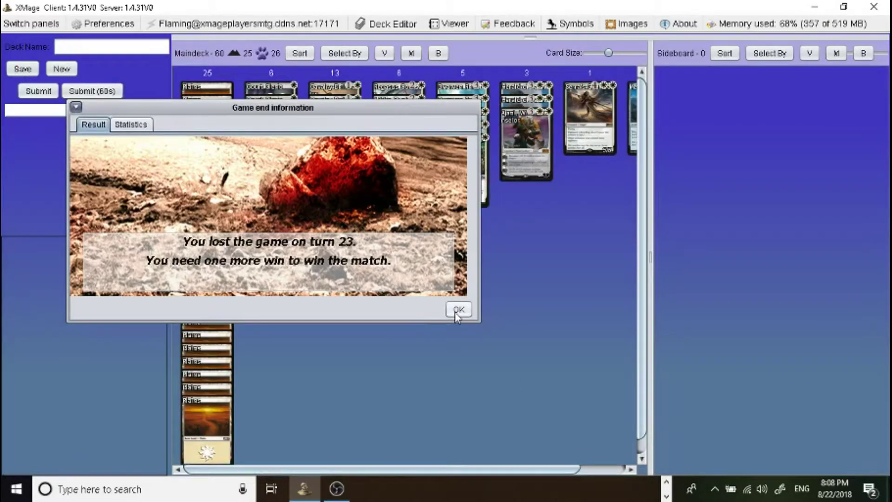
click(458, 309)
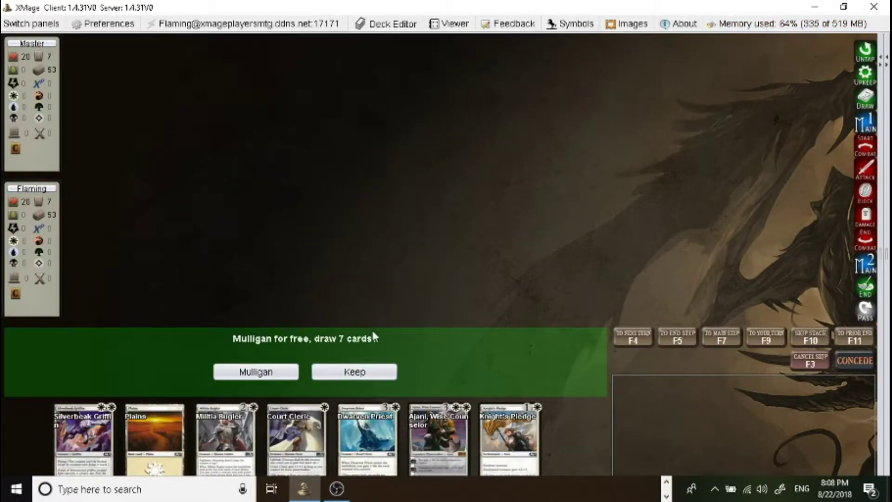
Take the free mulligan, keep seven, play Plains and Rustwing Falcon, then skip ahead.
click(353, 370)
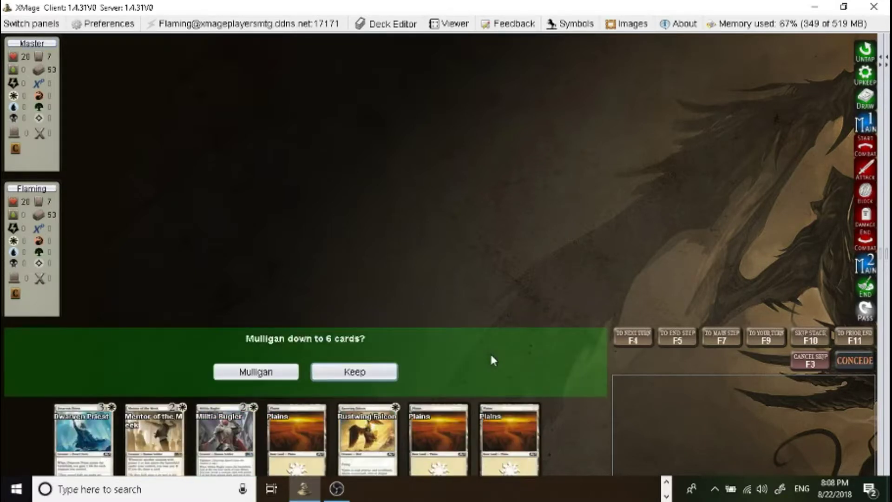
mouse_move(255, 371)
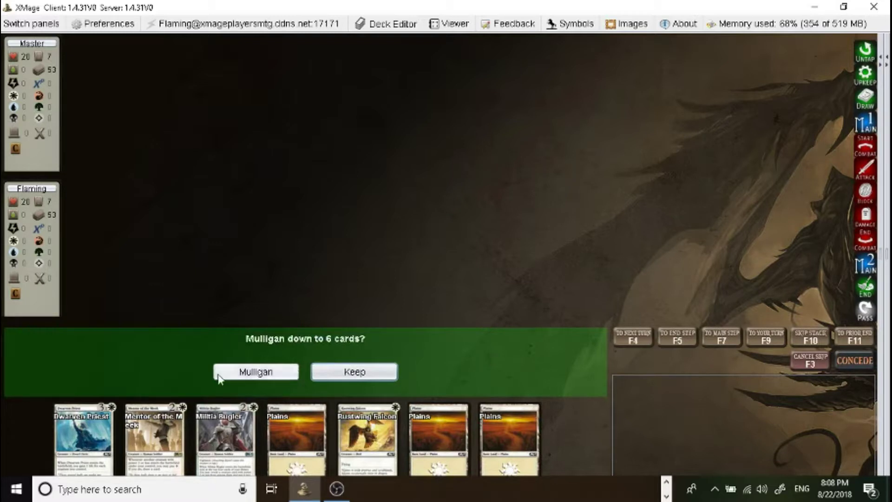
click(352, 371)
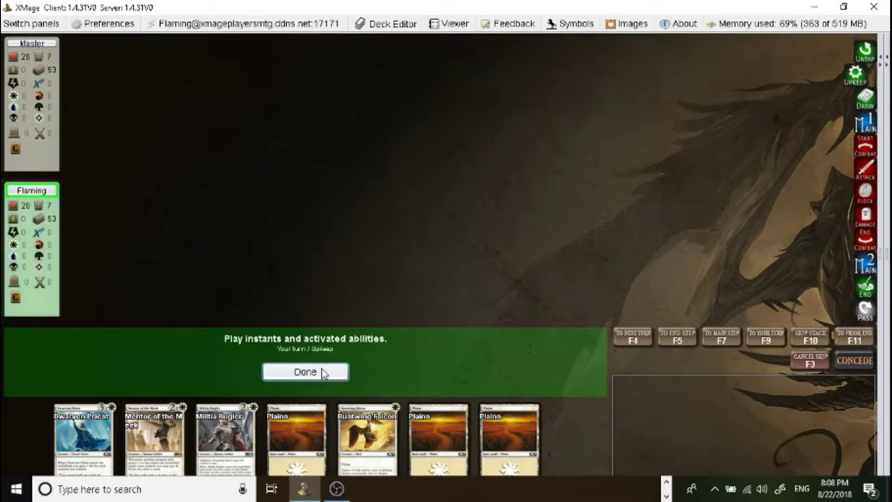
click(306, 372)
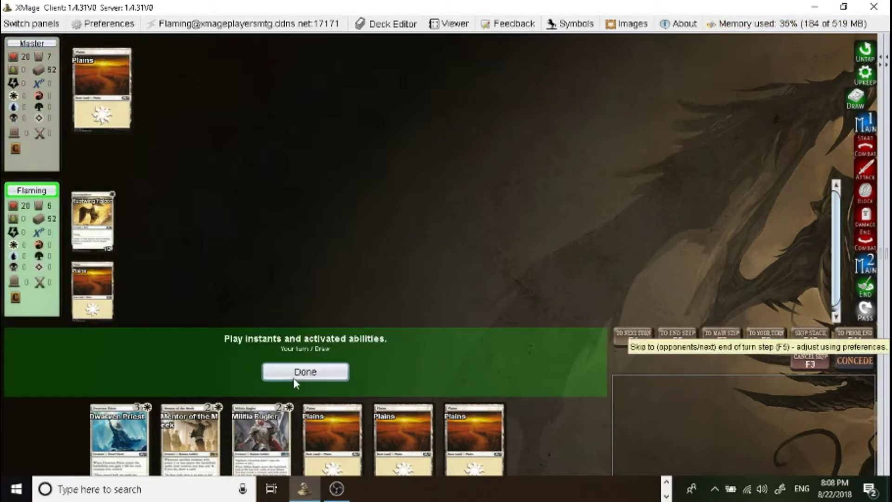
click(304, 372)
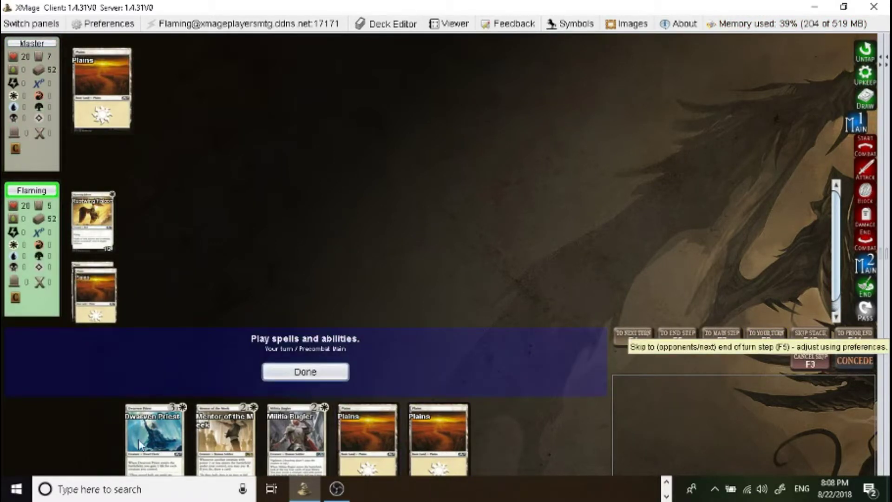
mouse_move(154, 435)
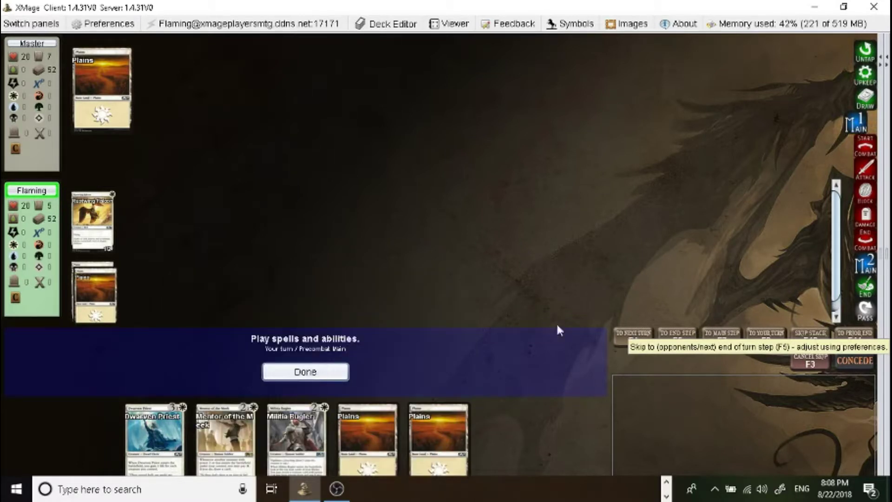
click(305, 372)
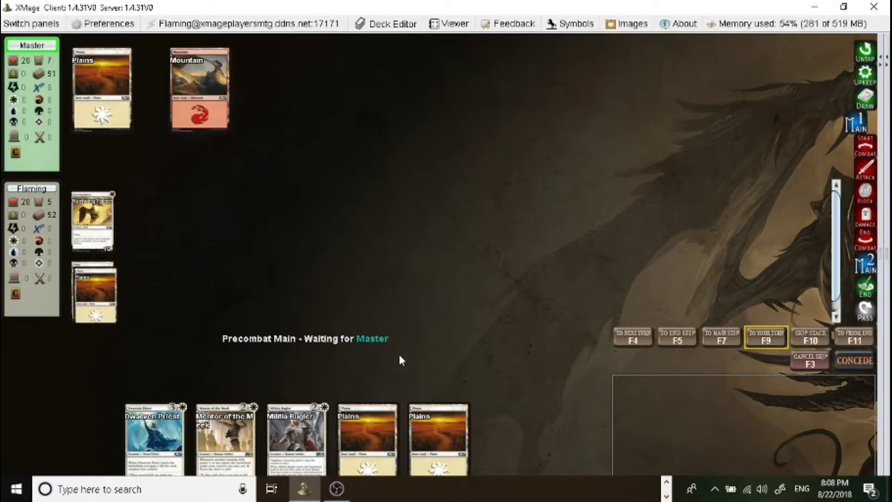
mouse_move(426, 347)
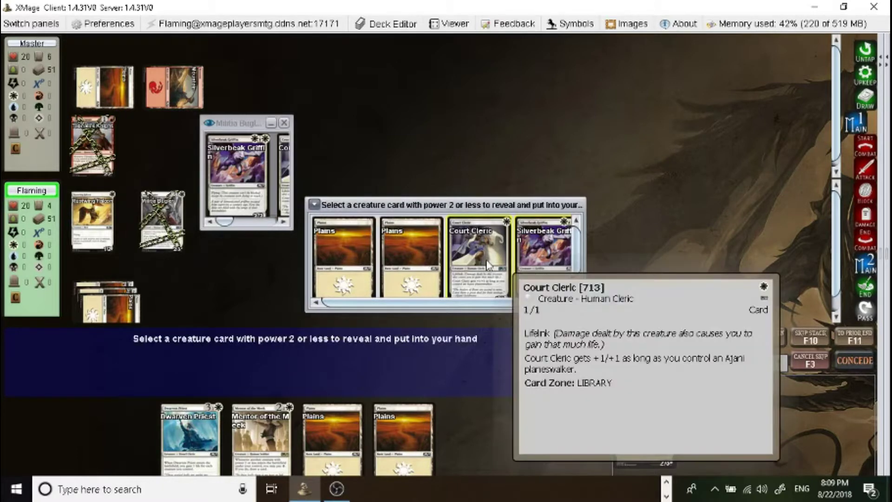
mouse_move(543, 248)
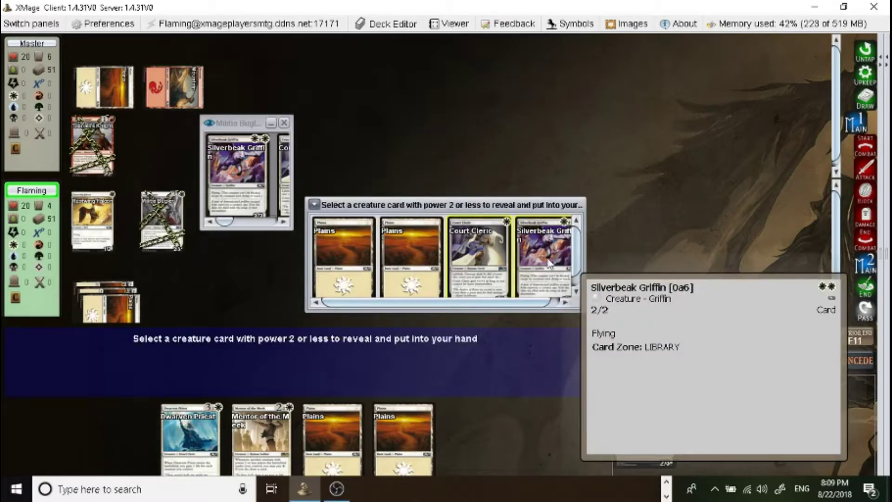
Take Silverbeak Griffin from Militia Bugler's reveal and send the rest to the library bottom.
click(544, 253)
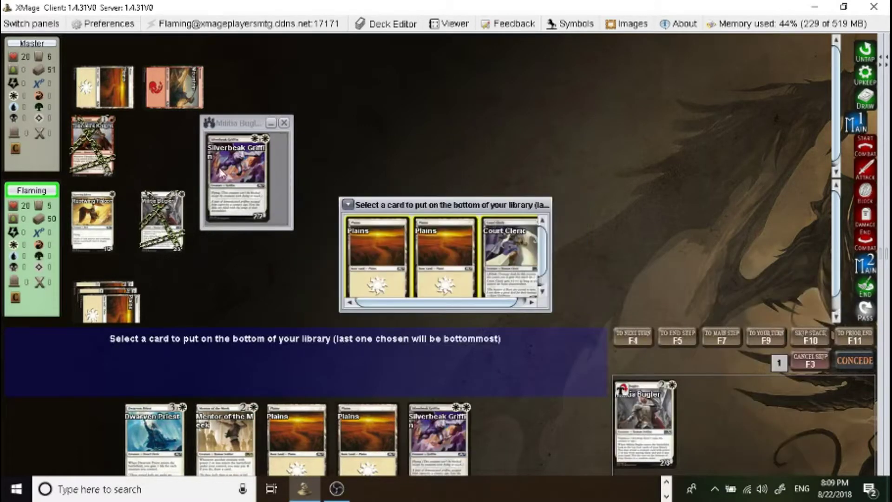
click(443, 255)
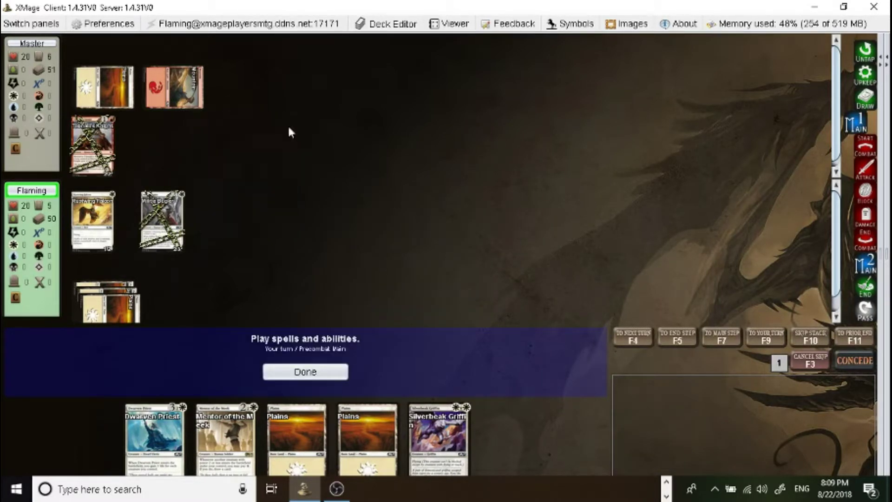
Pass priority through your turn and Master's unblocked attack, falling to 18 life.
click(305, 372)
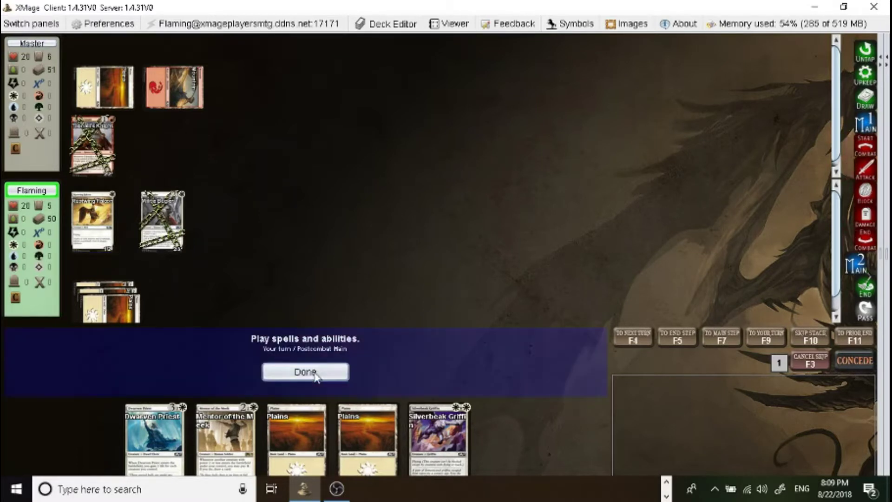
click(305, 372)
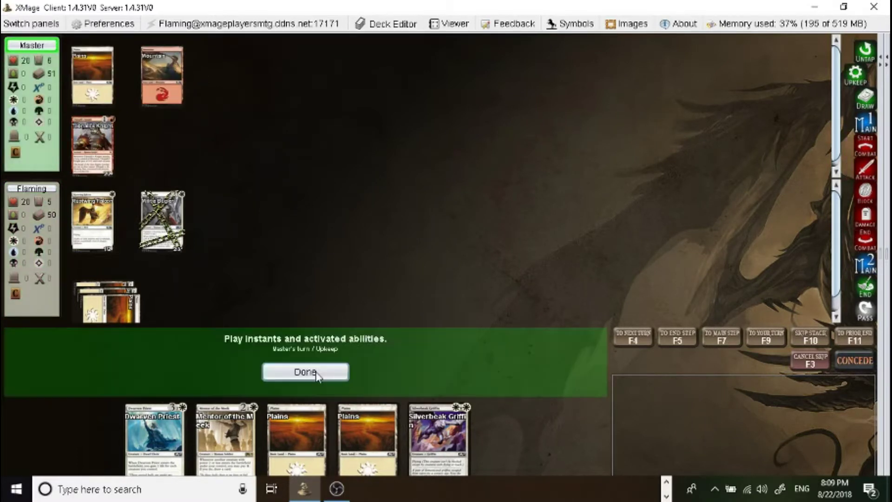
click(304, 371)
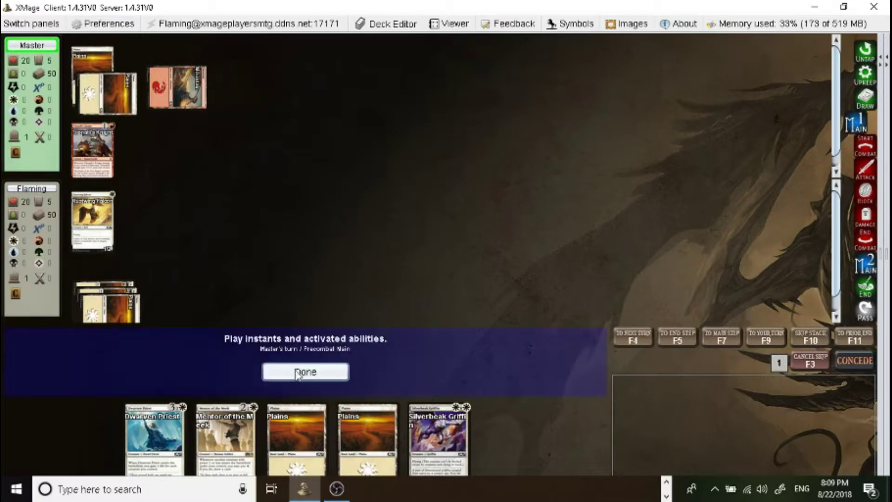
mouse_move(93, 149)
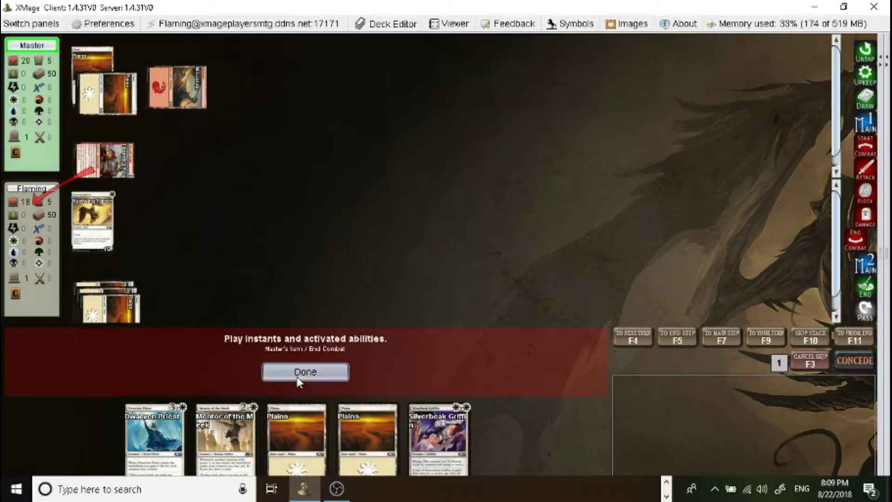
click(306, 372)
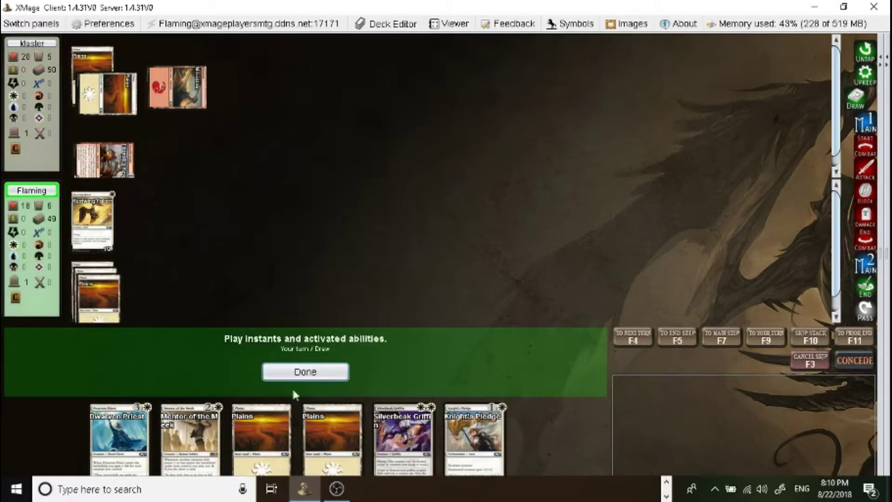
Cast Silverbeak Griffin, attack Master down to 18 life, and pass the turn.
click(305, 372)
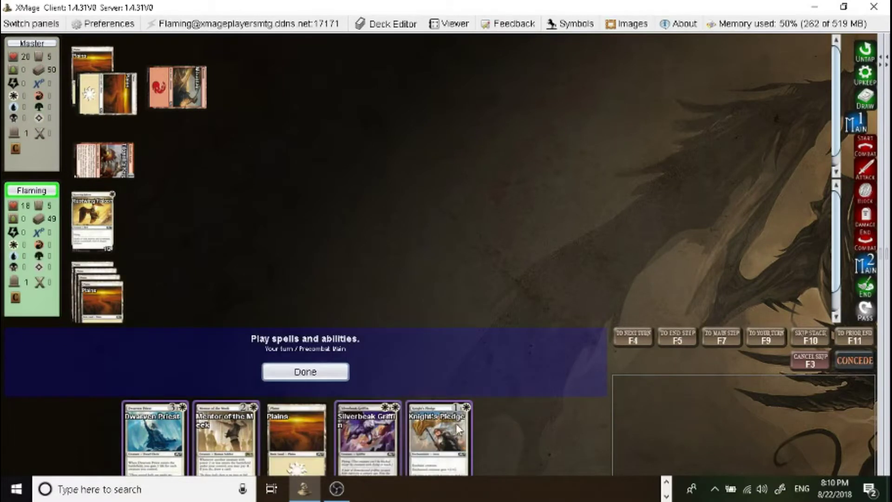
mouse_move(437, 429)
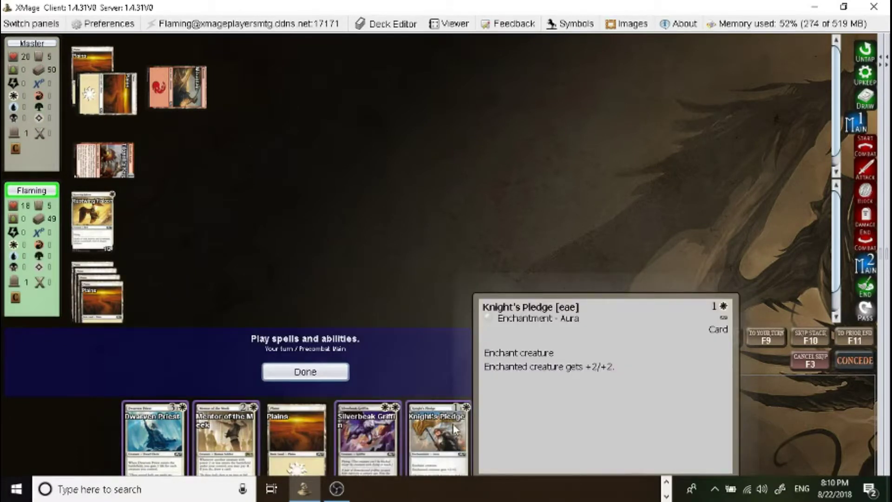
mouse_move(449, 431)
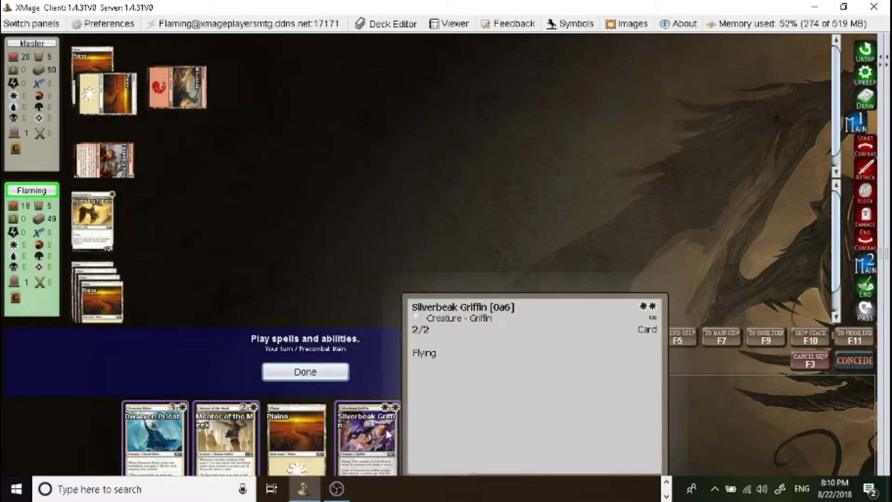
click(367, 436)
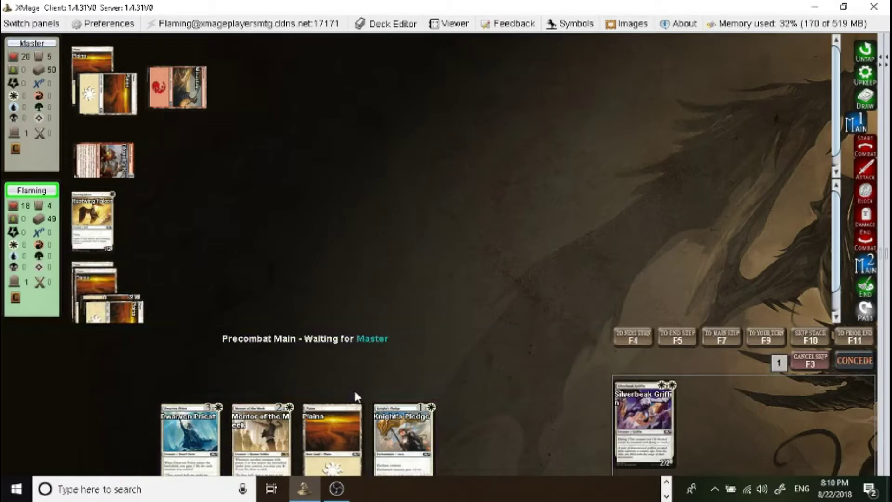
mouse_move(354, 397)
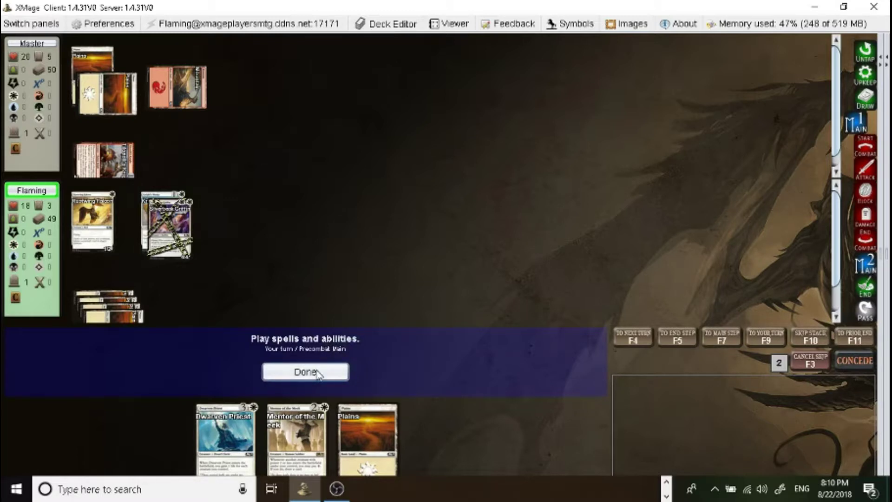
click(304, 372)
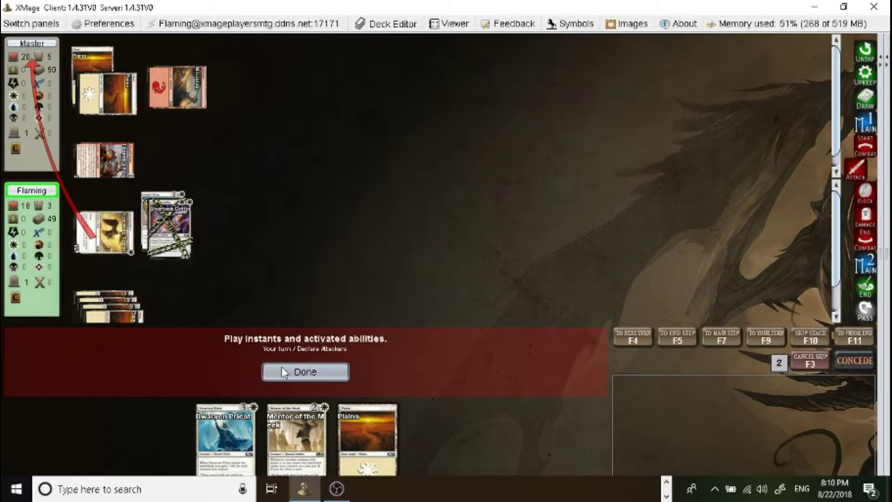
click(304, 372)
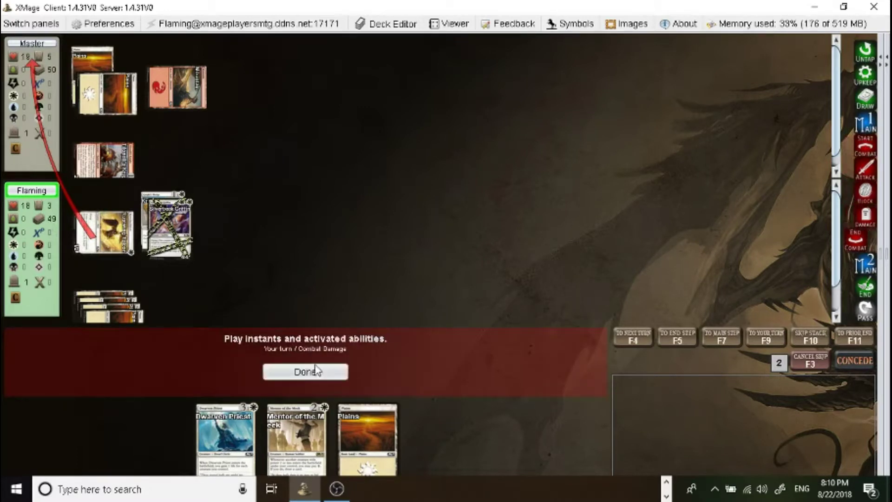
click(306, 370)
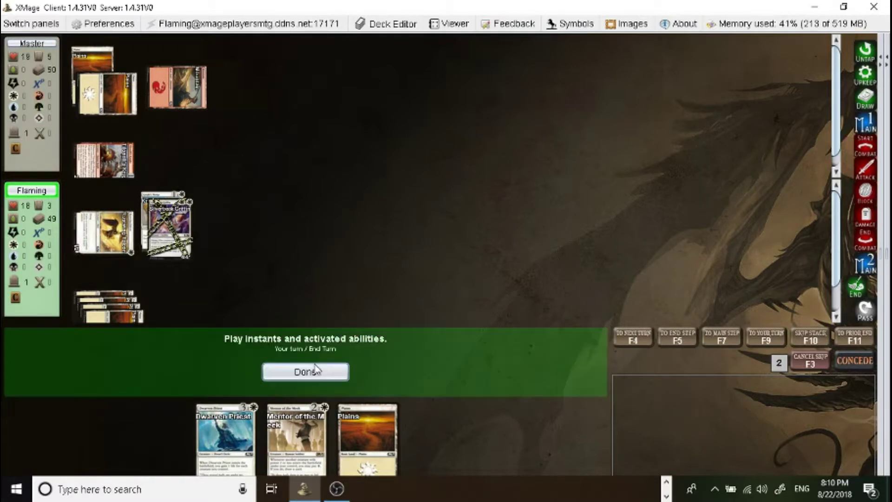
click(305, 372)
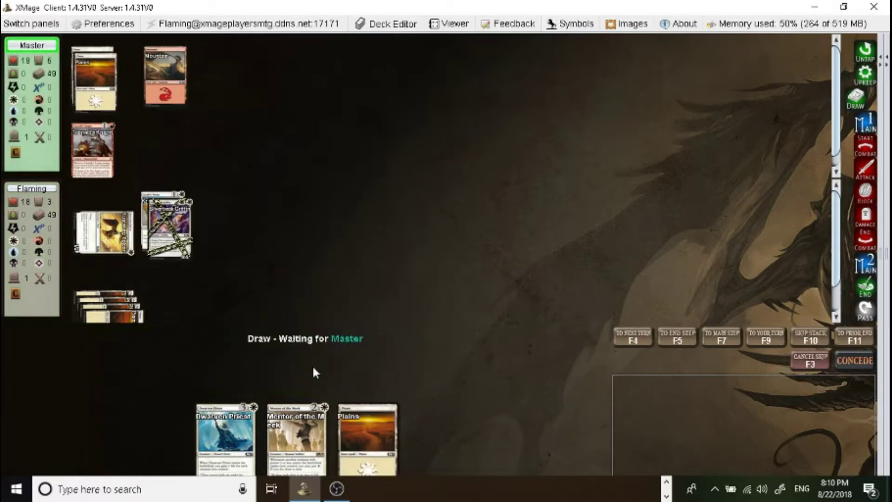
mouse_move(295, 433)
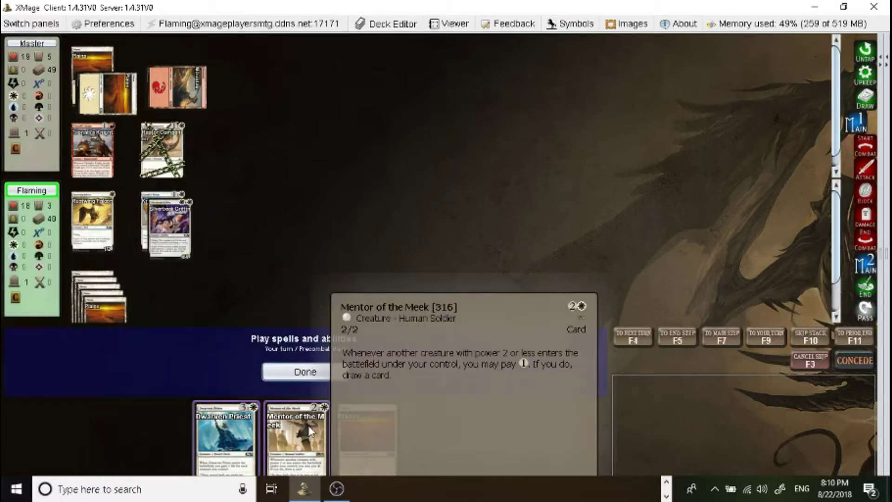
Cast Mentor of the Meek from hand.
click(296, 438)
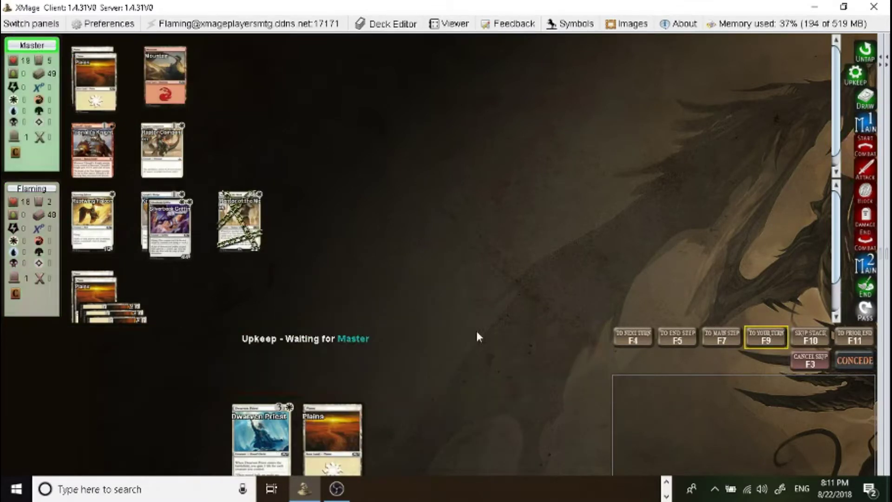
mouse_move(162, 149)
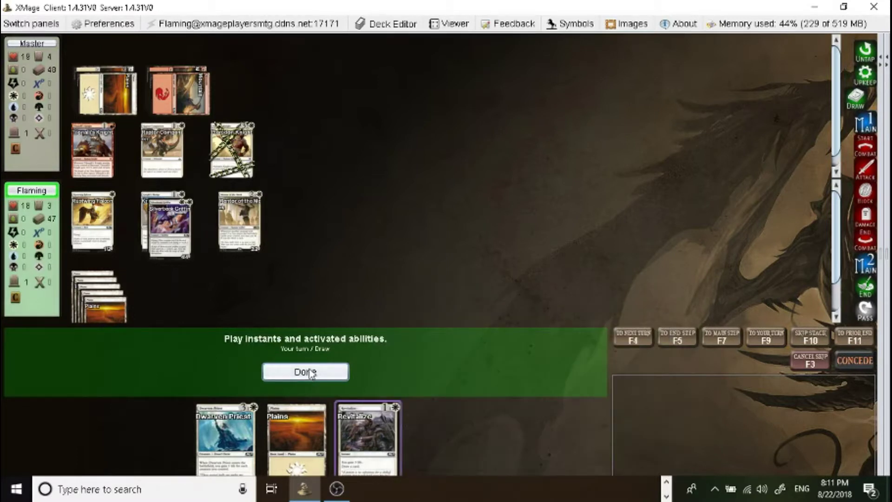
Pay one mana for Mentor of the Meek's draw, attack Master to 15, and end the turn.
click(366, 438)
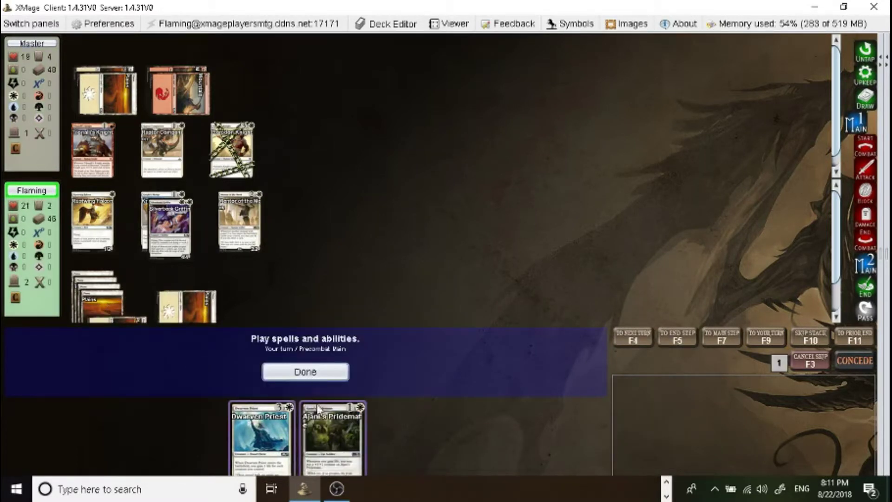
mouse_move(334, 430)
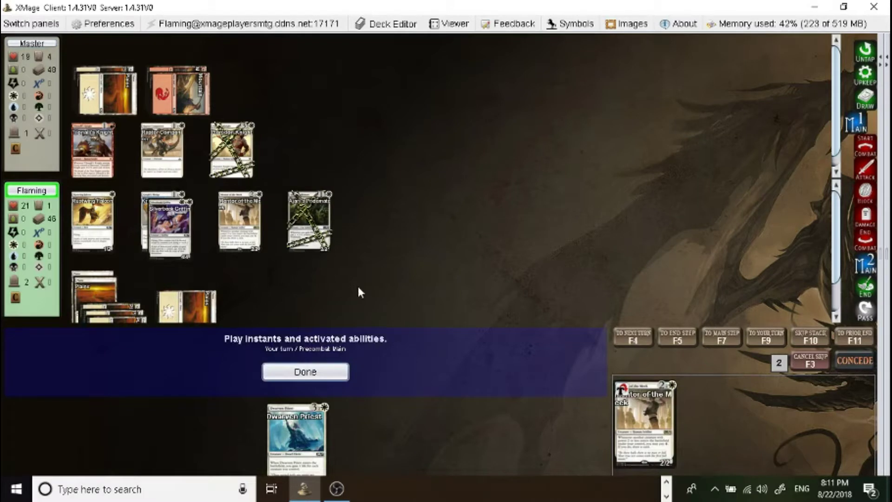
click(304, 371)
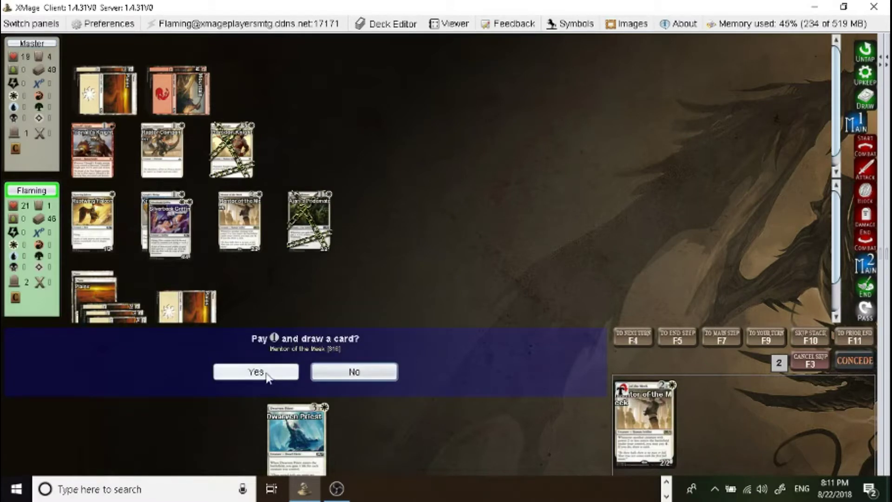
click(256, 371)
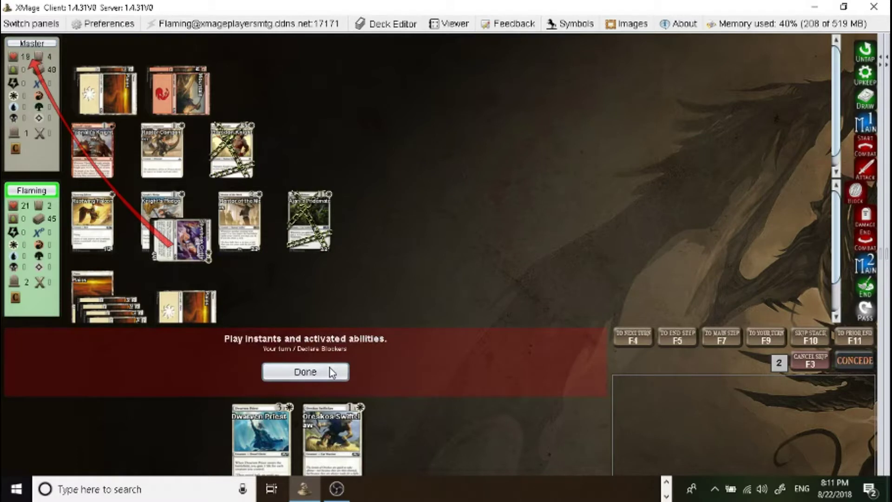
click(304, 372)
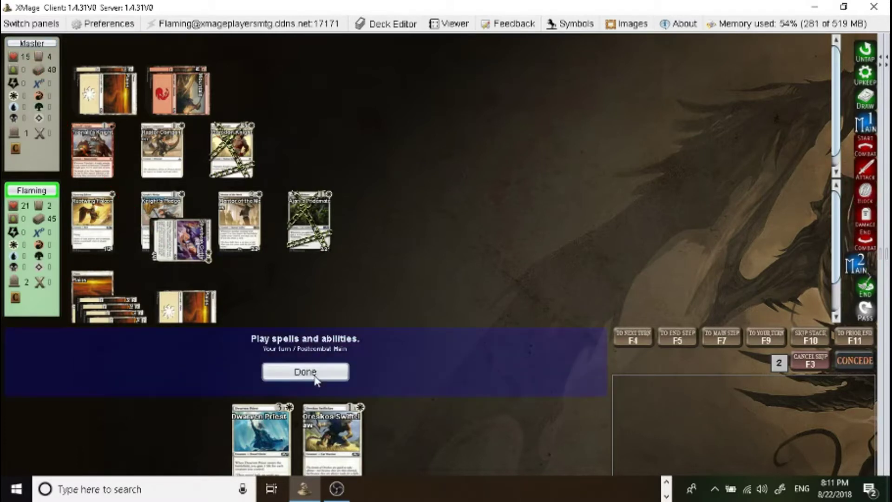
click(305, 372)
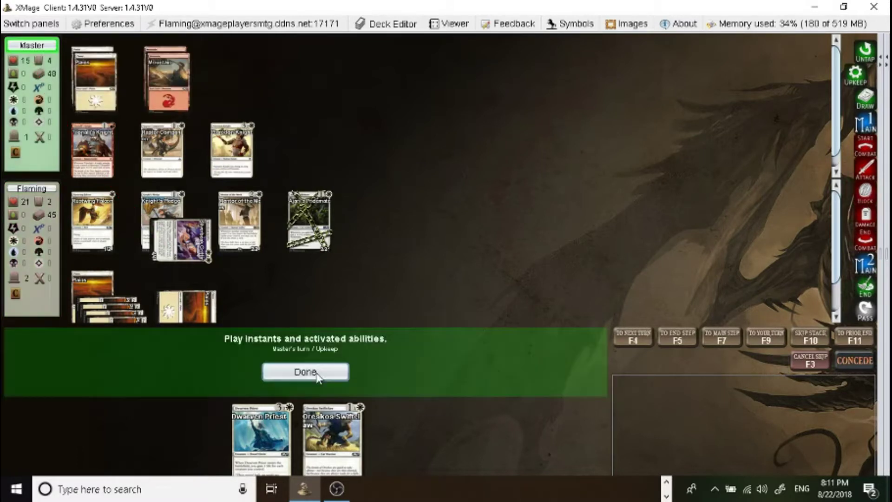
Pass through Master's upkeep and draw step, then reconnect to the server after the lost connection.
click(304, 372)
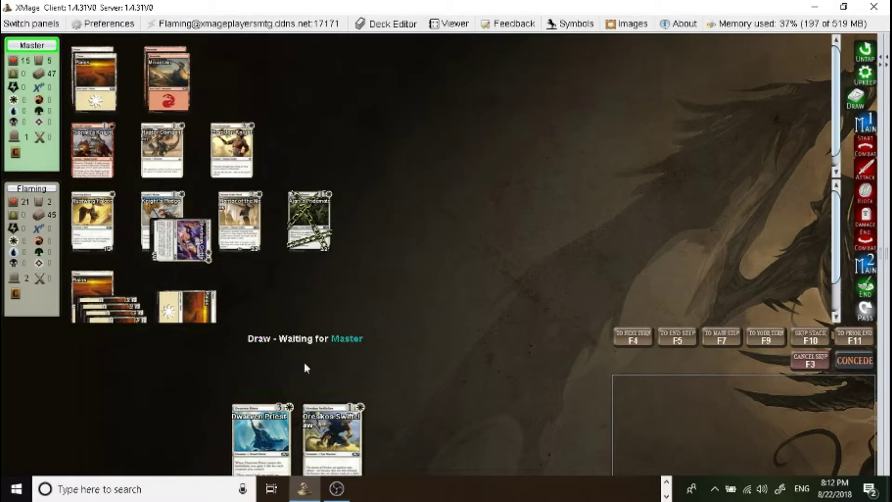
mouse_move(93, 149)
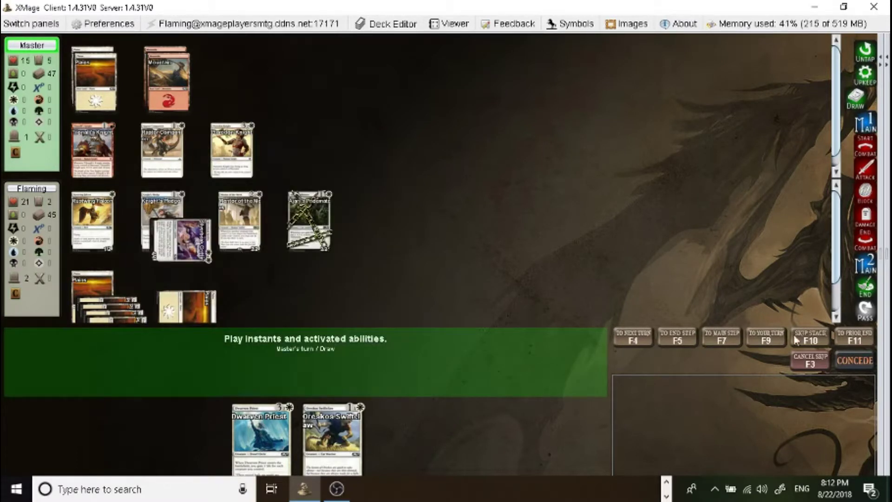
click(764, 335)
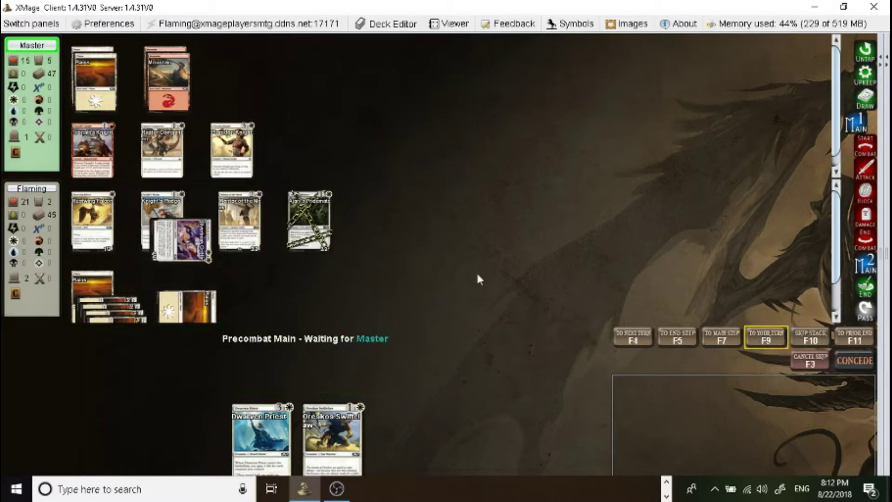
mouse_move(276, 297)
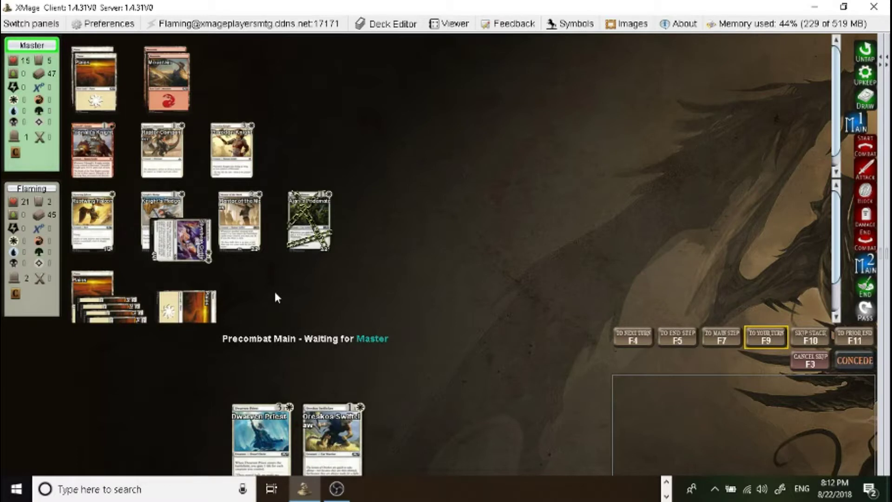
click(865, 141)
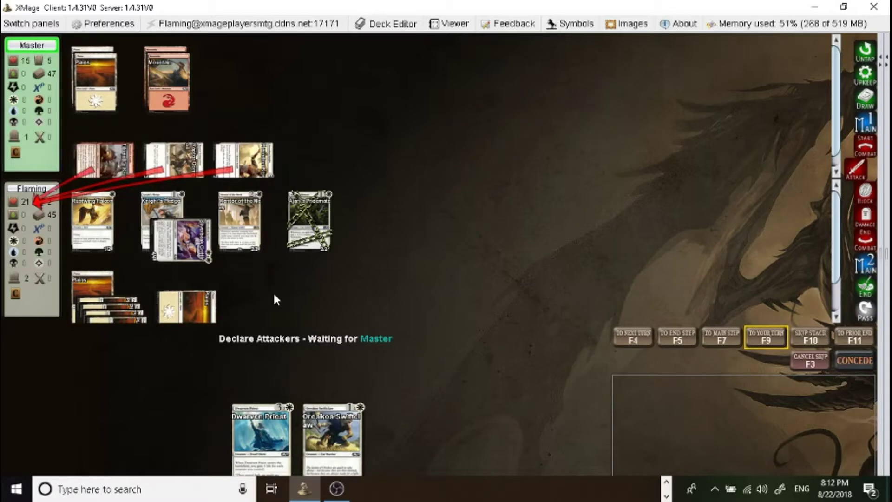
mouse_move(271, 294)
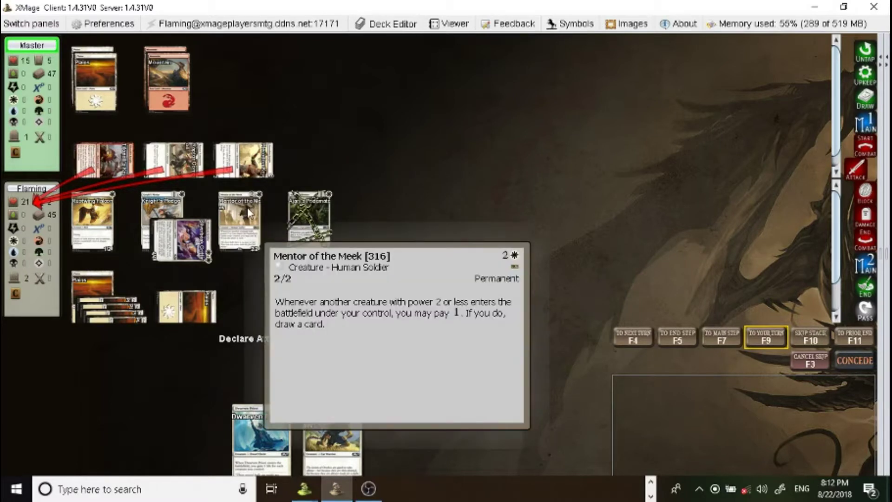
mouse_move(474, 295)
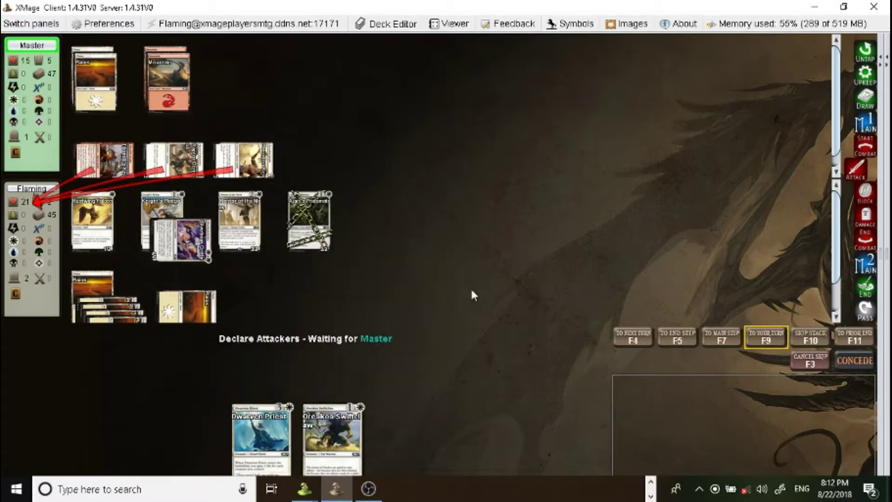
mouse_move(491, 334)
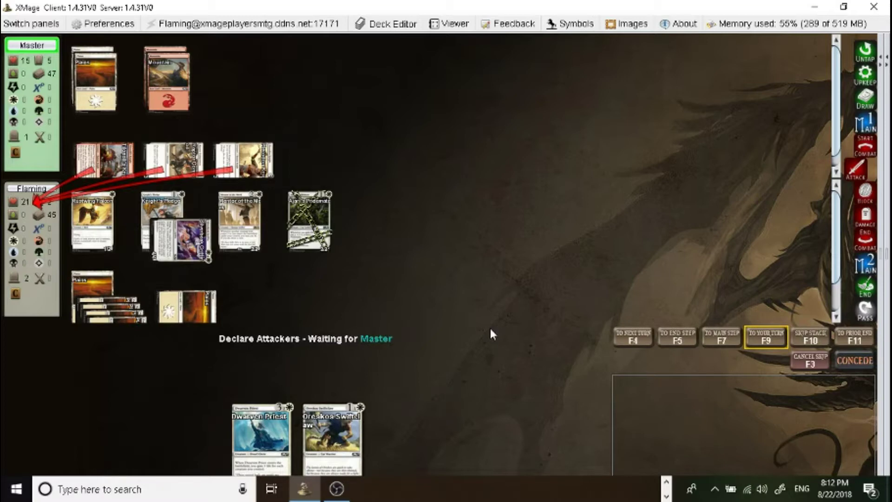
mouse_move(487, 329)
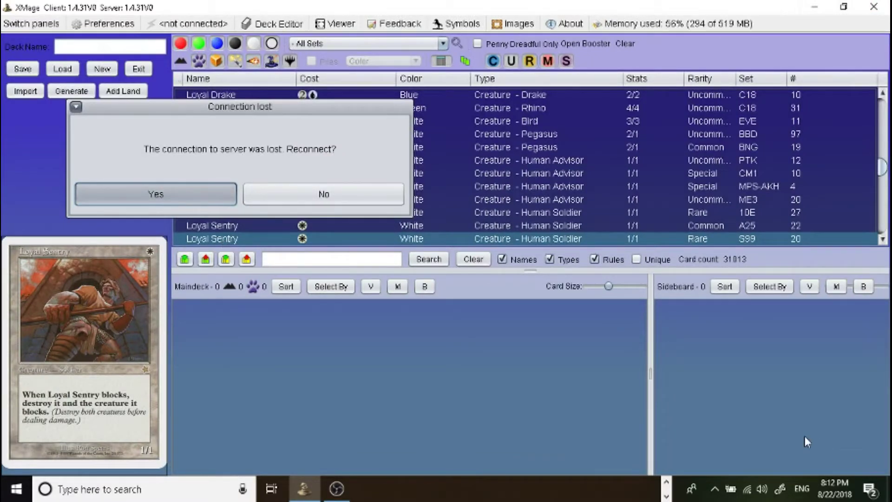
click(155, 193)
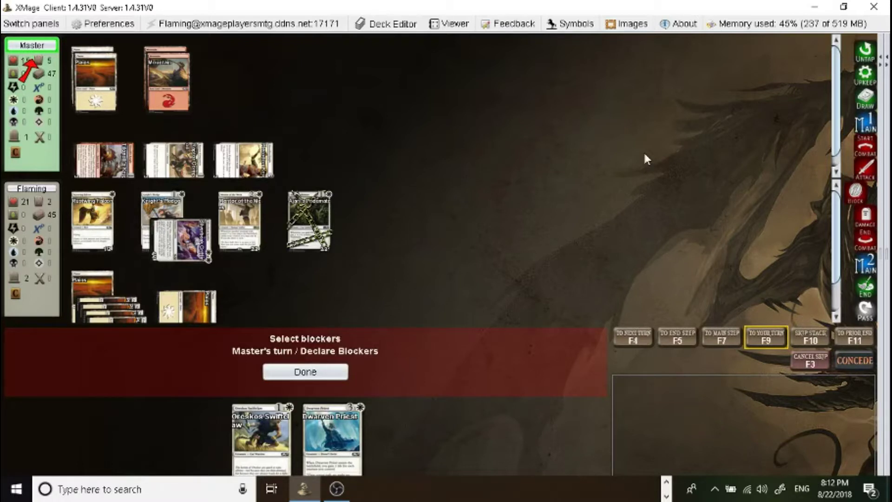
mouse_move(205, 360)
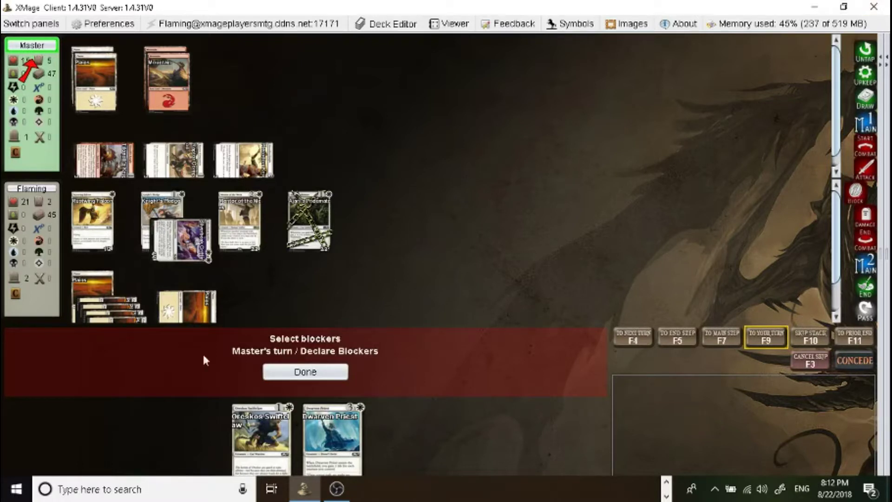
mouse_move(190, 312)
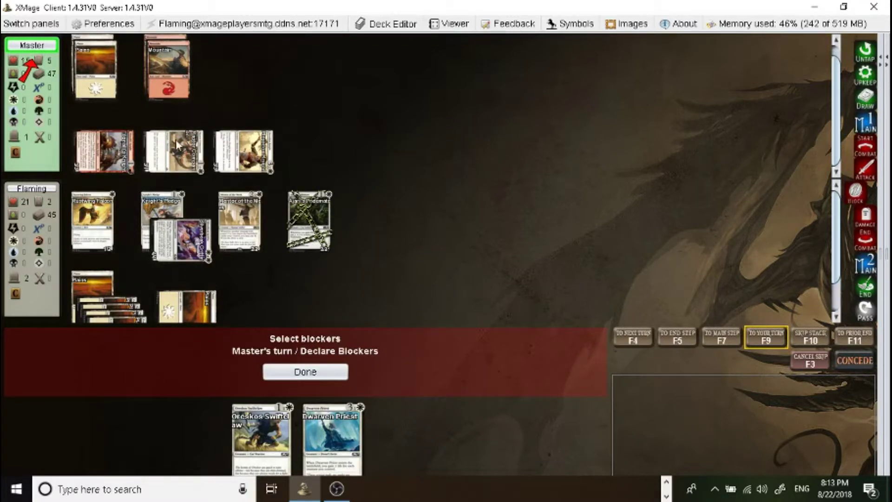
mouse_move(238, 222)
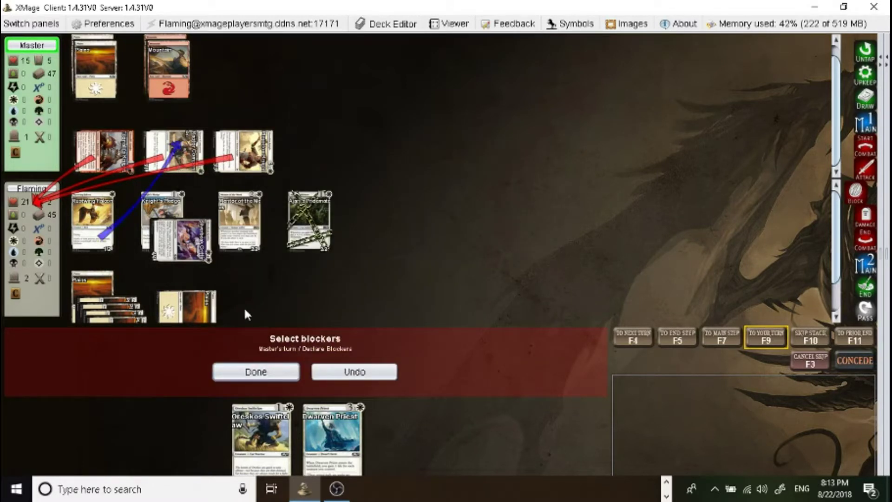
mouse_move(246, 335)
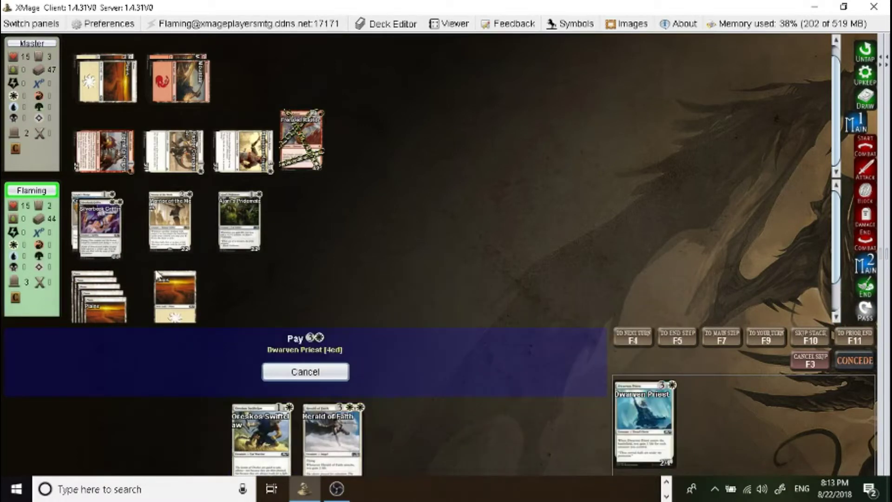
Pay for and resolve Dwarven Priest and its triggers, raising your life to 18.
click(304, 371)
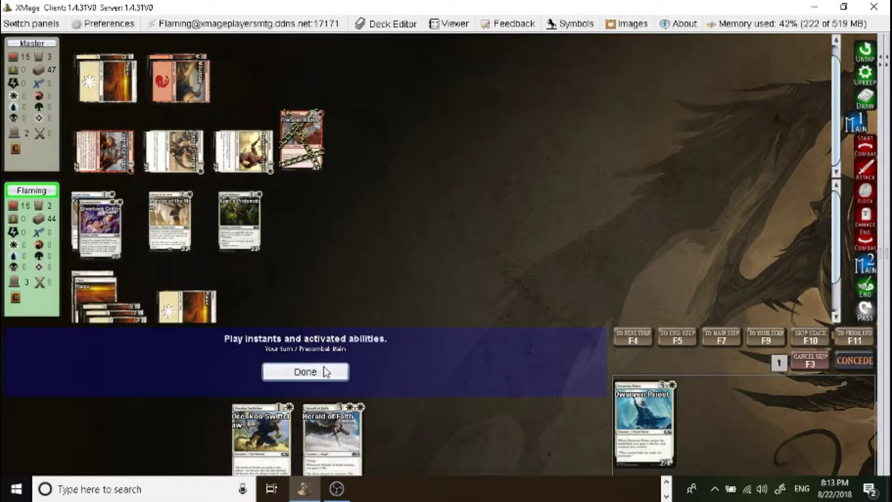
click(304, 372)
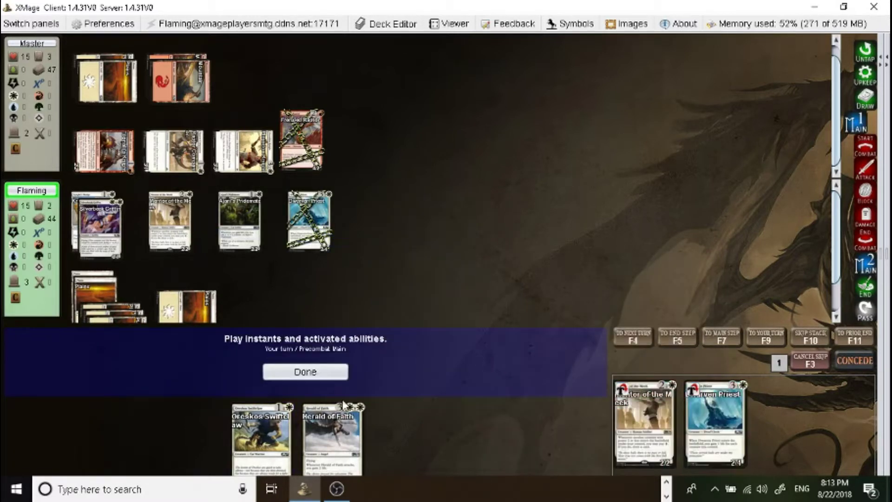
click(304, 371)
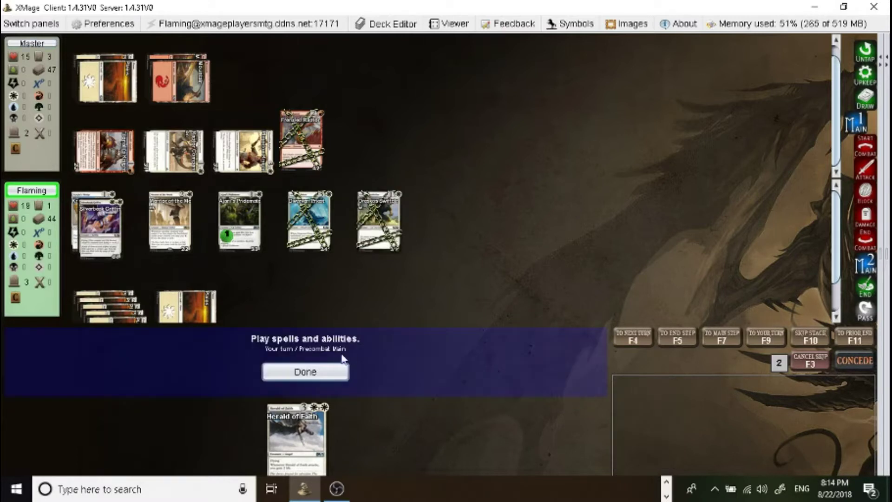
Attack with Mentor of the Meek, dropping Master to 13, and end the turn.
click(304, 371)
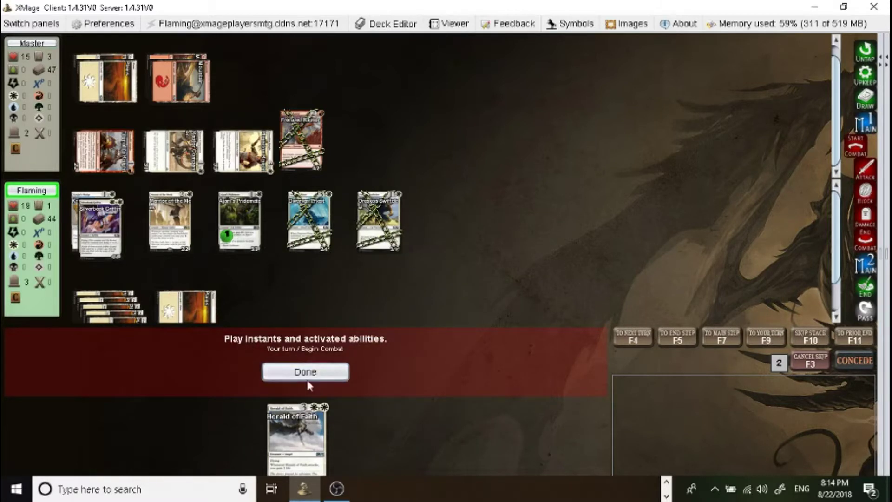
click(304, 372)
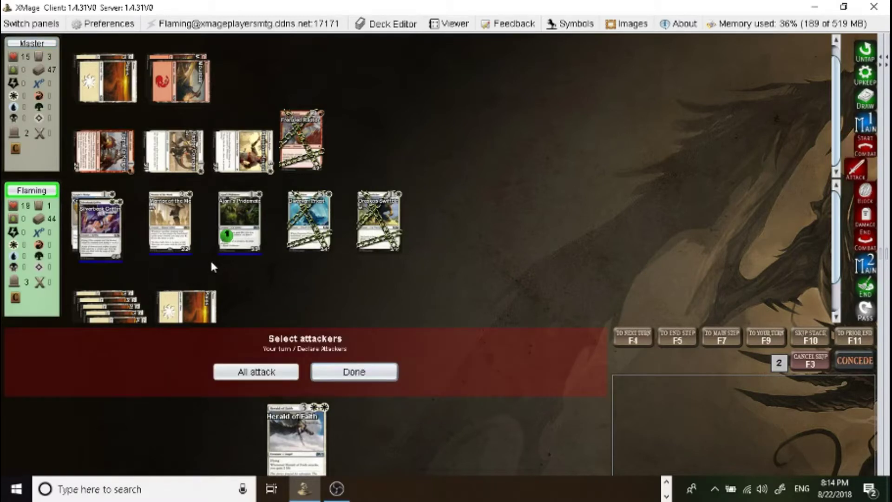
mouse_move(173, 222)
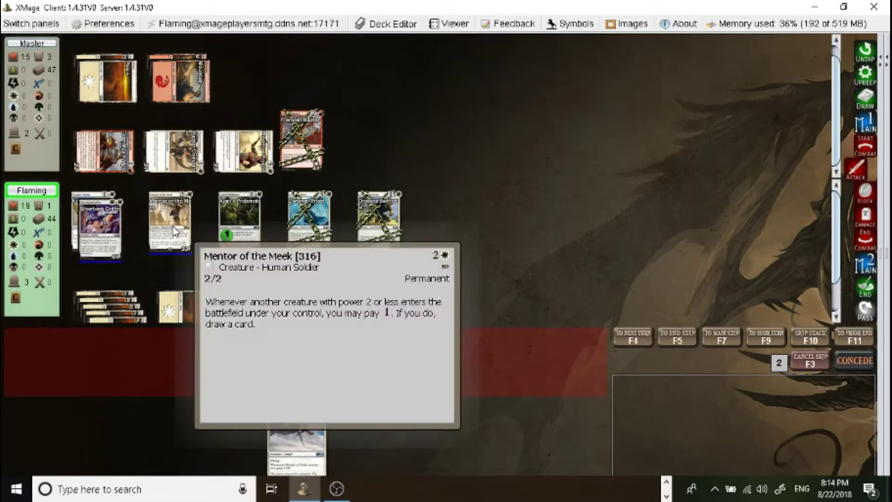
mouse_move(167, 235)
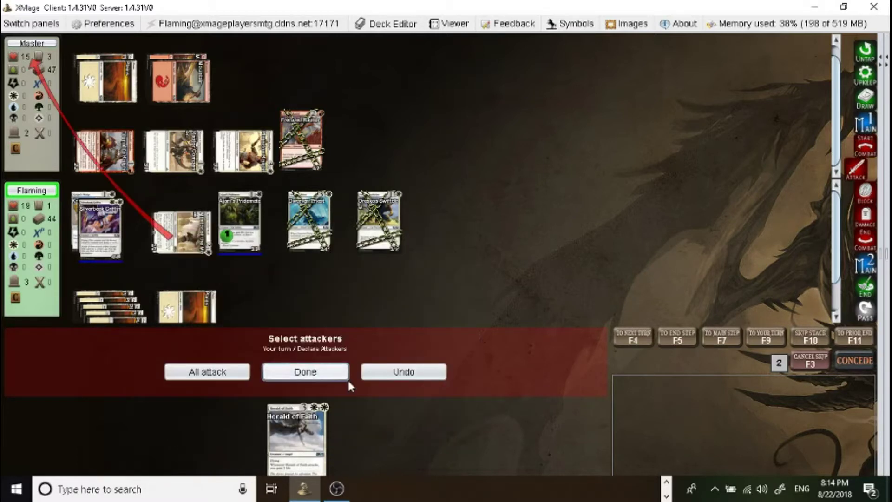
click(304, 372)
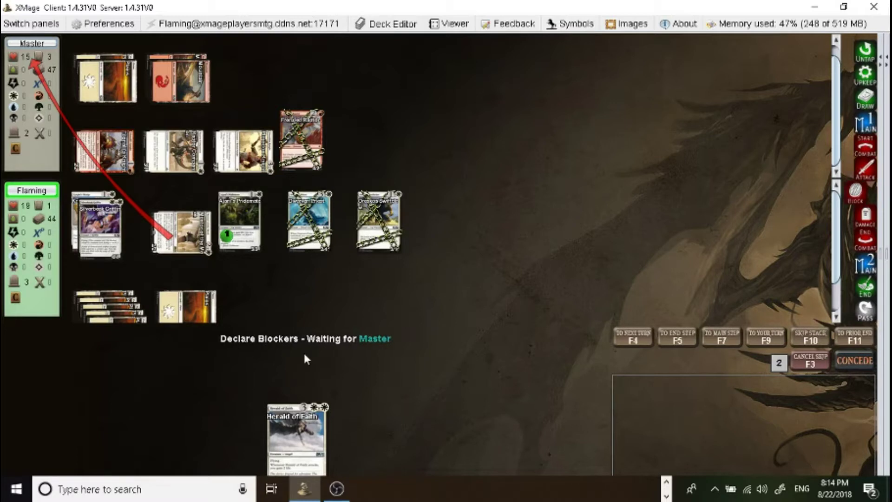
mouse_move(309, 383)
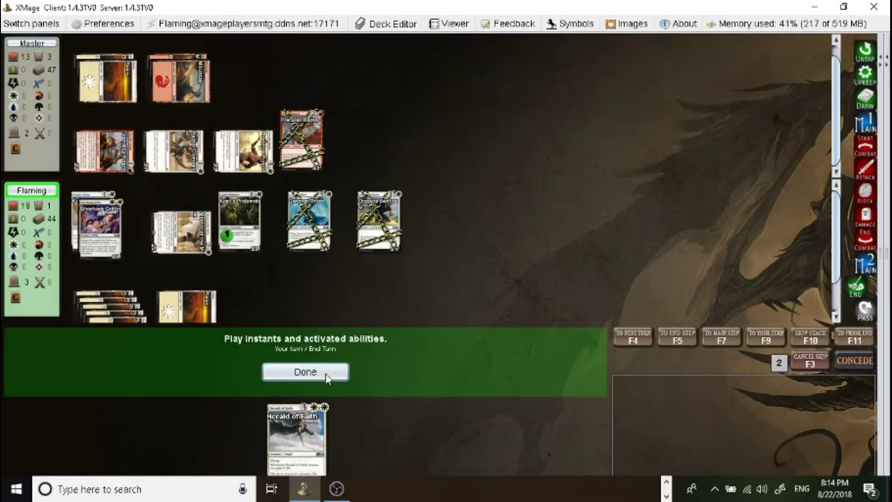
click(304, 372)
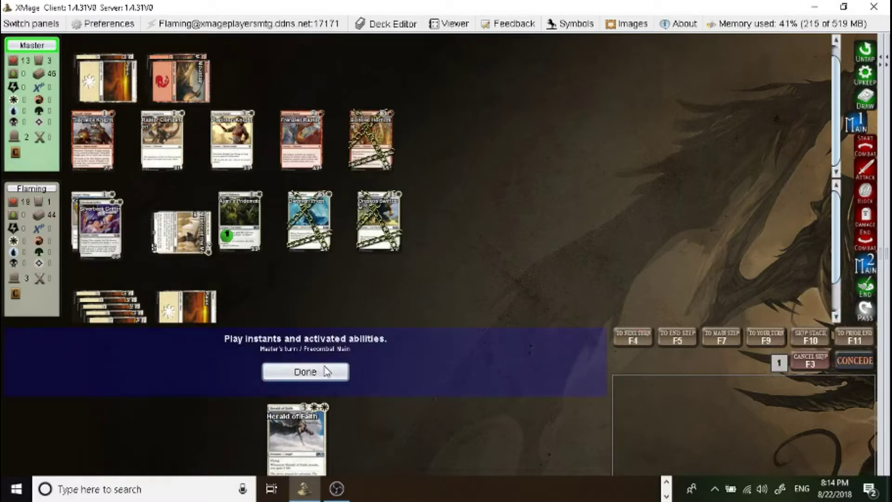
Pass priority through Master's main phase, start of combat and end step.
click(305, 371)
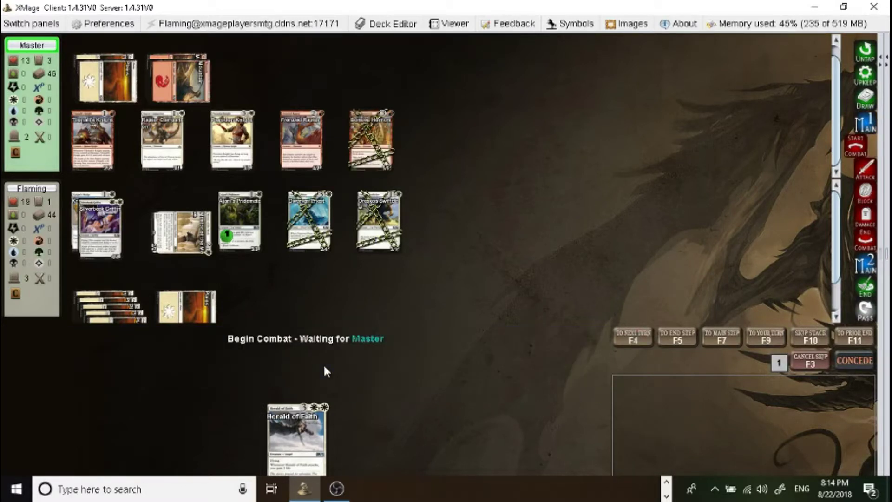
mouse_move(301, 364)
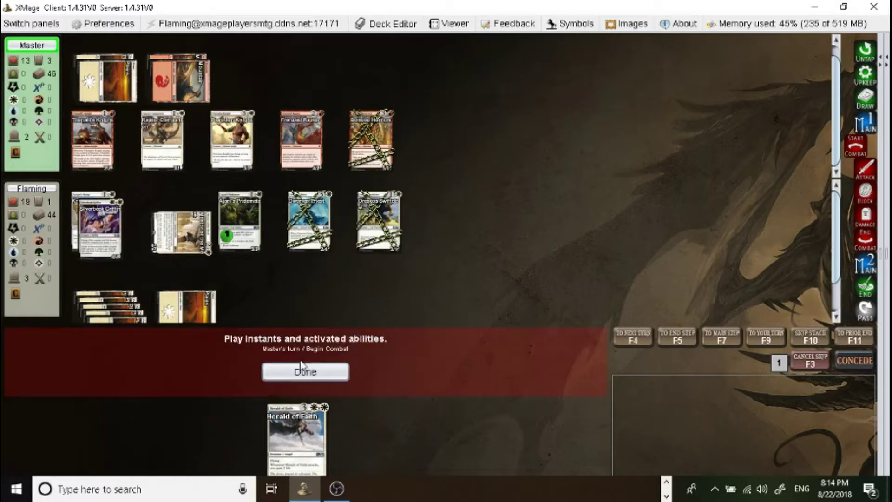
click(305, 372)
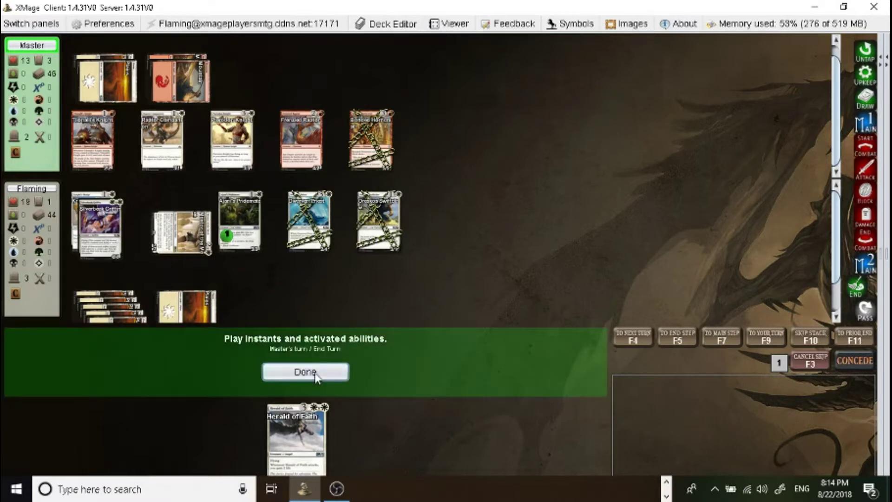
click(305, 372)
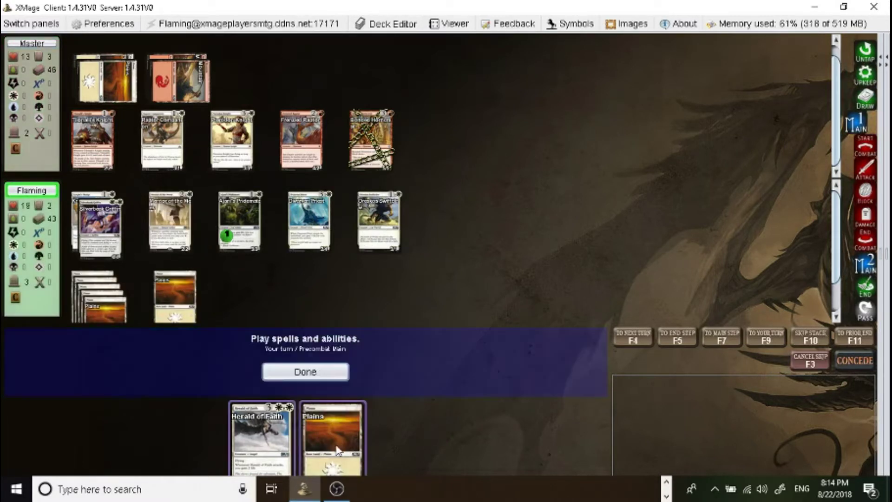
Play the Plains, then attack with Silverbeak Griffin to cut Master to 9 and end turn.
click(261, 438)
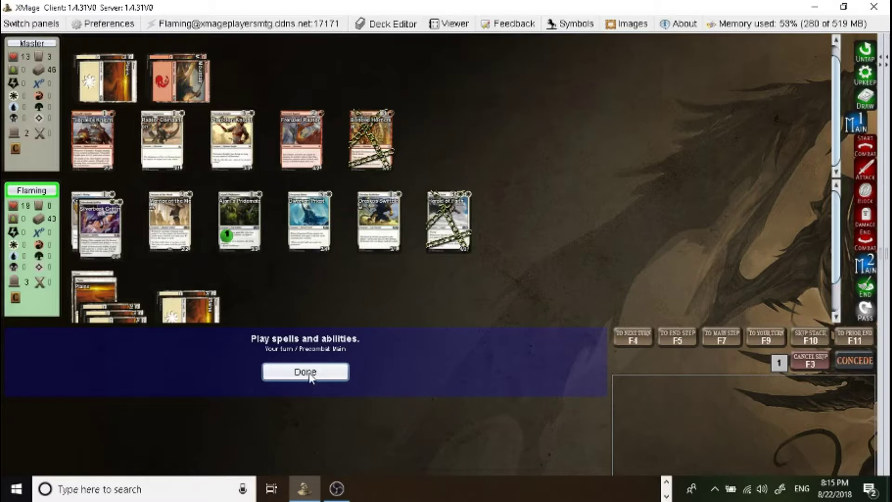
click(305, 372)
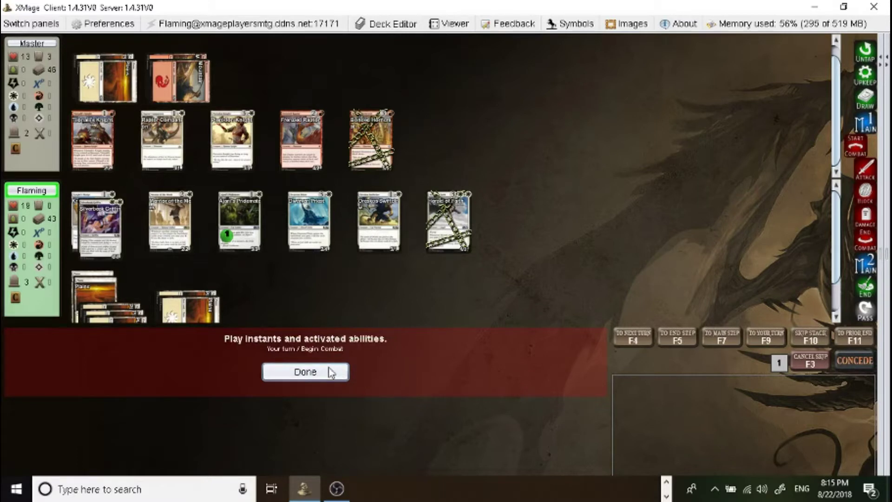
mouse_move(322, 373)
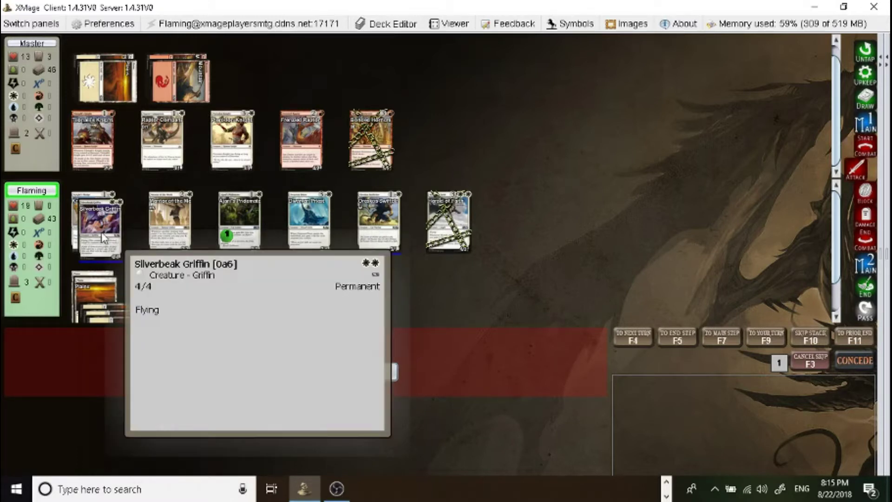
click(101, 219)
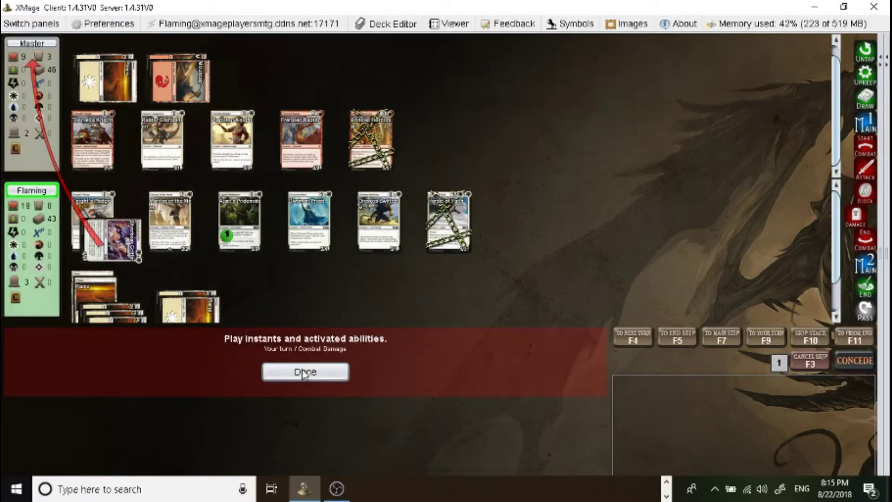
click(305, 372)
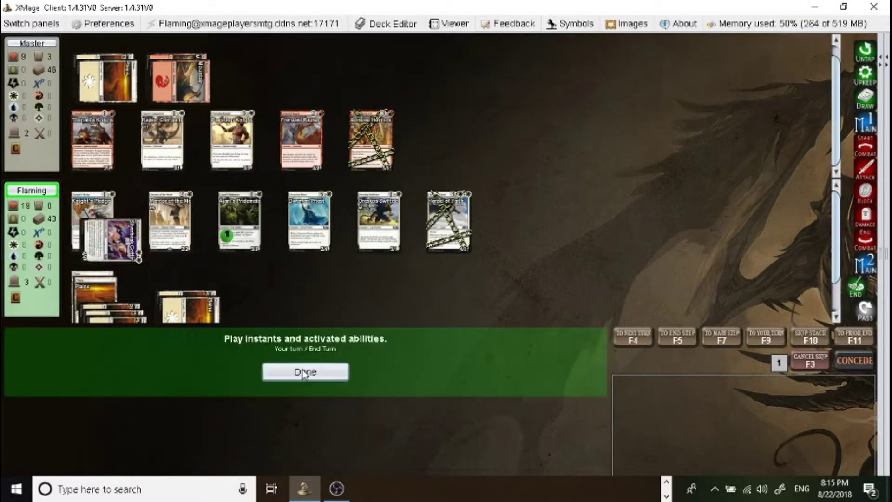
click(304, 371)
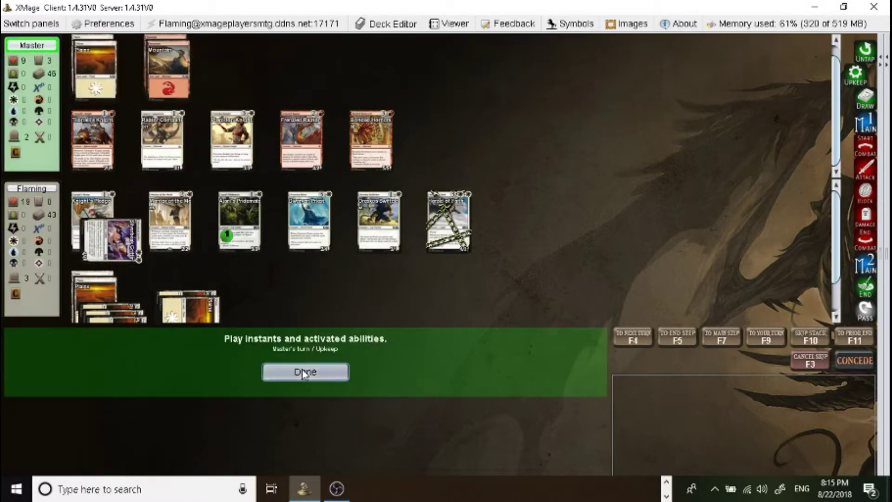
Pass priority through Master's entire turn, letting Sun-Blessed Mount resolve.
click(305, 371)
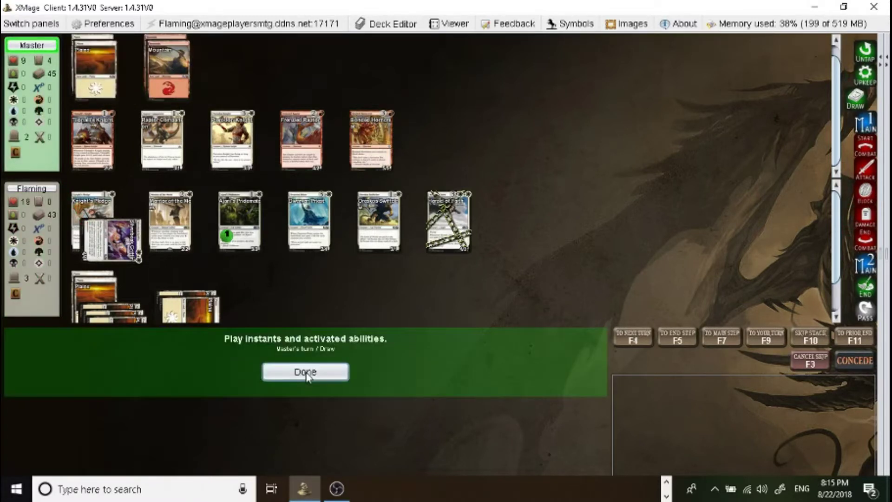
click(305, 371)
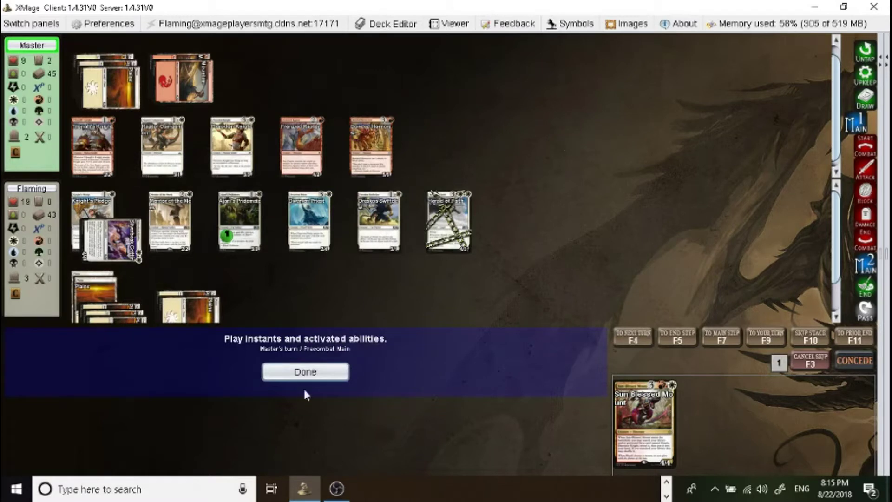
click(305, 371)
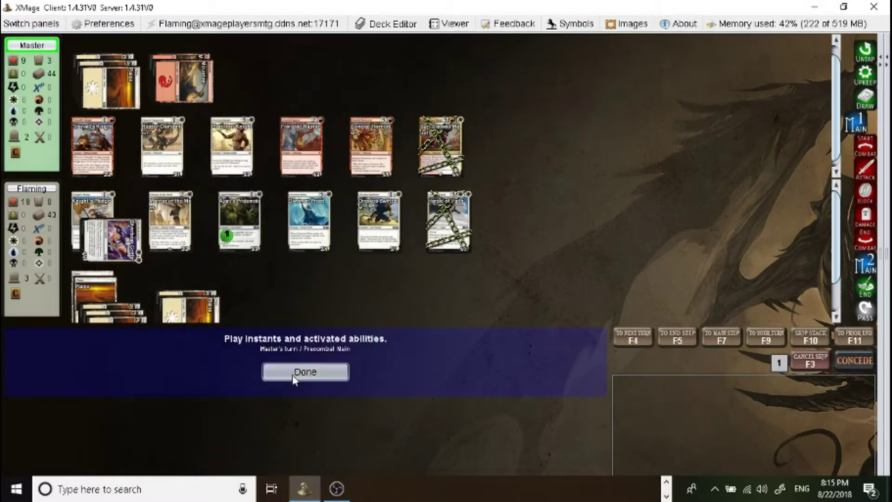
click(305, 371)
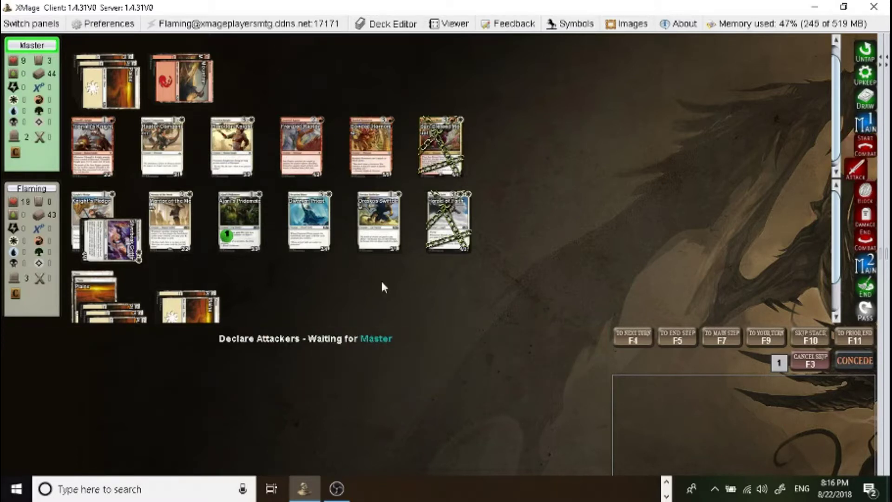
mouse_move(494, 393)
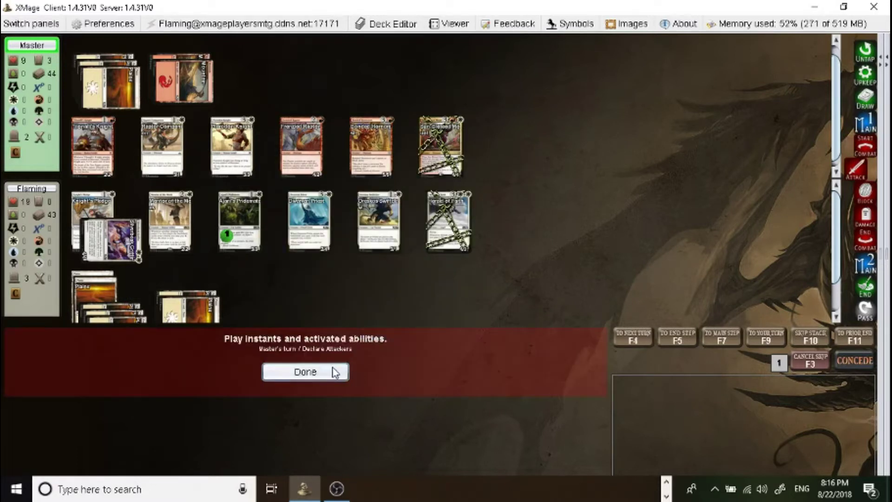
click(306, 372)
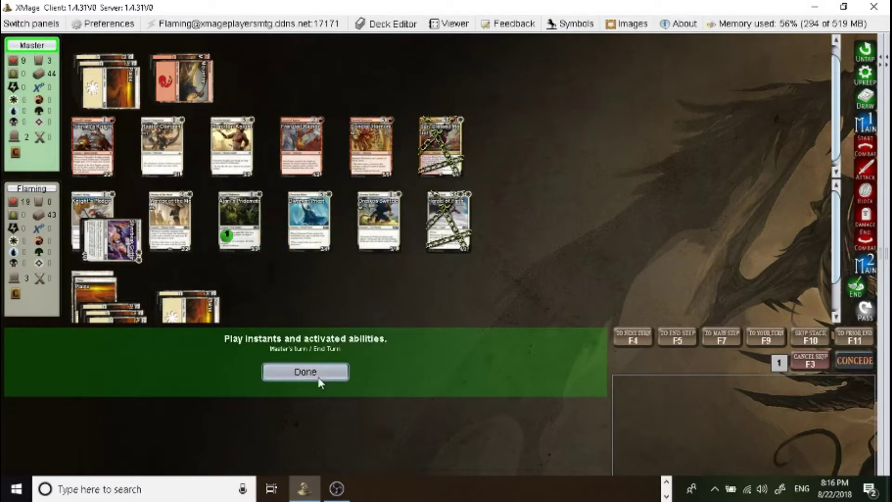
click(304, 371)
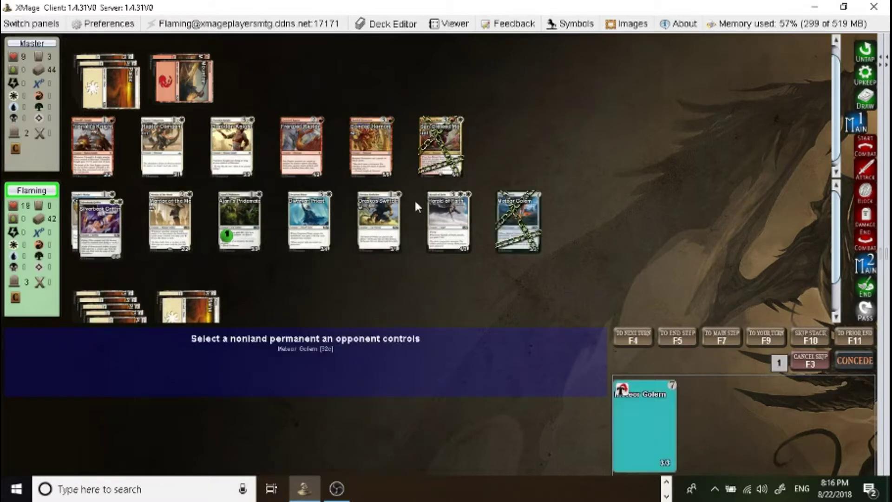
mouse_move(440, 145)
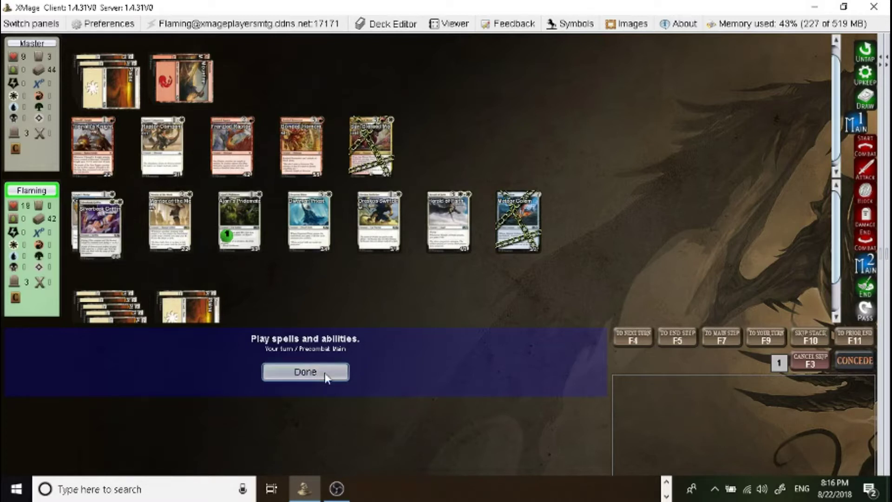
Attack with the two chosen creatures through combat damage, dropping Master to 1 life.
click(305, 372)
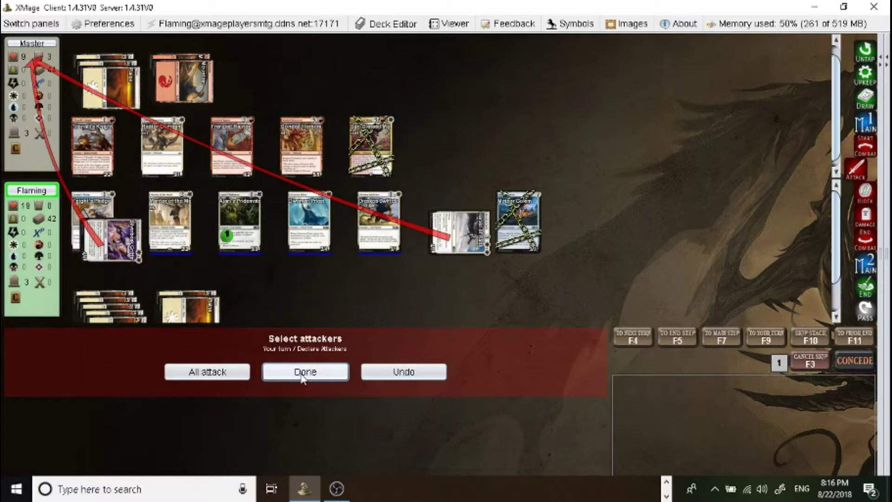
click(305, 372)
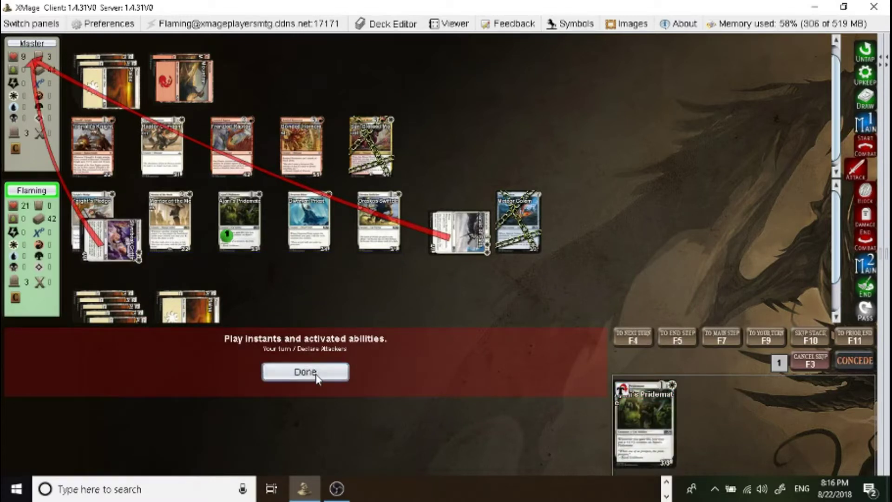
click(305, 371)
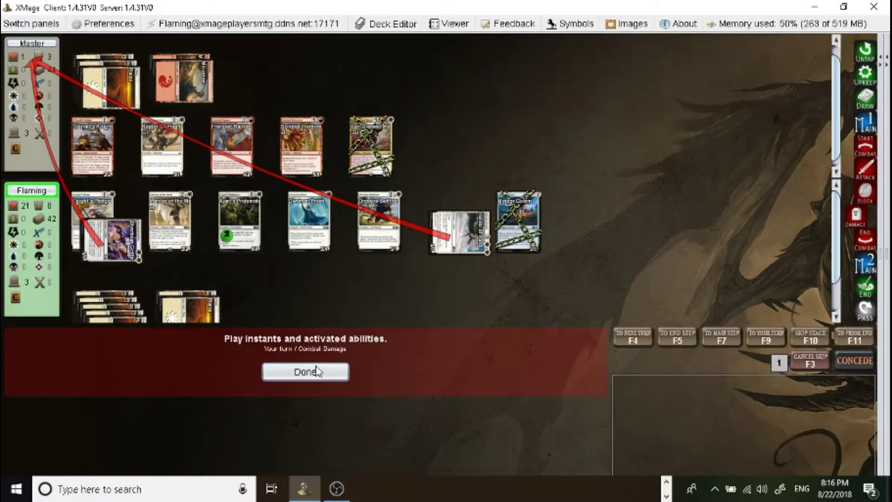
click(305, 371)
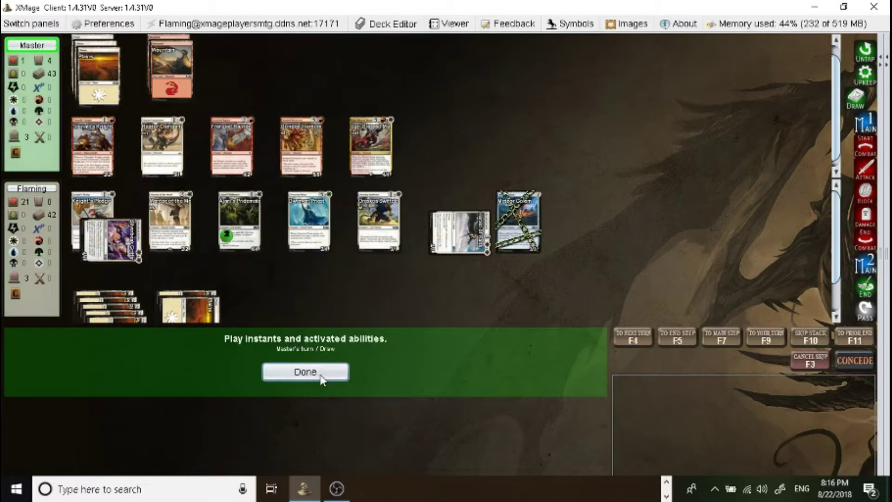
Pass through Master's turn as Huatli resolves, then declare no blockers against the attack.
click(306, 372)
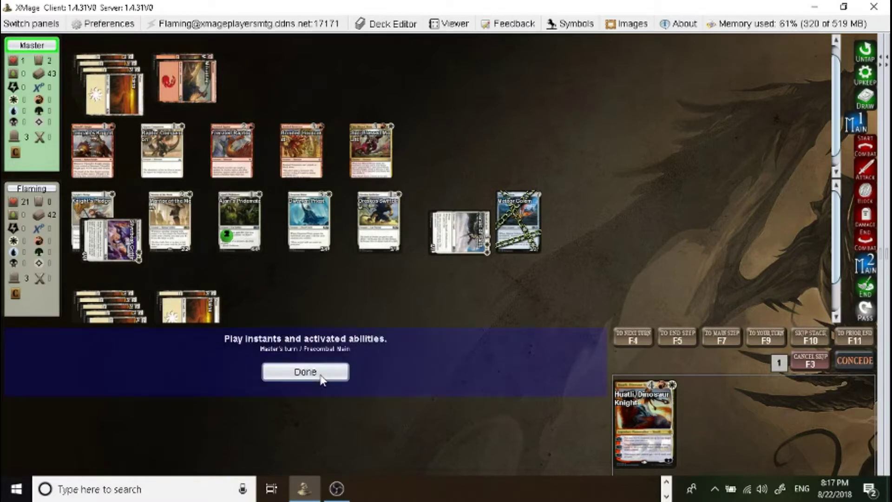
click(305, 371)
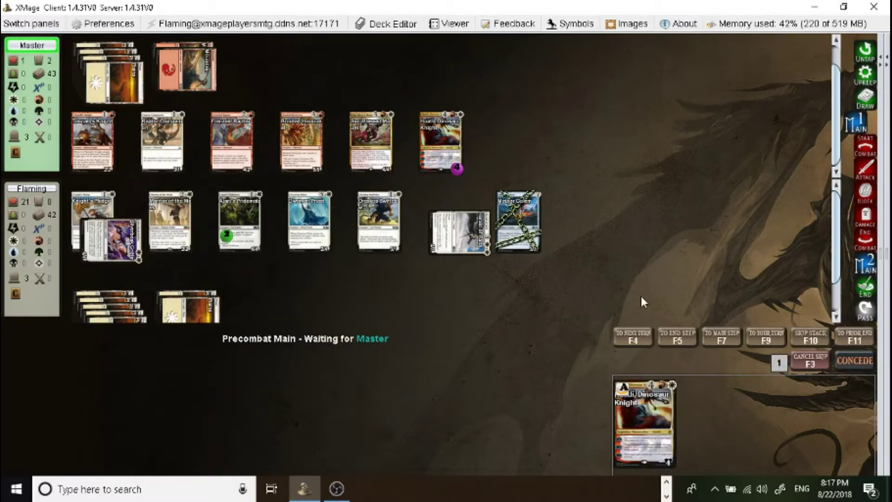
mouse_move(639, 300)
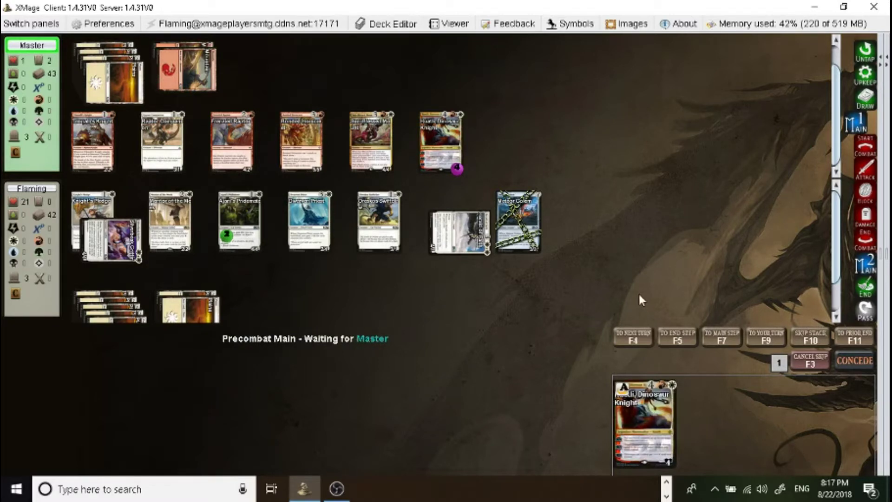
mouse_move(631, 299)
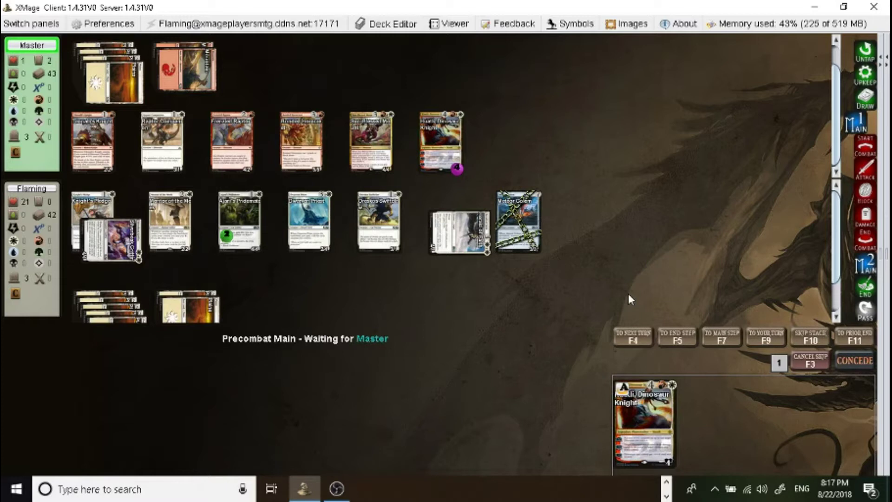
mouse_move(613, 285)
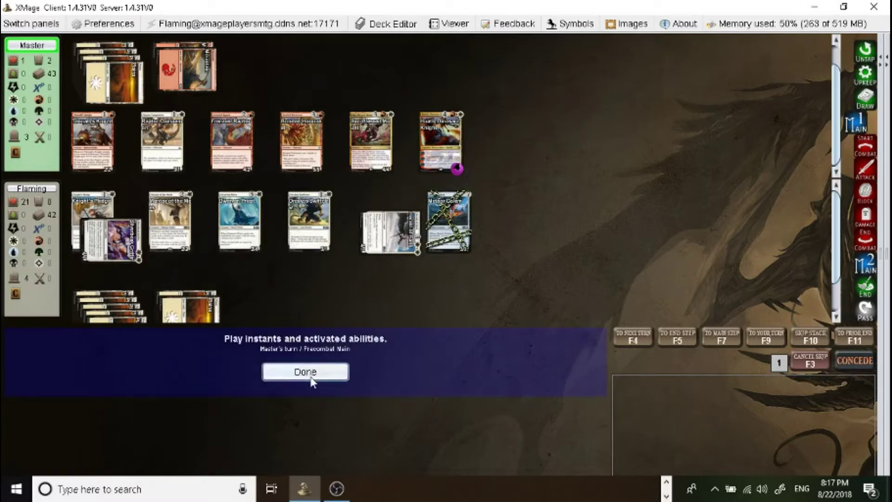
click(305, 371)
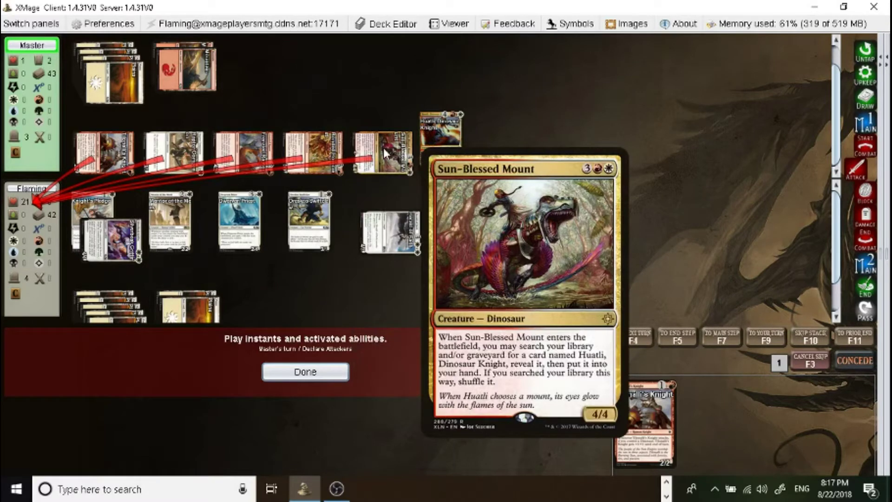
click(304, 371)
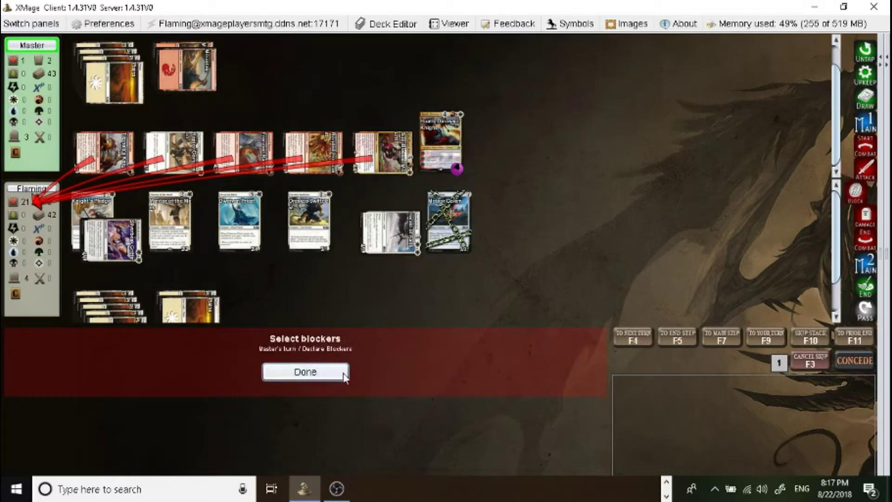
click(305, 371)
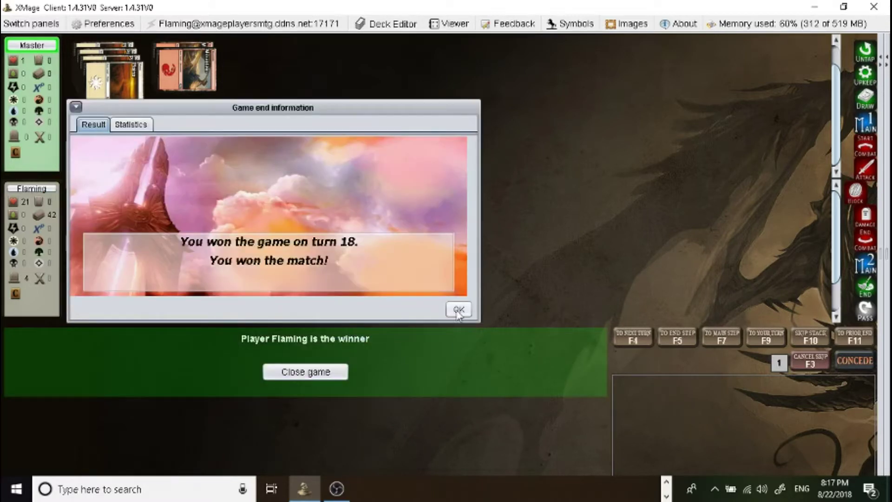
Dismiss the 'You won the match!' result dialog and close the finished game.
click(459, 309)
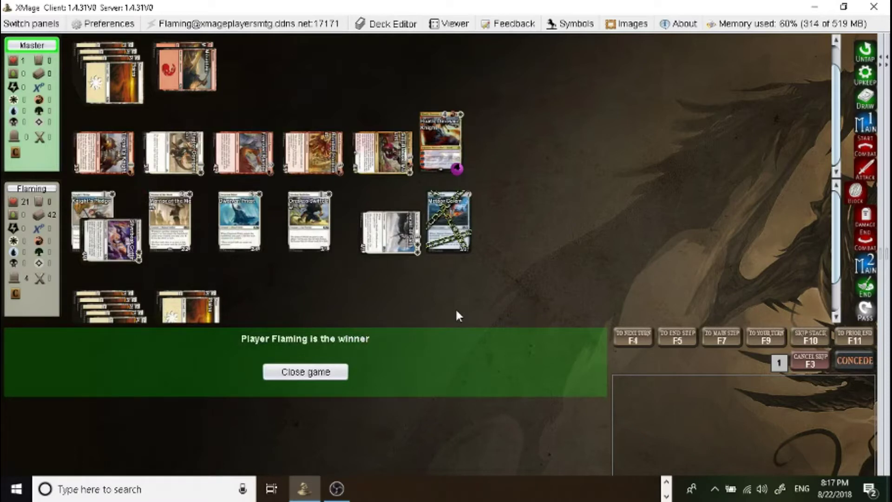
click(391, 23)
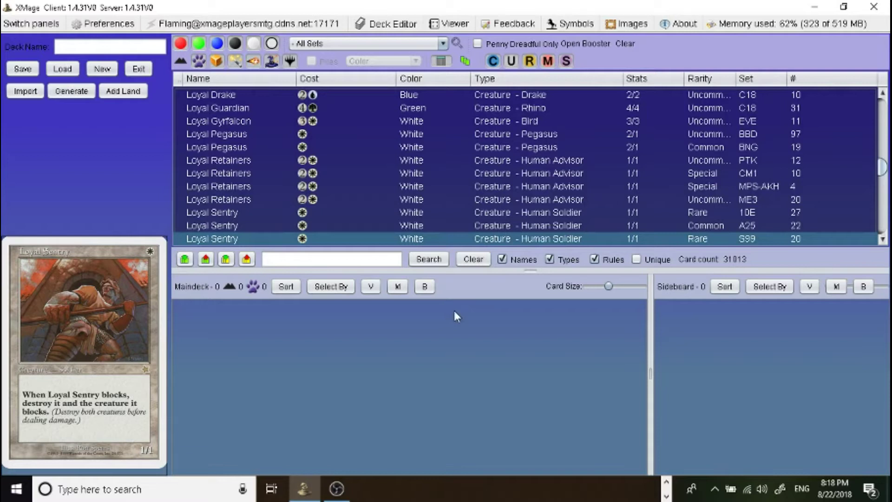
mouse_move(455, 316)
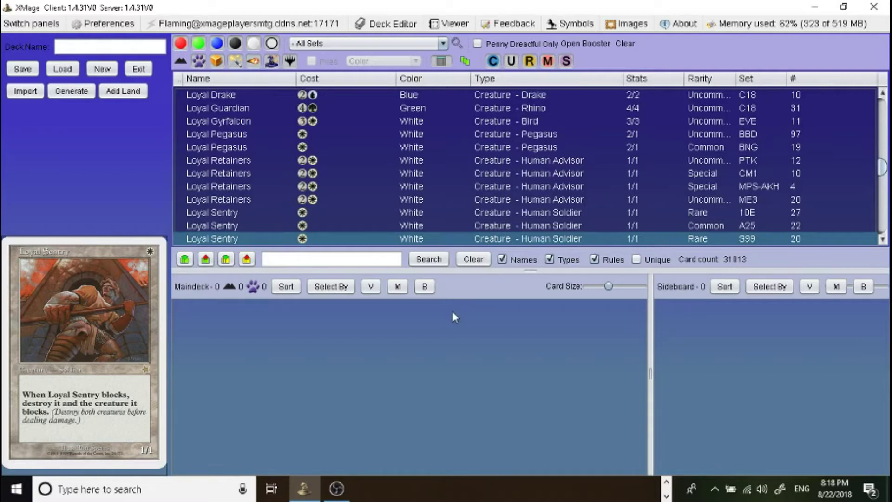
mouse_move(451, 317)
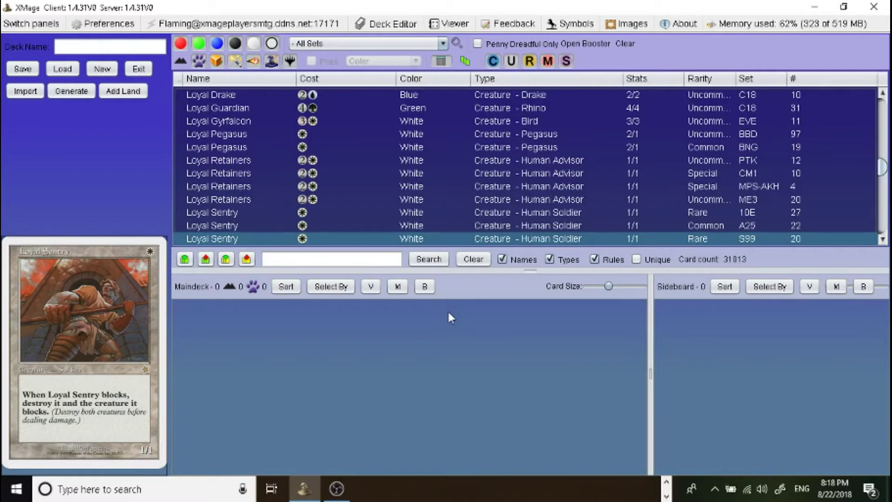